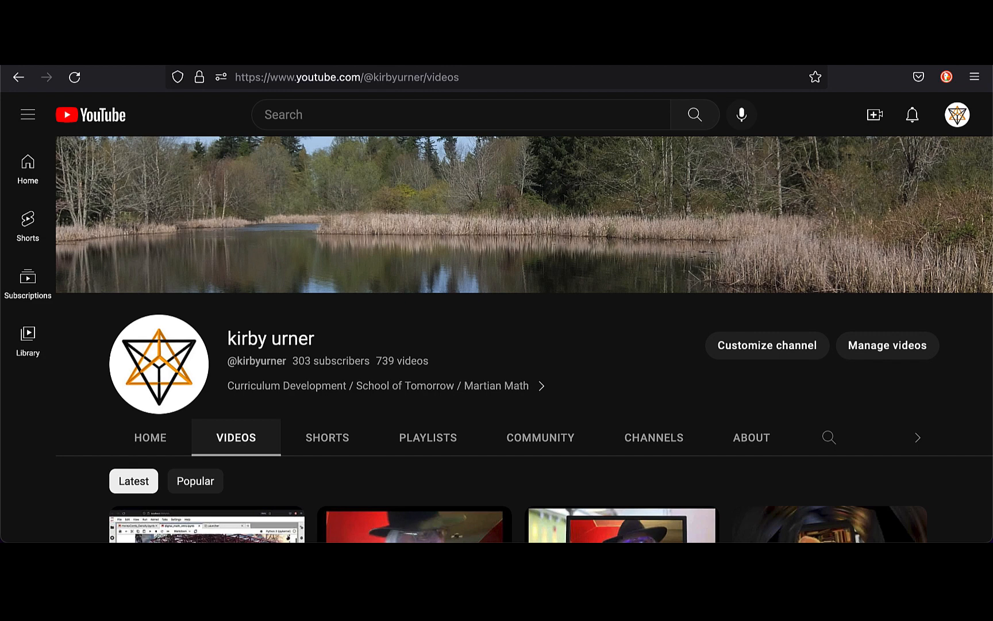
{"action": "mouse_move", "coordinate": [172, 72]}
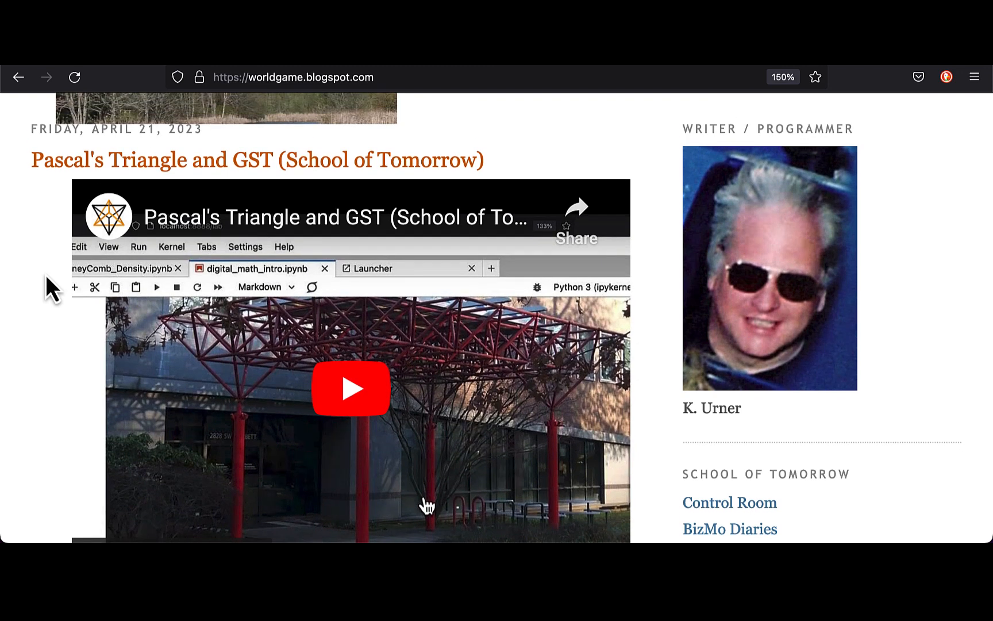
- Scroll the worldgame blog down to the 'Pascal's Triangle and GST (School of Tomorrow)' post
{"action": "scroll", "scroll_direction": "down", "scroll_amount": 3}
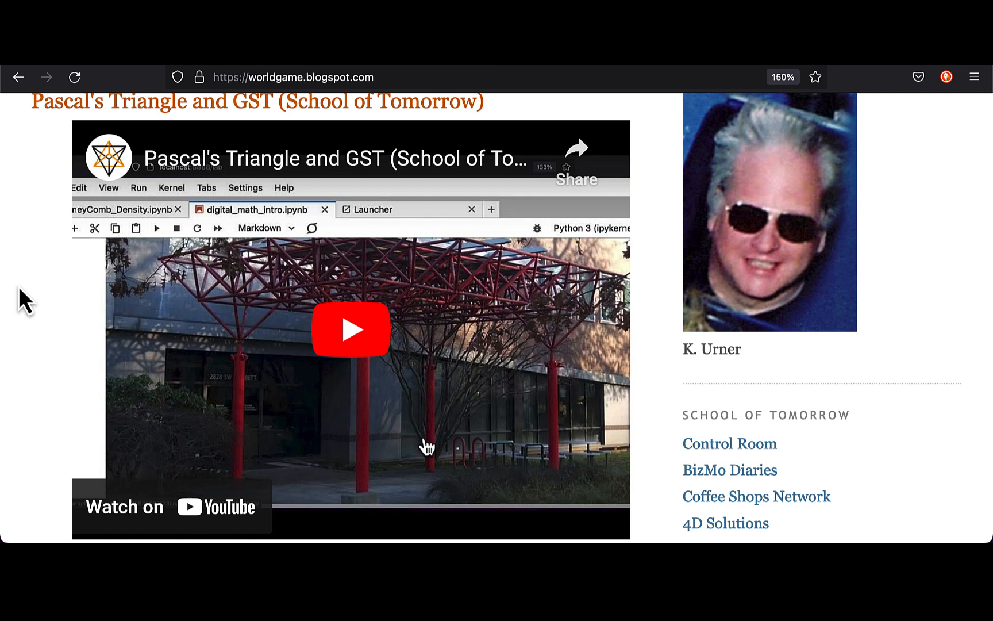
{"action": "scroll", "scroll_direction": "down", "scroll_amount": 3}
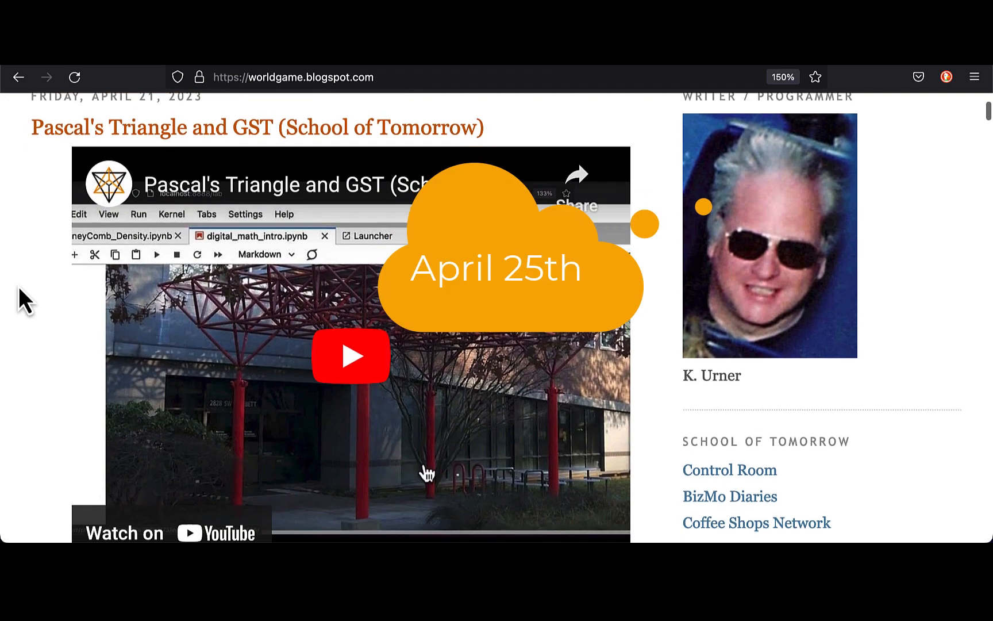
{"action": "scroll", "scroll_direction": "down", "scroll_amount": 3}
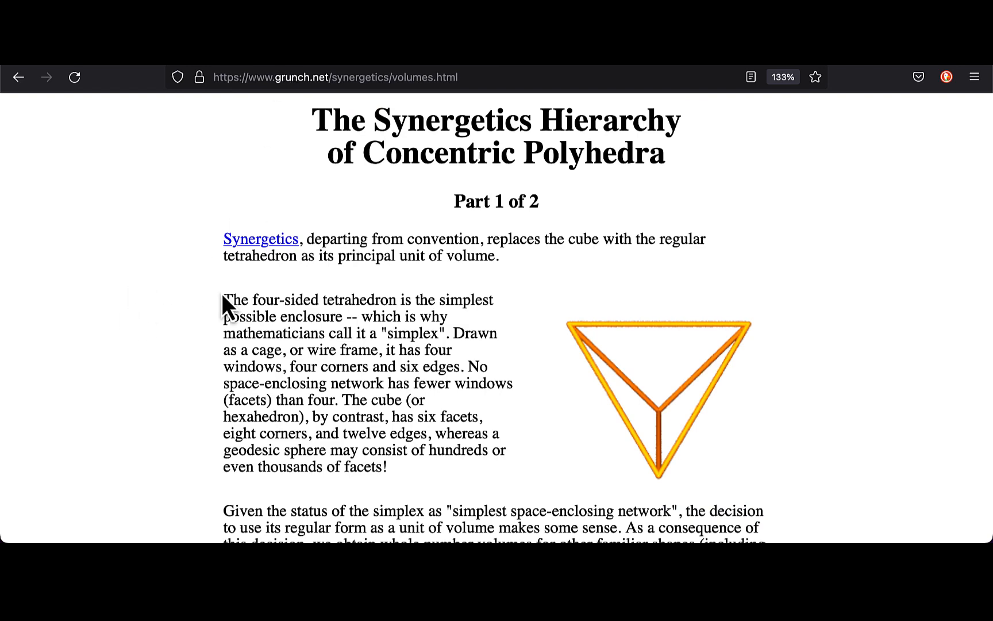
- Read the grunch.net volumes.html page down to its Shape/Volume table
{"action": "scroll", "scroll_direction": "down", "scroll_amount": 3}
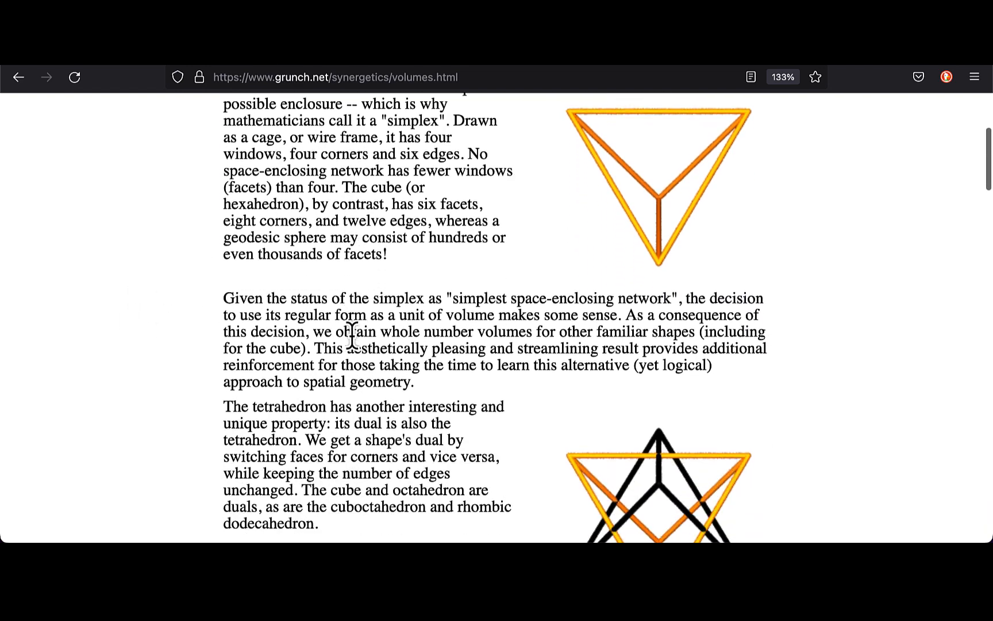
{"action": "scroll", "scroll_direction": "down", "scroll_amount": 3}
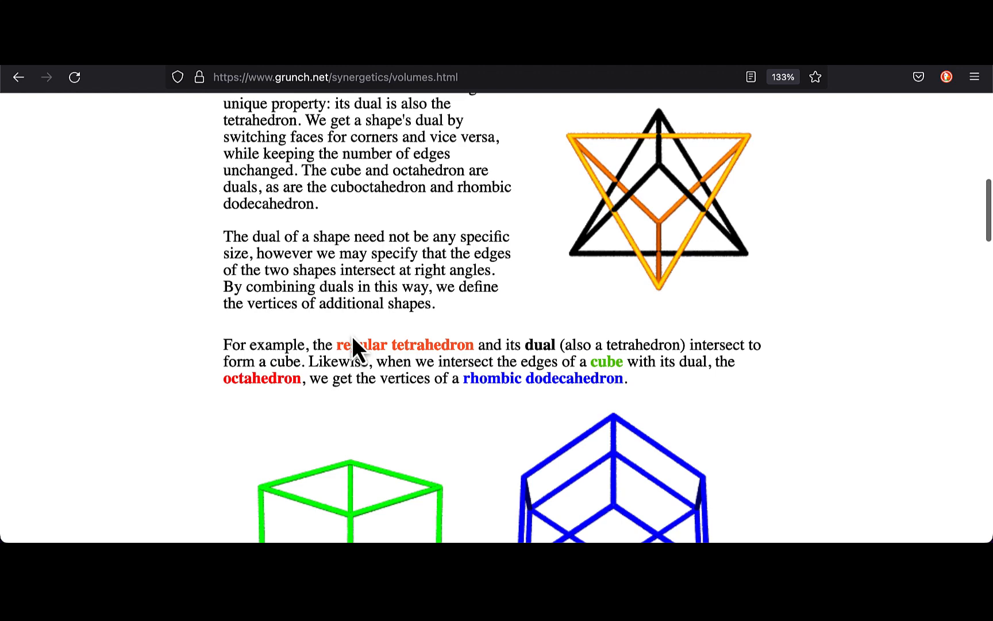
{"action": "scroll", "scroll_direction": "down", "scroll_amount": 3}
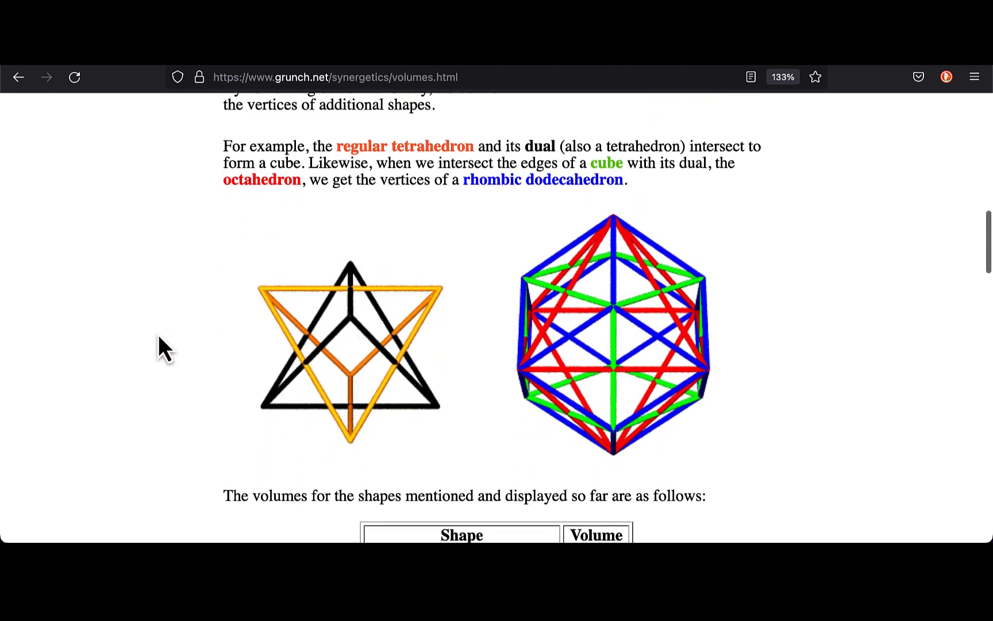
{"action": "scroll", "scroll_direction": "down", "scroll_amount": 3}
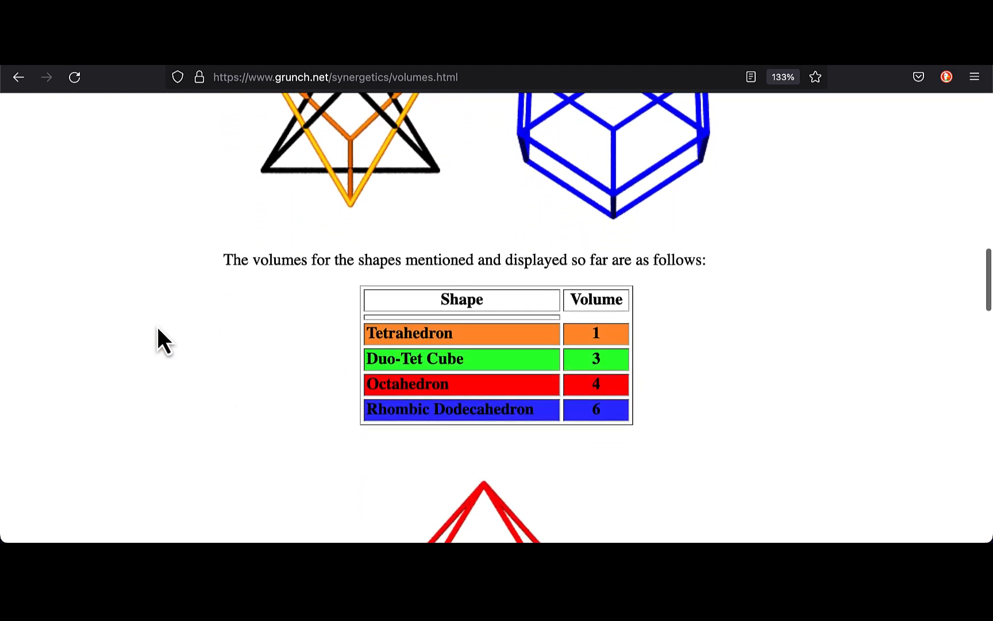
{"action": "scroll", "scroll_direction": "down", "scroll_amount": 3}
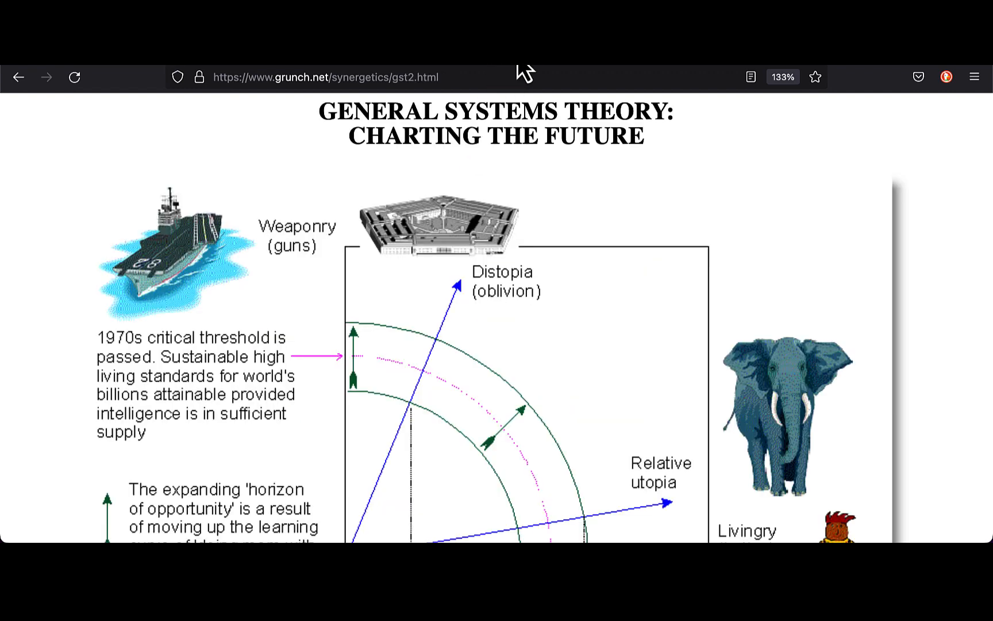
- Read gst2.html past the future-charting diagram into the LAWCAP-versus-GST Explanation section
{"action": "scroll", "scroll_direction": "down", "scroll_amount": 3}
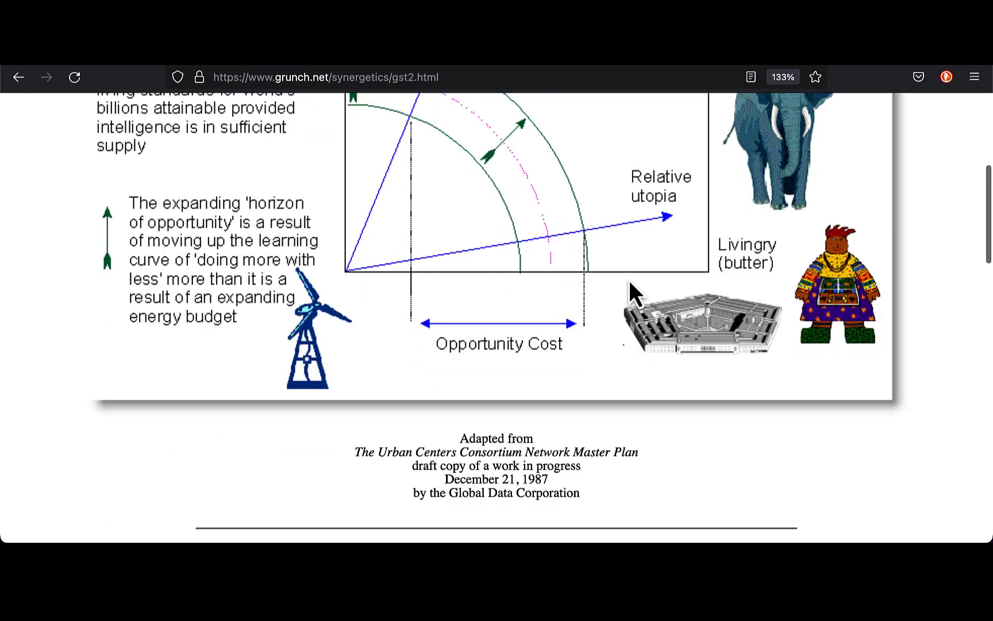
{"action": "scroll", "scroll_direction": "down", "scroll_amount": 3}
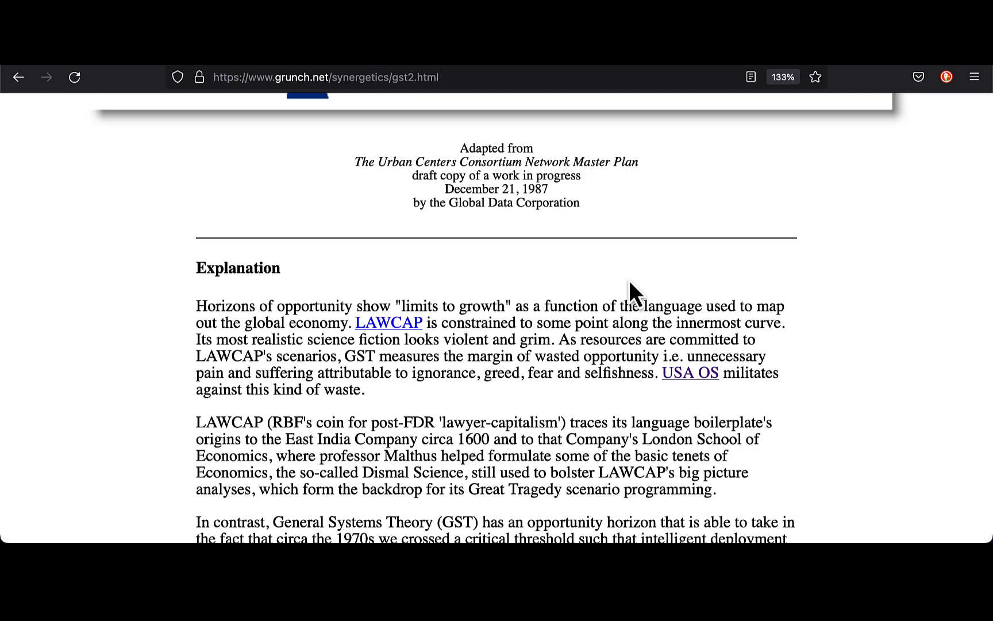
{"action": "scroll", "scroll_direction": "down", "scroll_amount": 3}
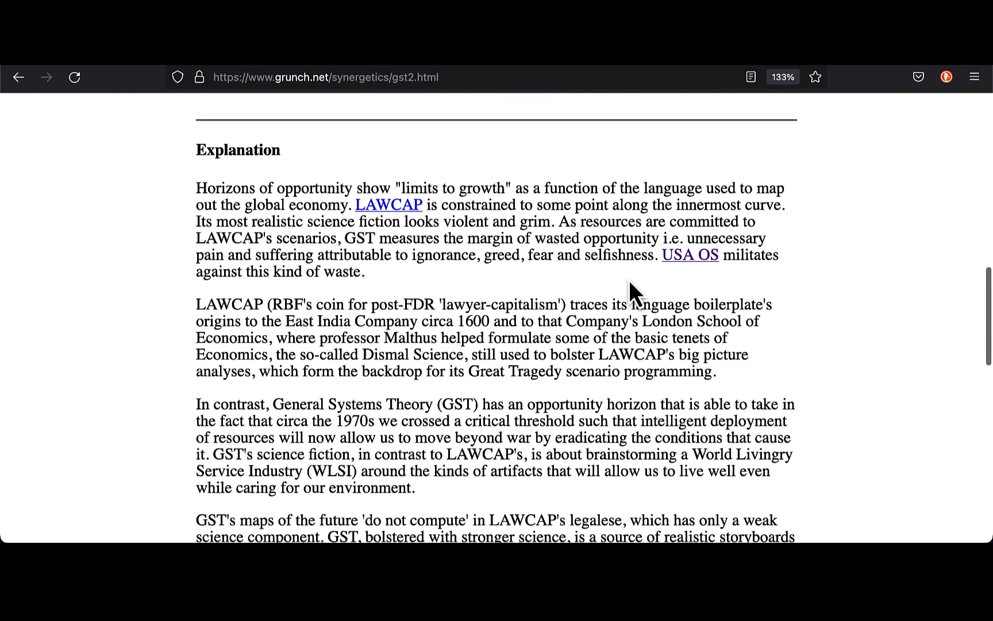
{"action": "scroll", "scroll_direction": "down", "scroll_amount": 3}
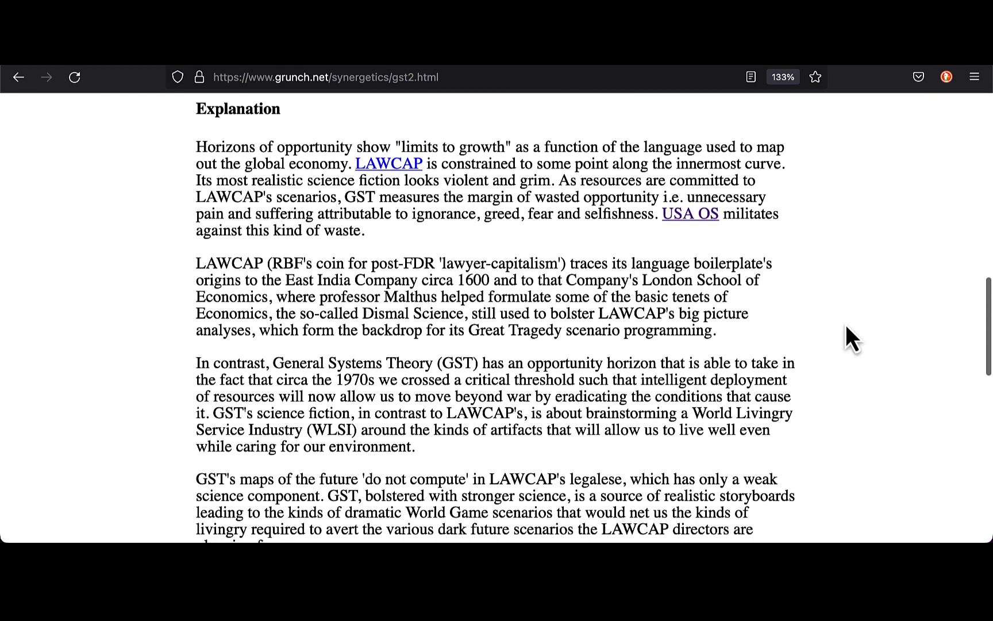
{"action": "mouse_move", "coordinate": [857, 355]}
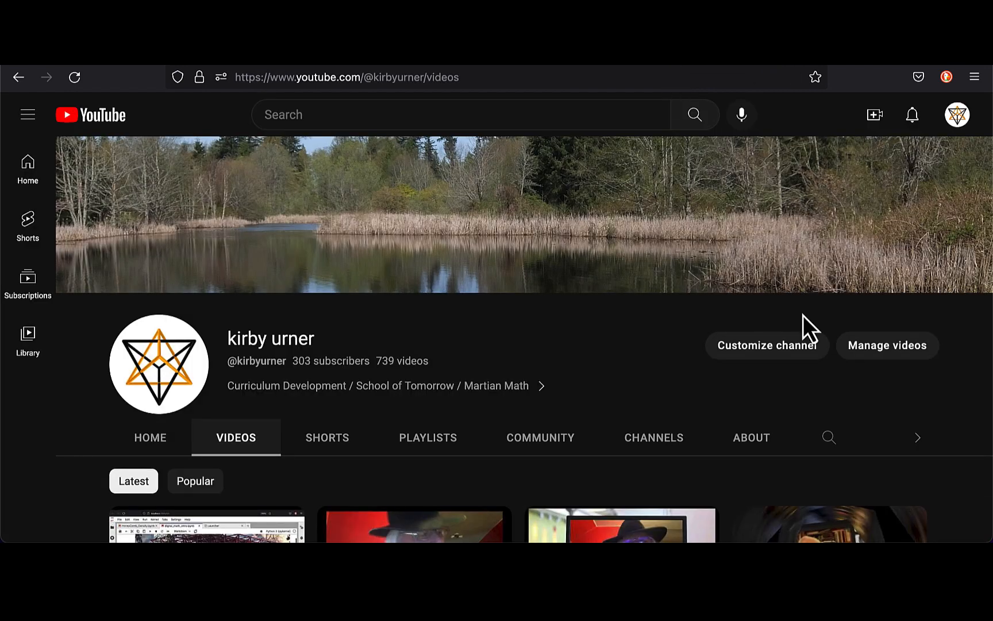
- Browse down through the kirby urner channel's latest video thumbnails
{"action": "scroll", "scroll_direction": "down", "scroll_amount": 3}
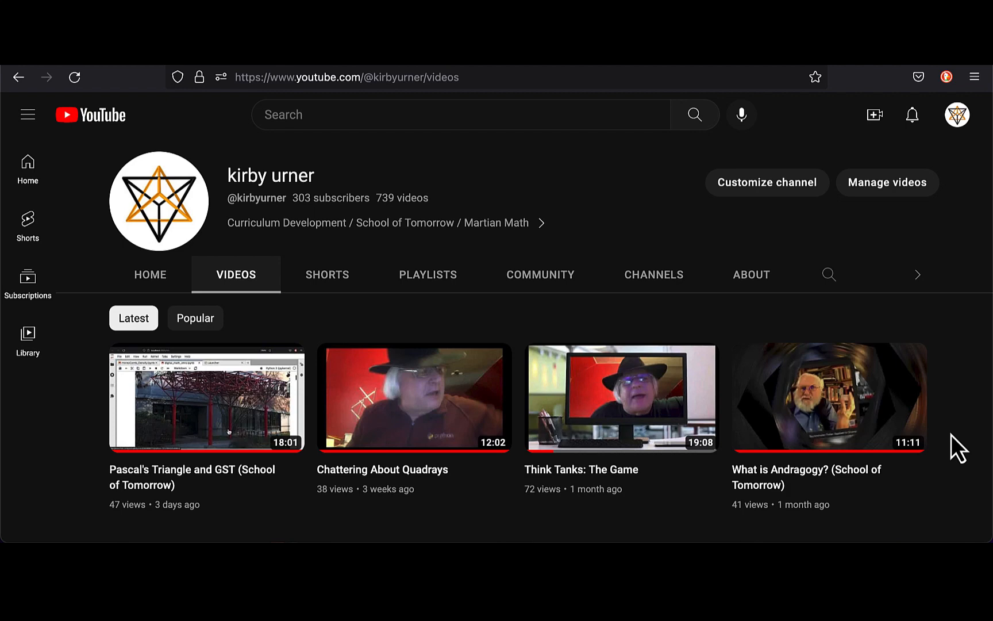
{"action": "scroll", "scroll_direction": "down", "scroll_amount": 3}
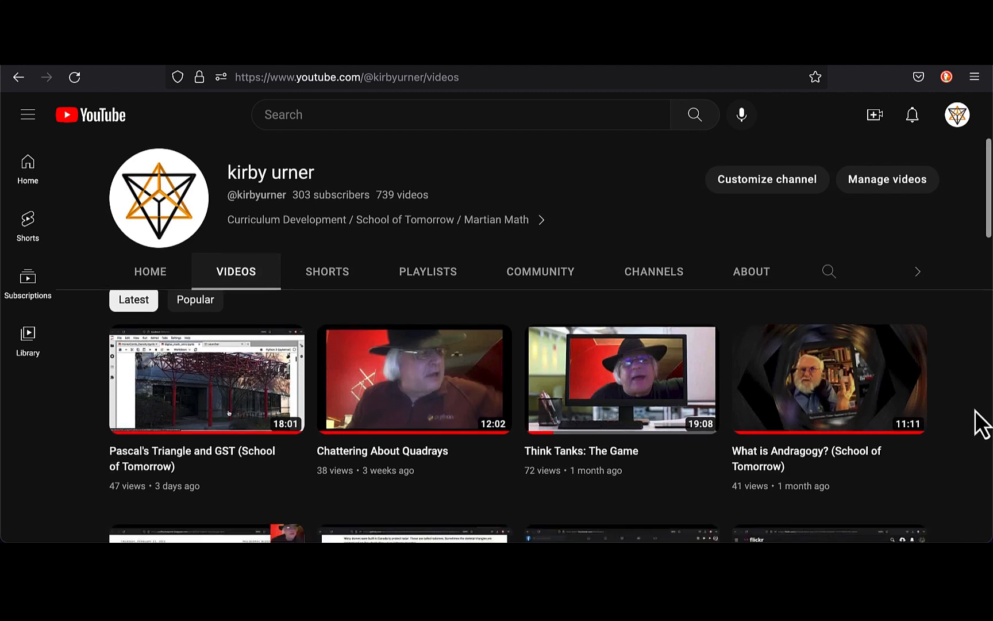
{"action": "scroll", "scroll_direction": "down", "scroll_amount": 3}
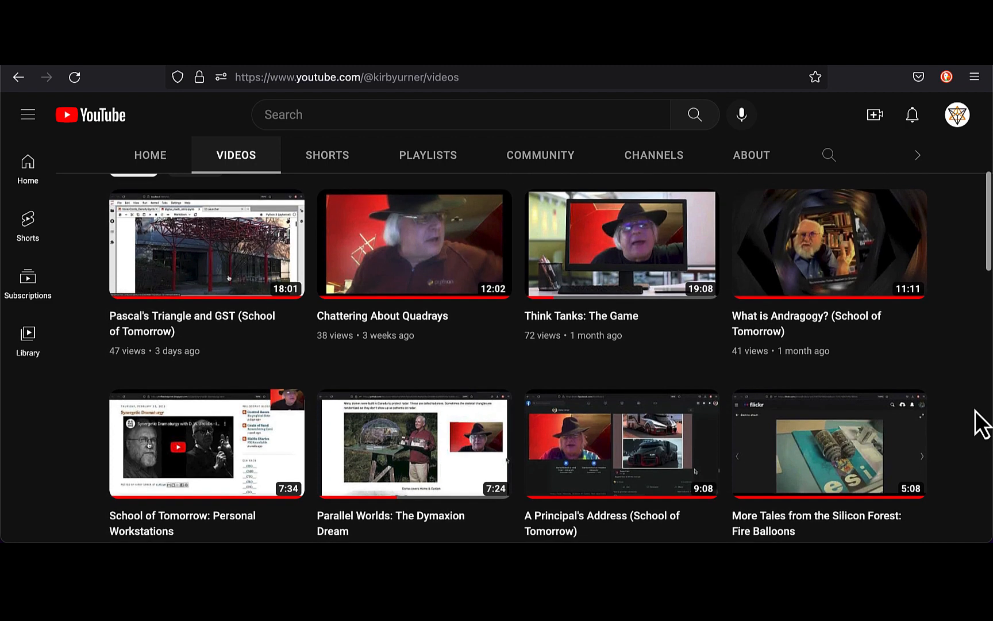
{"action": "scroll", "scroll_direction": "down", "scroll_amount": 3}
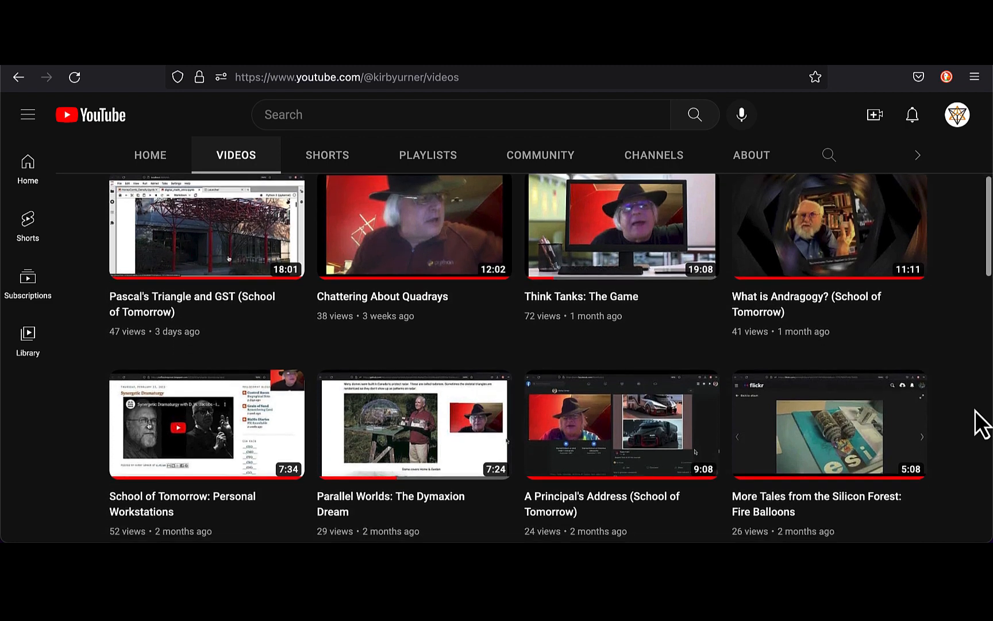
{"action": "scroll", "scroll_direction": "down", "scroll_amount": 3}
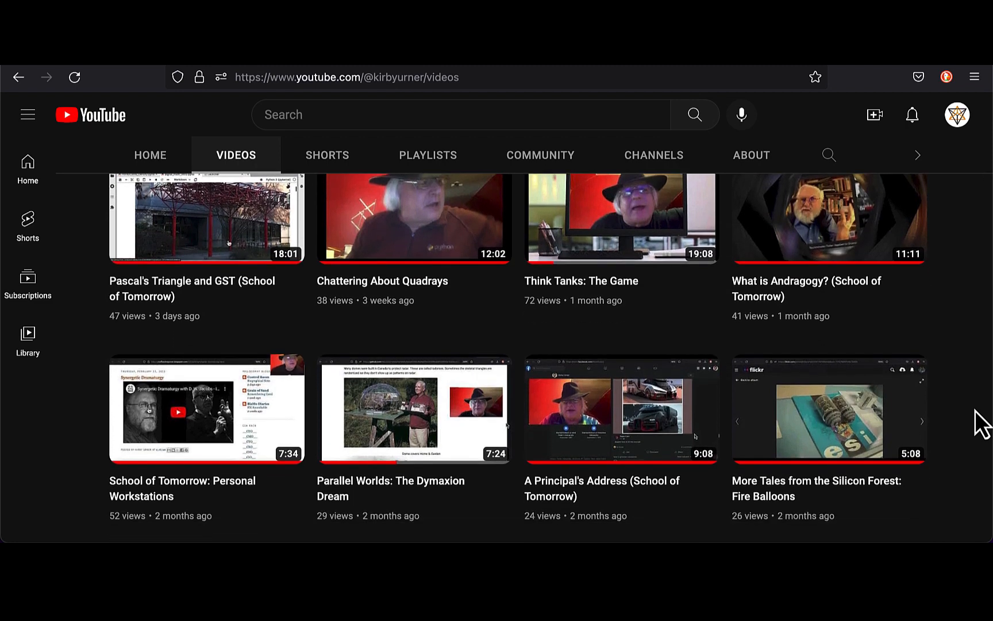
{"action": "scroll", "scroll_direction": "down", "scroll_amount": 3}
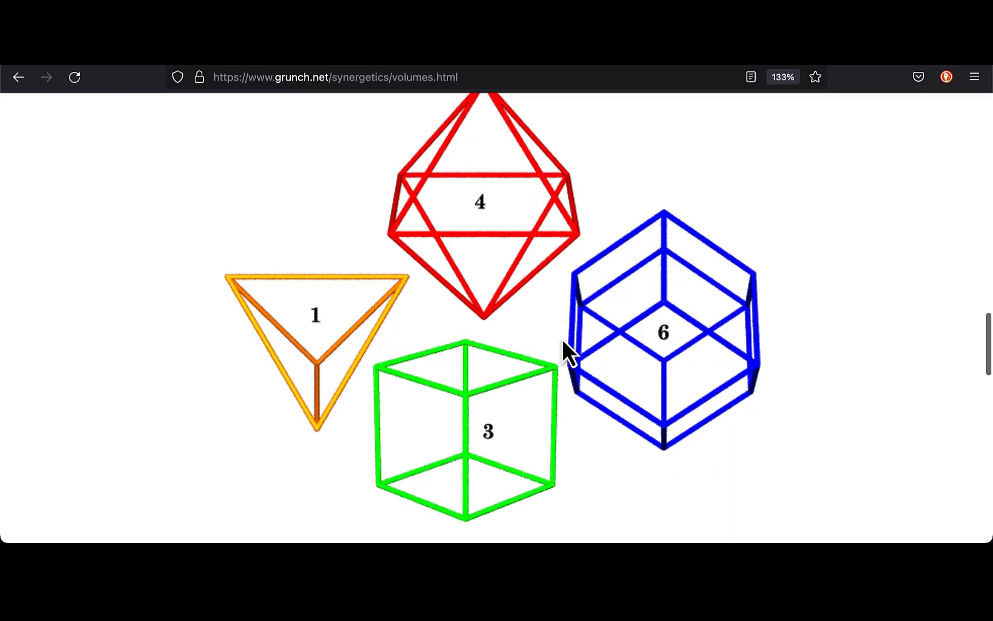
- Read volumes.html through the sphere-packing illustrations to the further-reading links, then back up
{"action": "scroll", "scroll_direction": "down", "scroll_amount": 3}
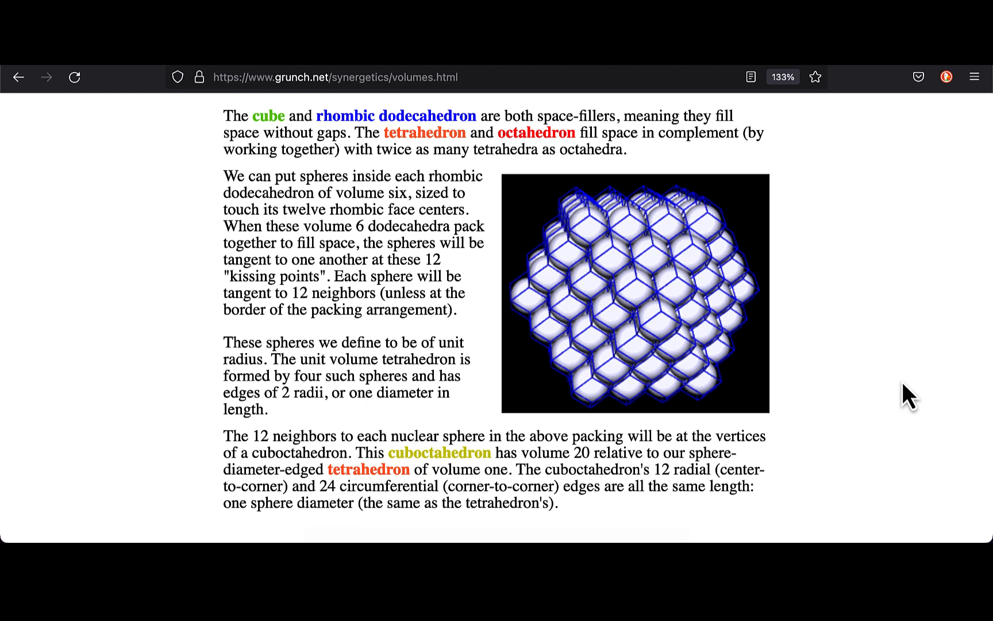
{"action": "scroll", "scroll_direction": "down", "scroll_amount": 3}
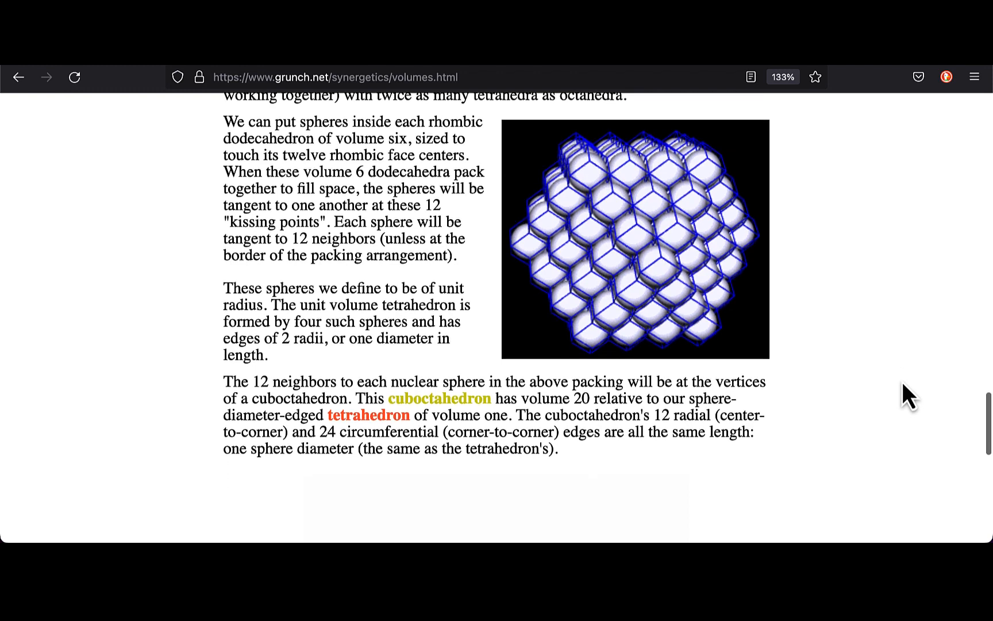
{"action": "scroll", "scroll_direction": "down", "scroll_amount": 3}
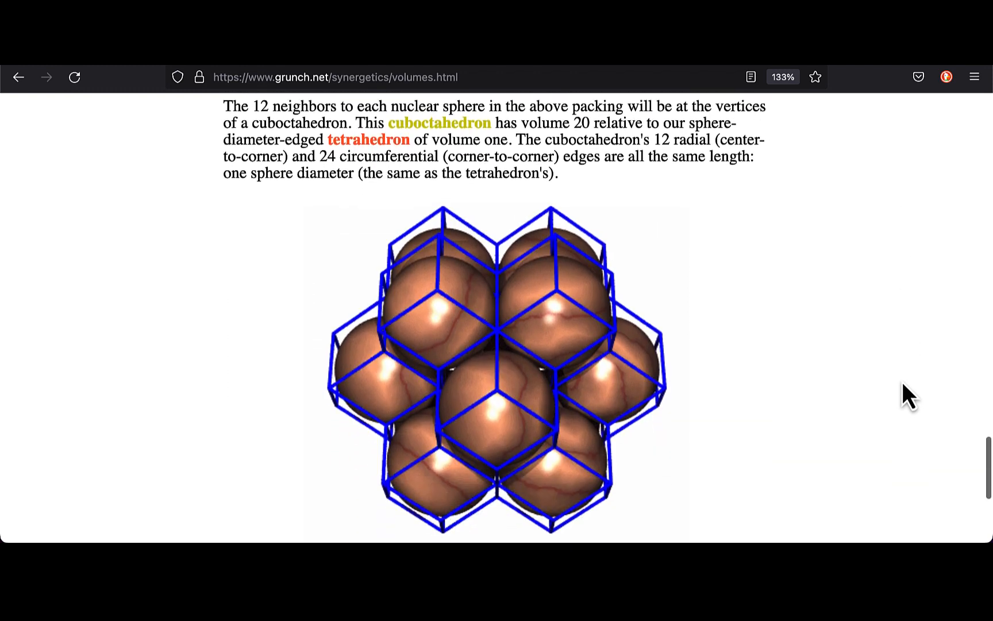
{"action": "scroll", "scroll_direction": "down", "scroll_amount": 3}
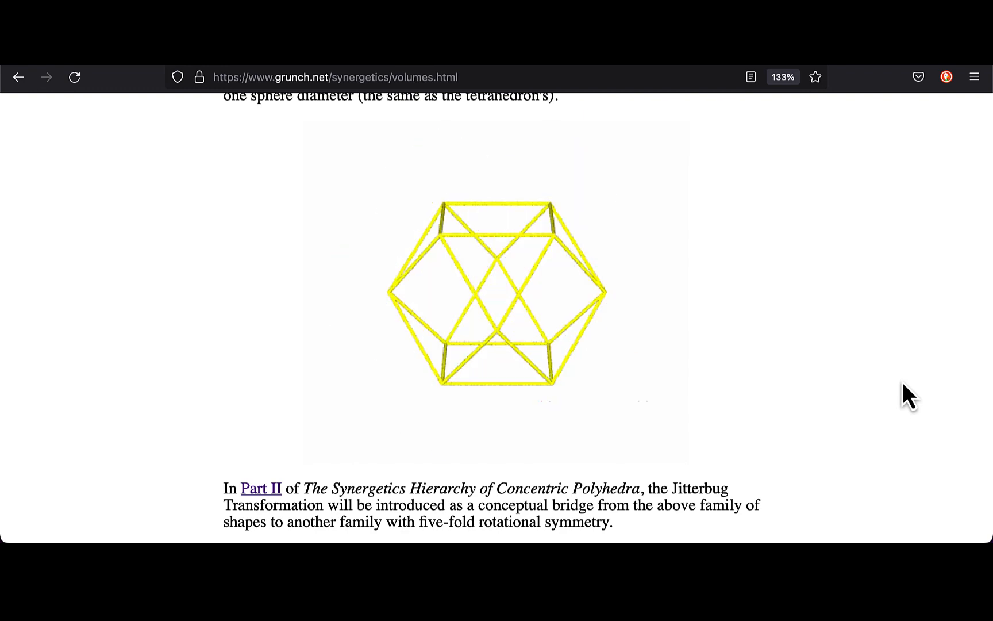
{"action": "scroll", "scroll_direction": "down", "scroll_amount": 3}
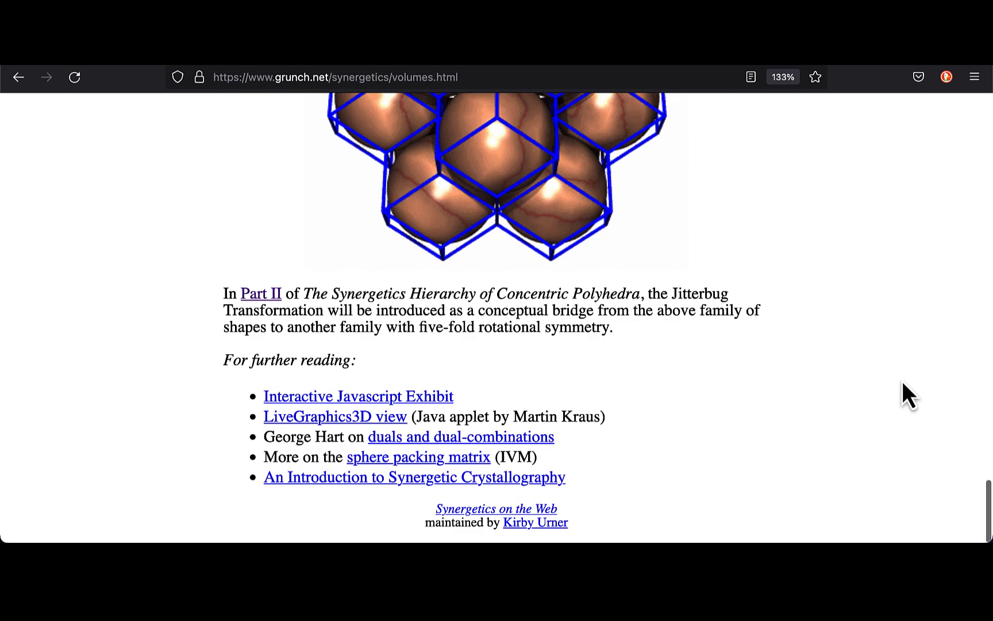
{"action": "scroll", "scroll_direction": "down", "scroll_amount": 3}
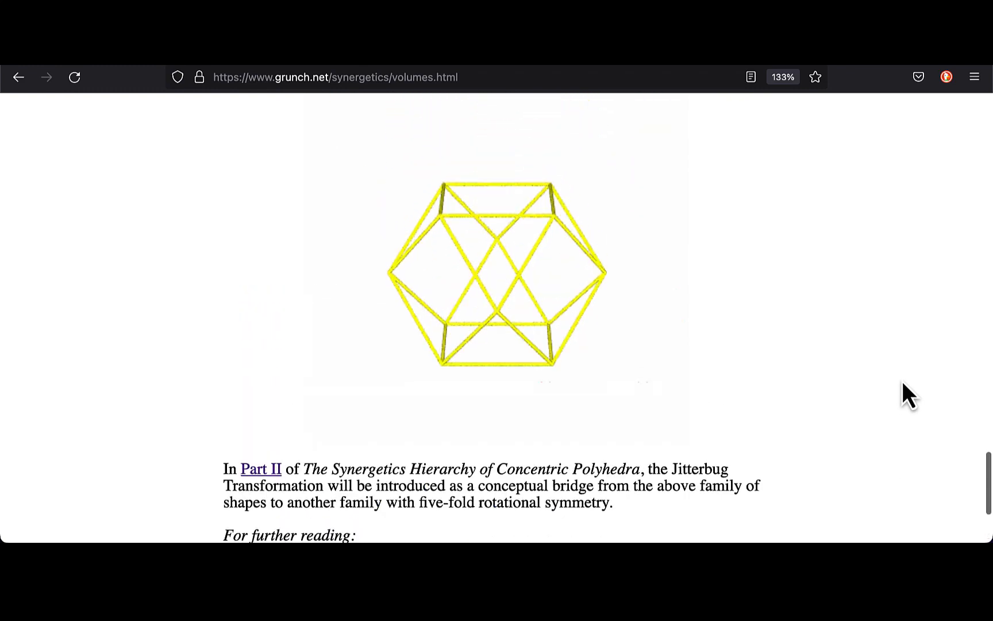
{"action": "scroll", "scroll_direction": "down", "scroll_amount": 3}
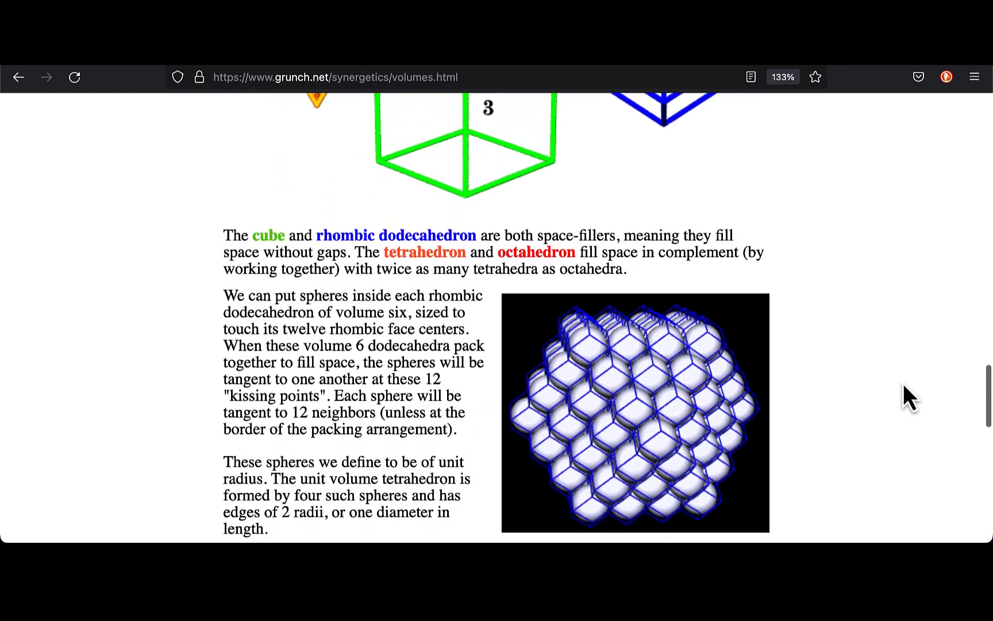
{"action": "scroll", "scroll_direction": "up", "scroll_amount": 3}
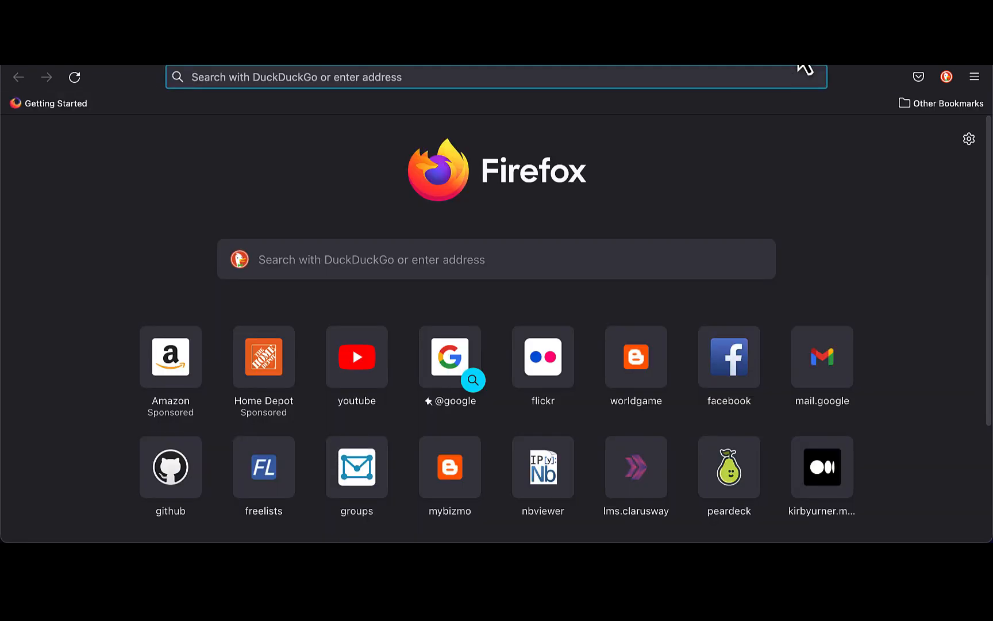
{"action": "type", "text": "grunch.net/"}
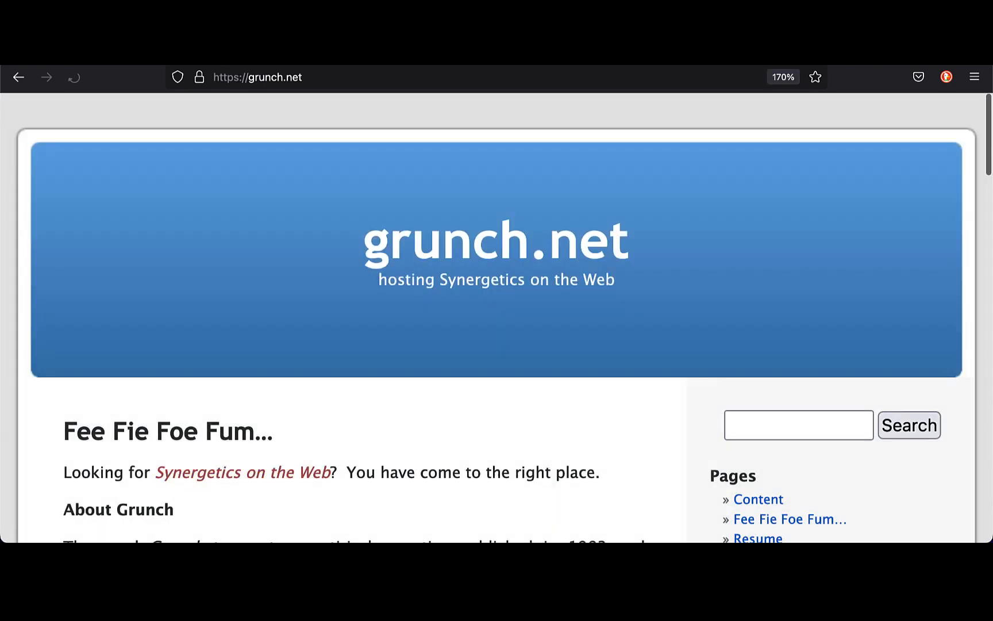
{"action": "left_click", "coordinate": [73, 77]}
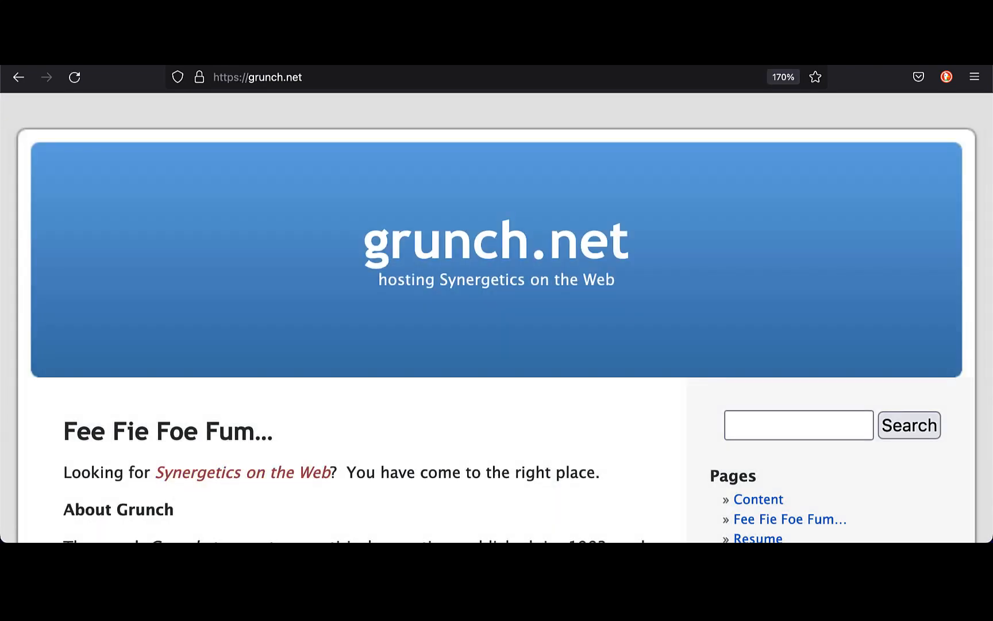
{"action": "mouse_move", "coordinate": [875, 363]}
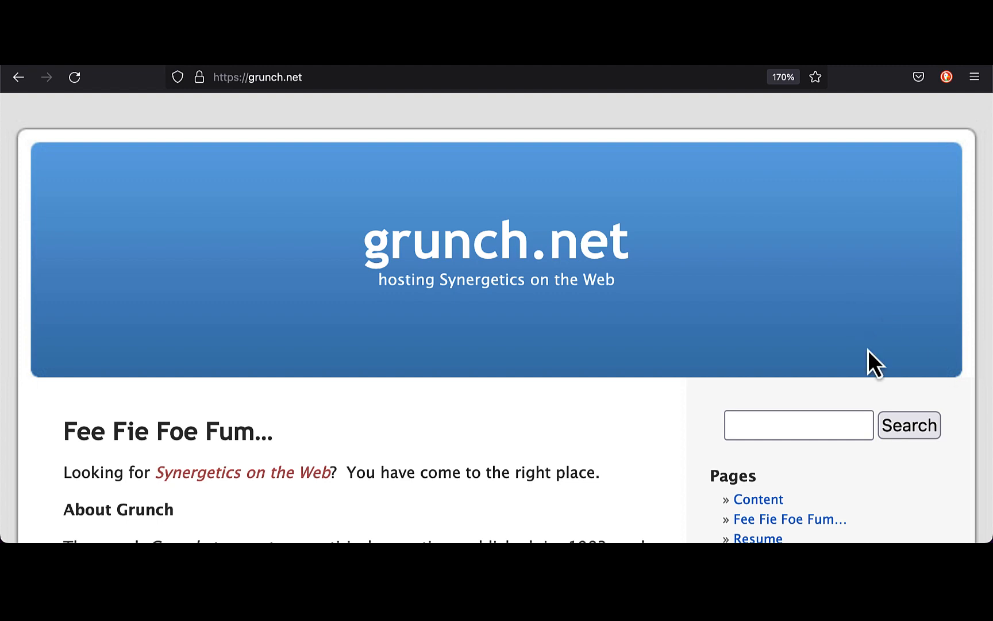
{"action": "scroll", "scroll_direction": "down", "scroll_amount": 3}
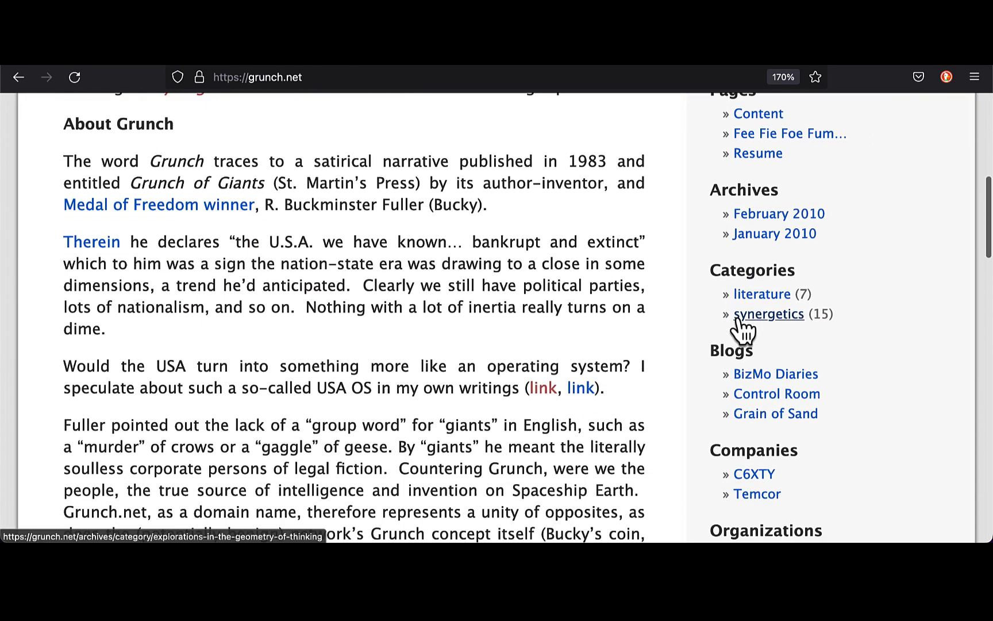
{"action": "scroll", "scroll_direction": "down", "scroll_amount": 3}
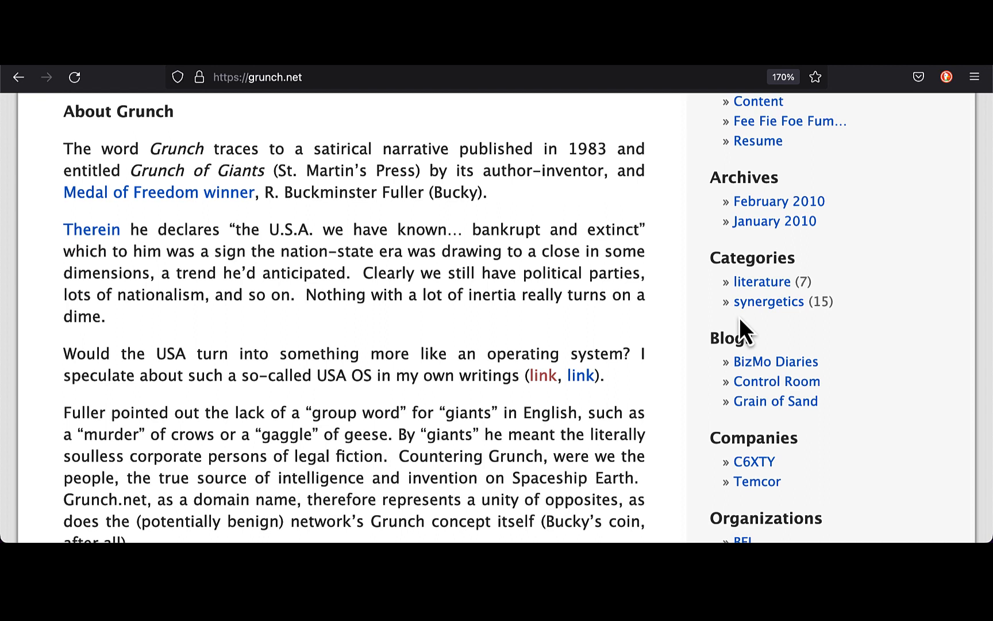
{"action": "scroll", "scroll_direction": "down", "scroll_amount": 3}
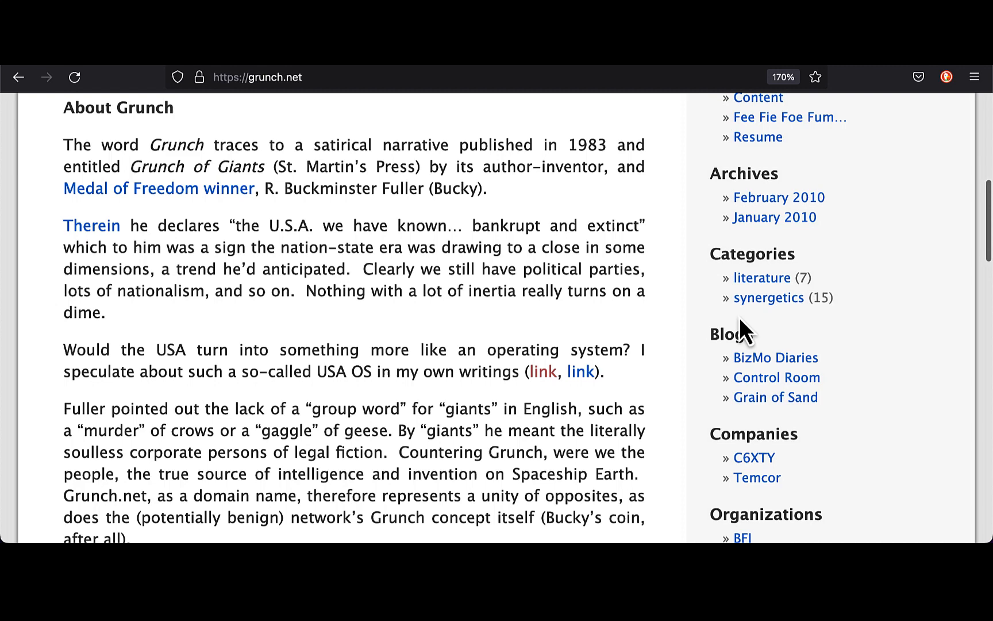
{"action": "scroll", "scroll_direction": "down", "scroll_amount": 3}
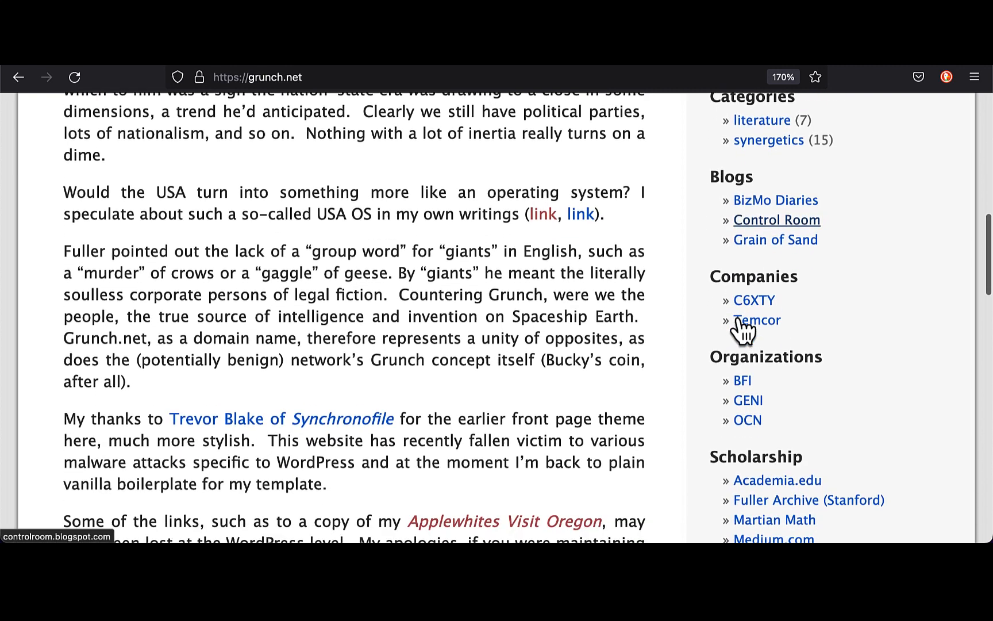
{"action": "scroll", "scroll_direction": "down", "scroll_amount": 3}
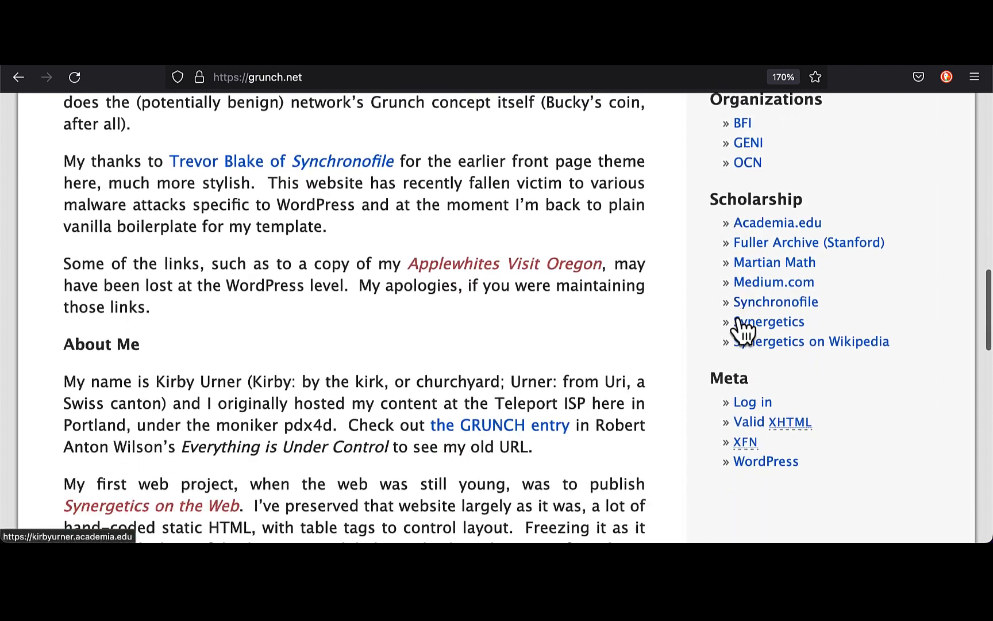
{"action": "scroll", "scroll_direction": "down", "scroll_amount": 3}
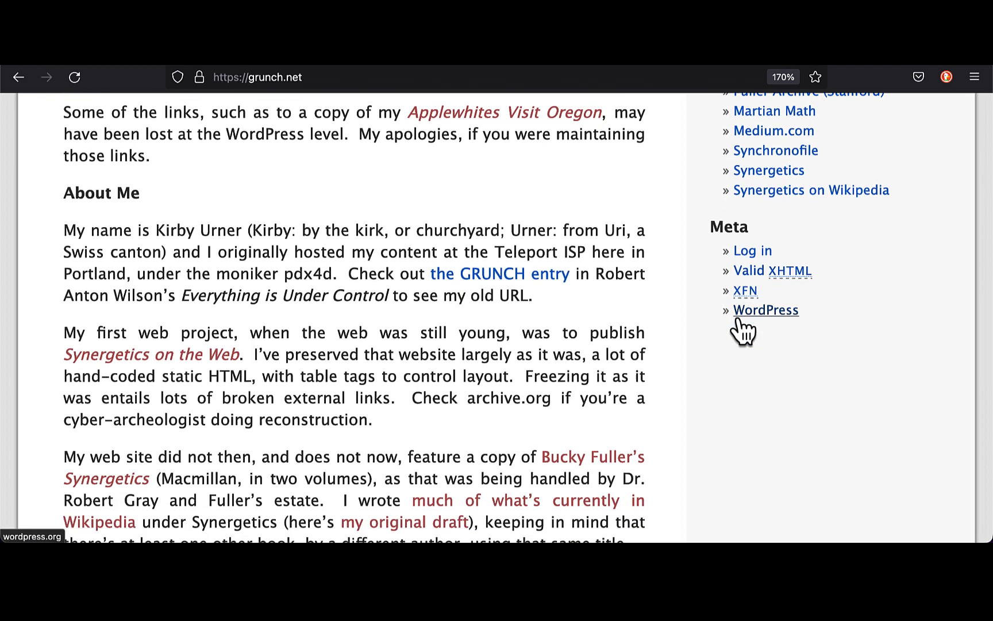
{"action": "mouse_move", "coordinate": [771, 111]}
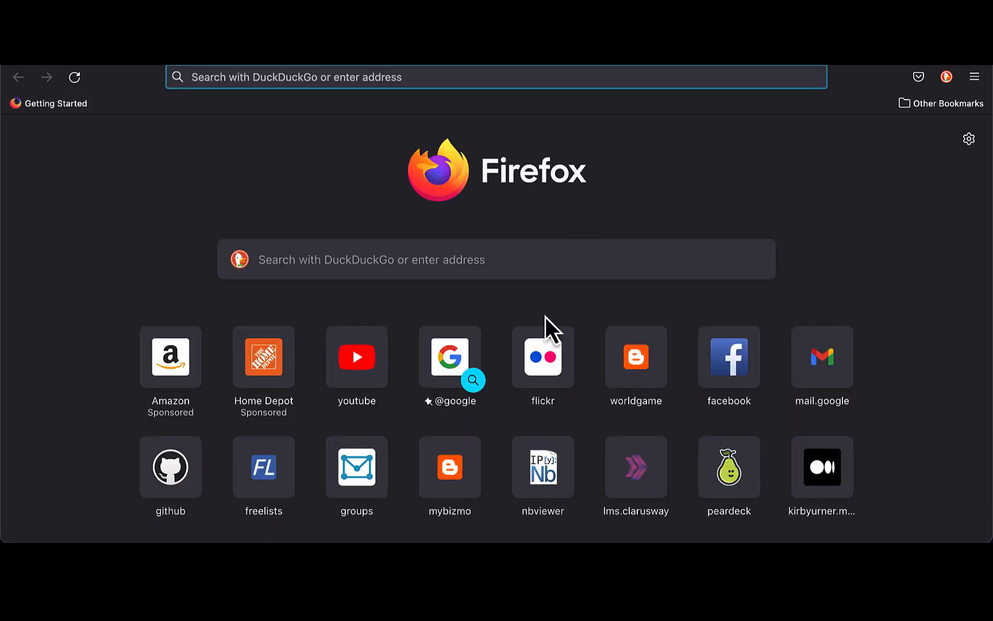
- Open Flickr from the new tab shortcut and go to the photo upload page
{"action": "left_click", "coordinate": [541, 355]}
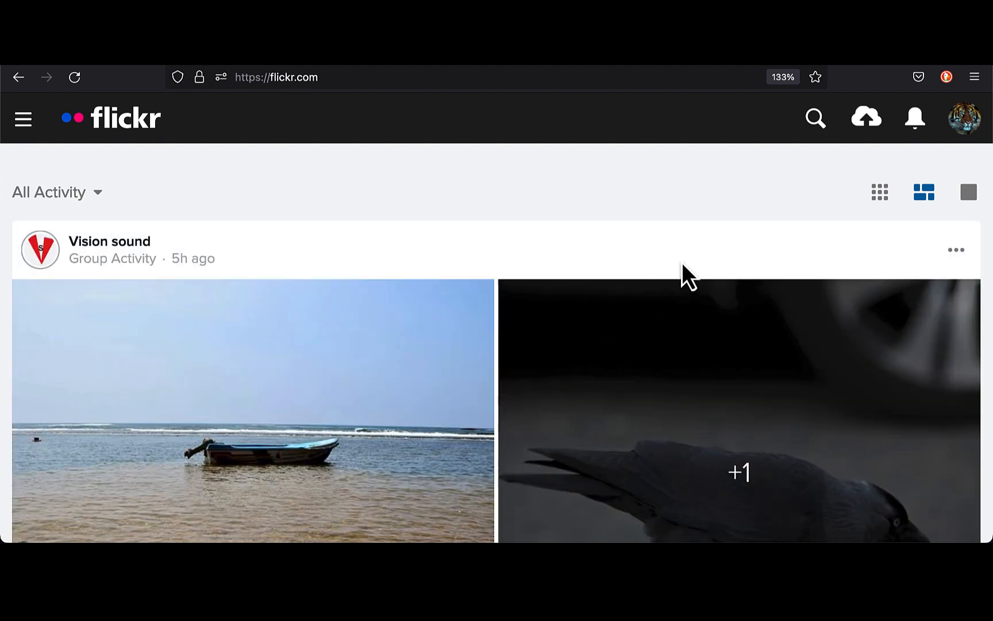
{"action": "mouse_move", "coordinate": [909, 149]}
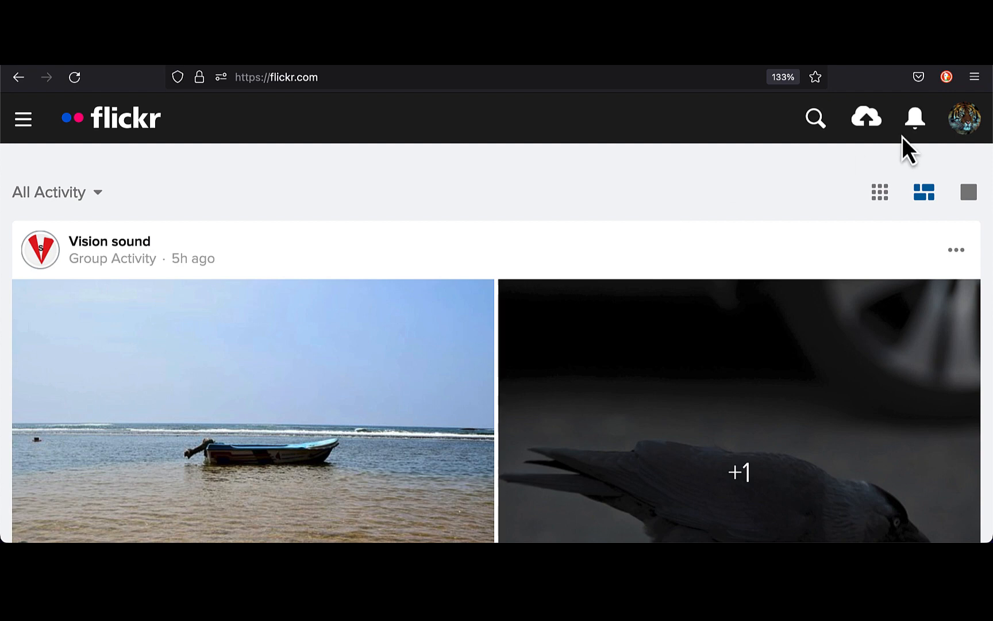
{"action": "left_click", "coordinate": [866, 119]}
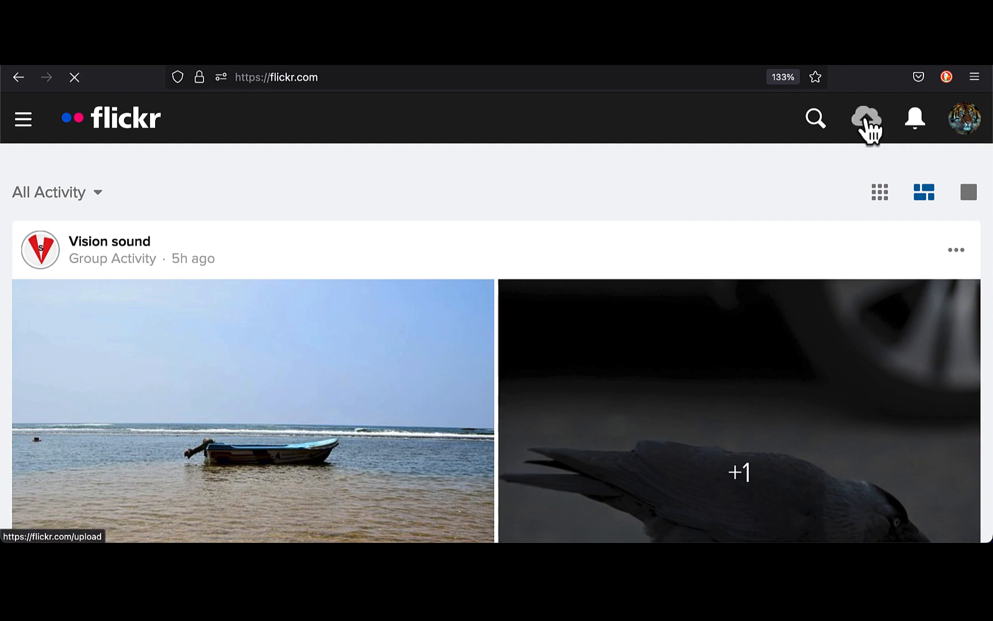
{"action": "left_click", "coordinate": [865, 118]}
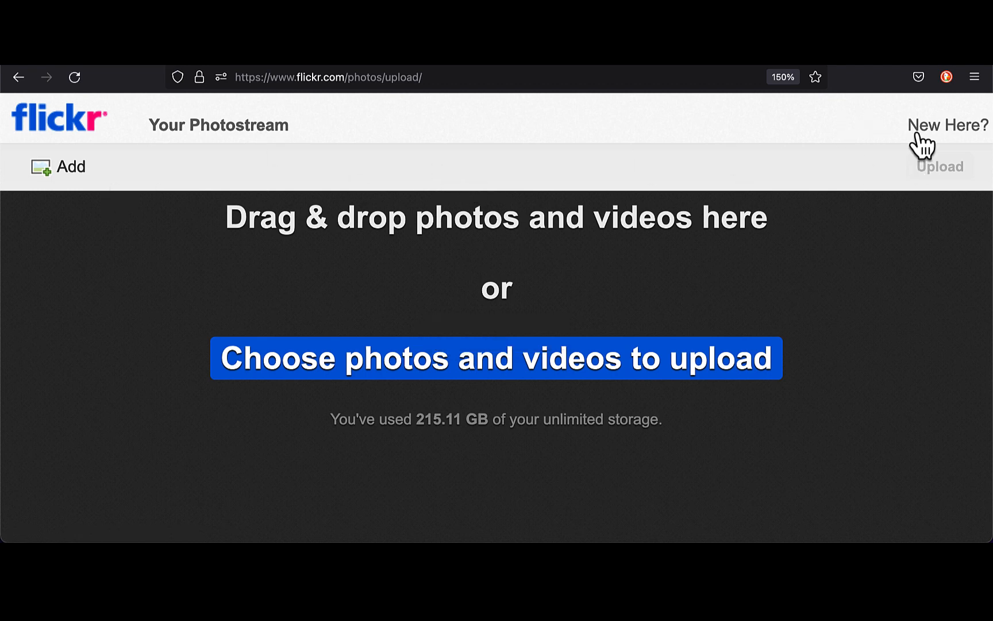
{"action": "mouse_move", "coordinate": [18, 77]}
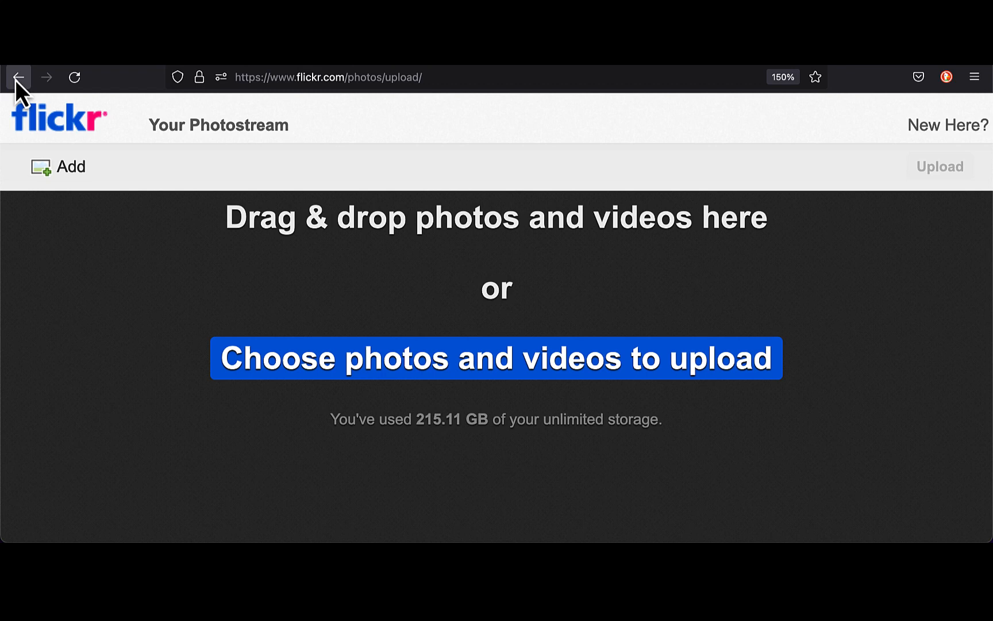
- Return to the activity feed and show the site navigation menu
{"action": "left_click", "coordinate": [18, 77]}
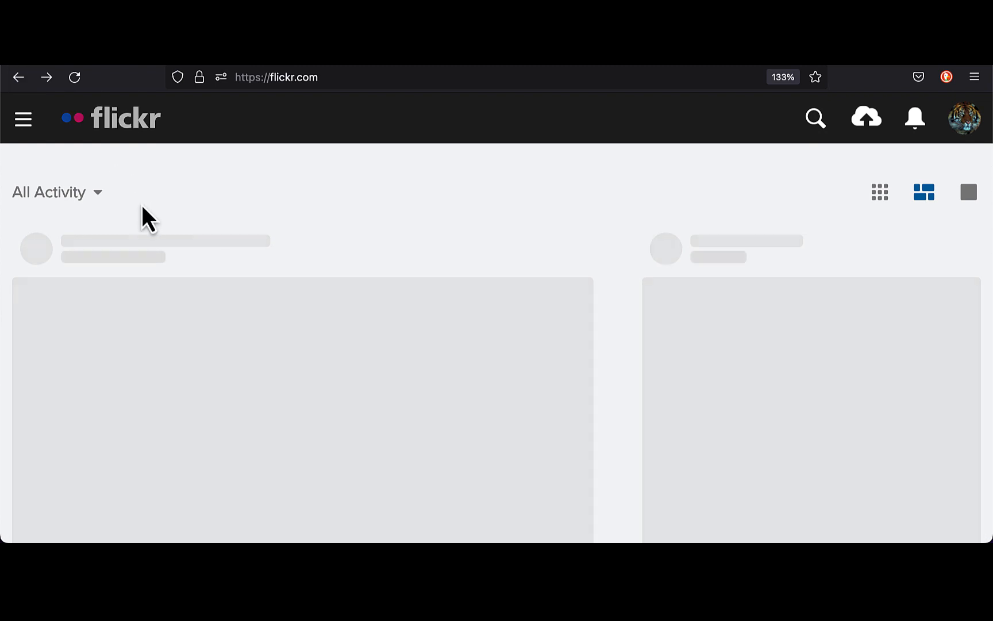
{"action": "mouse_move", "coordinate": [248, 209]}
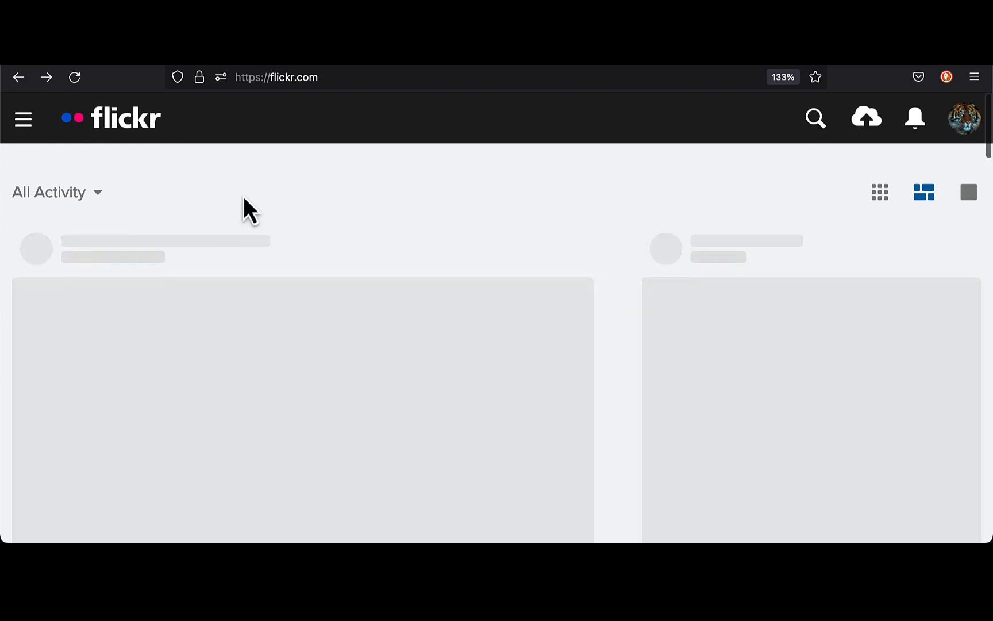
{"action": "scroll", "scroll_direction": "down", "scroll_amount": 3}
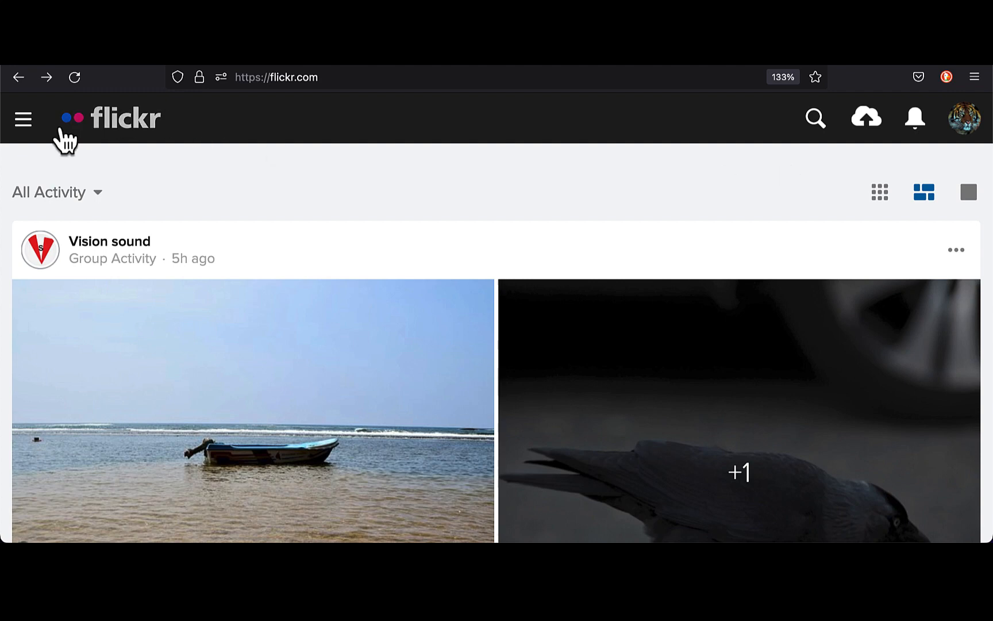
{"action": "left_click", "coordinate": [23, 118]}
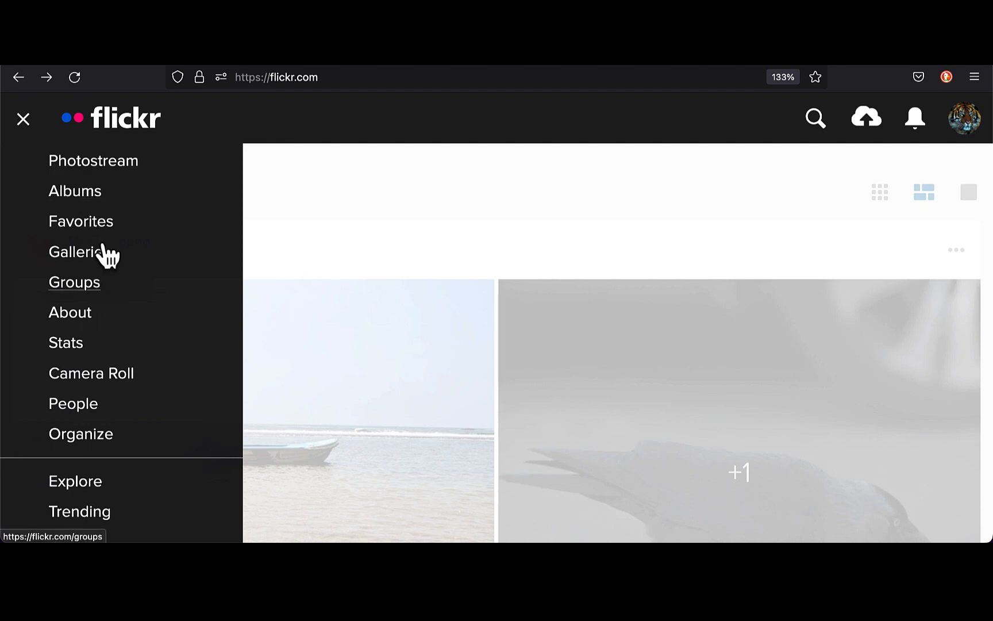
- Go to the Photostream and step back from the first collage to the Python Data Structure chart
{"action": "left_click", "coordinate": [23, 118]}
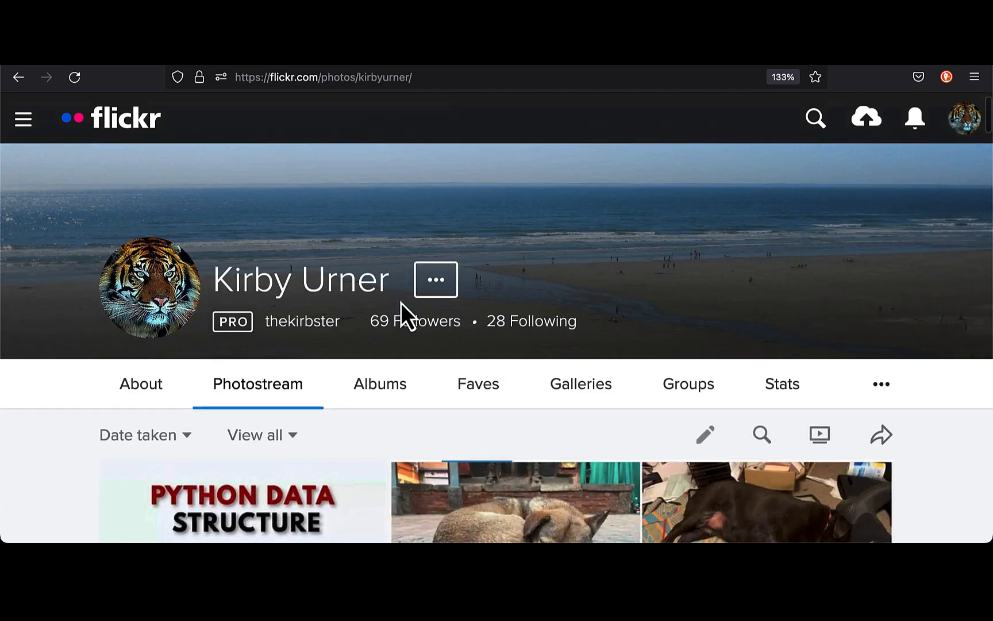
{"action": "scroll", "scroll_direction": "down", "scroll_amount": 3}
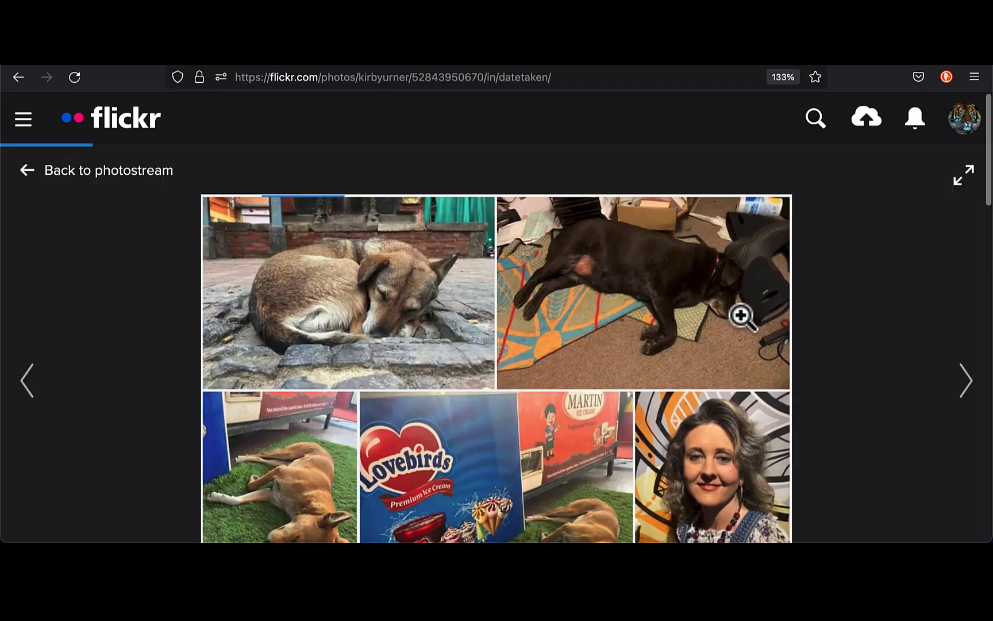
{"action": "scroll", "scroll_direction": "down", "scroll_amount": 3}
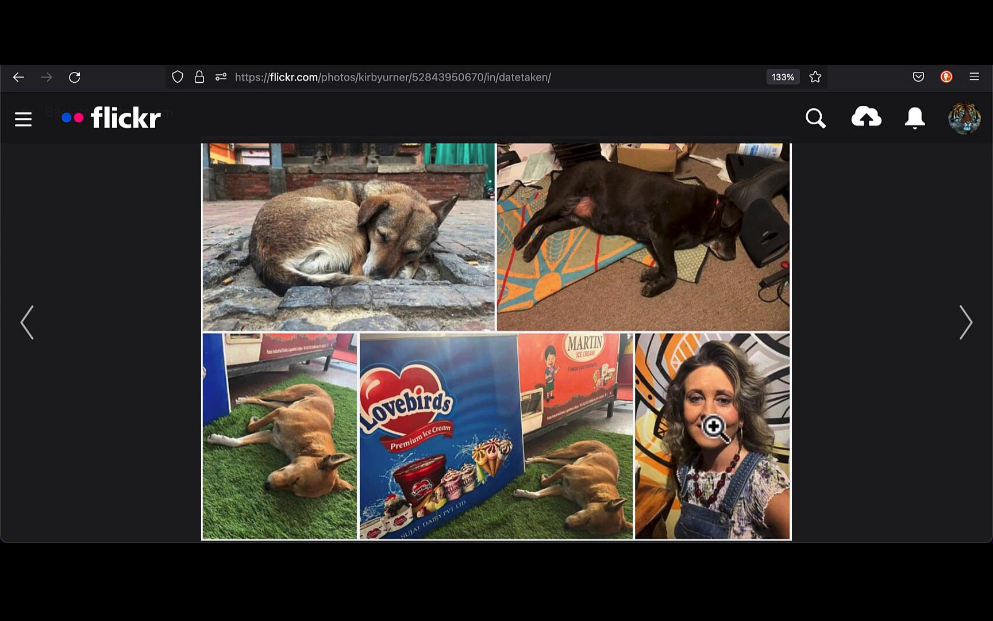
{"action": "mouse_move", "coordinate": [159, 391]}
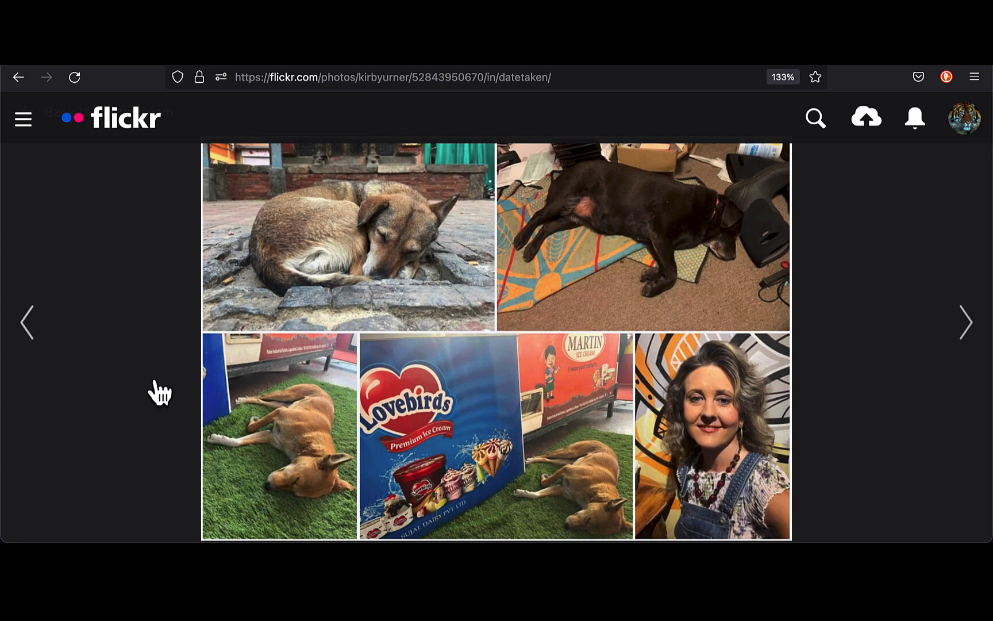
{"action": "left_click", "coordinate": [26, 322]}
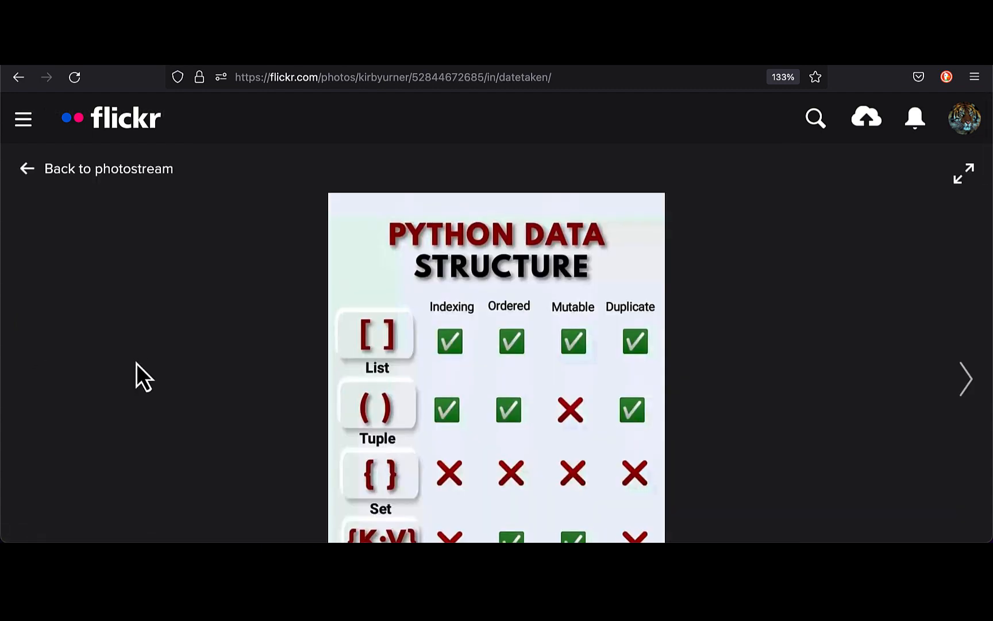
{"action": "scroll", "scroll_direction": "down", "scroll_amount": 3}
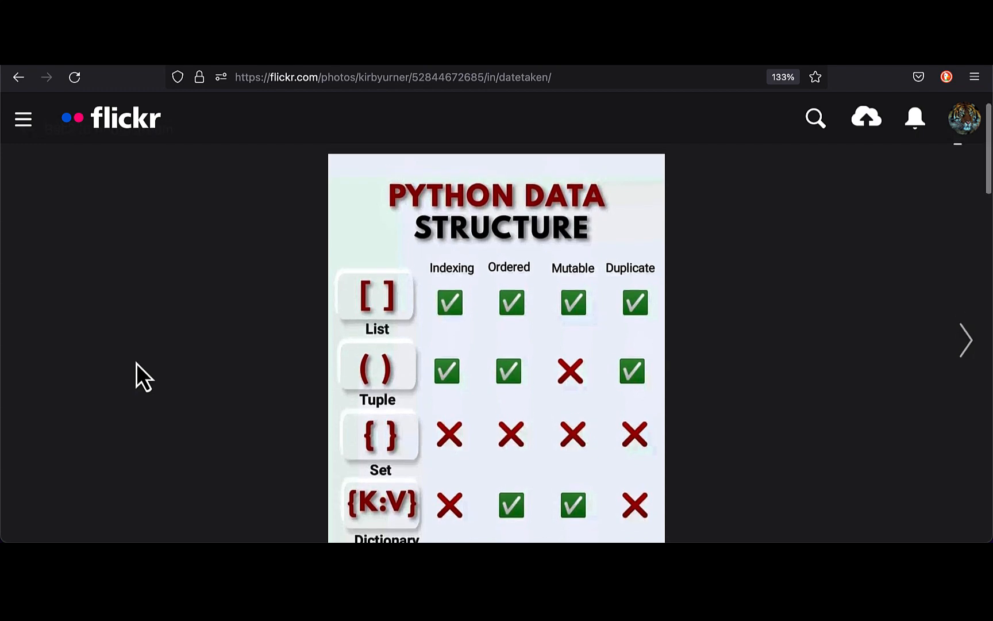
{"action": "scroll", "scroll_direction": "down", "scroll_amount": 3}
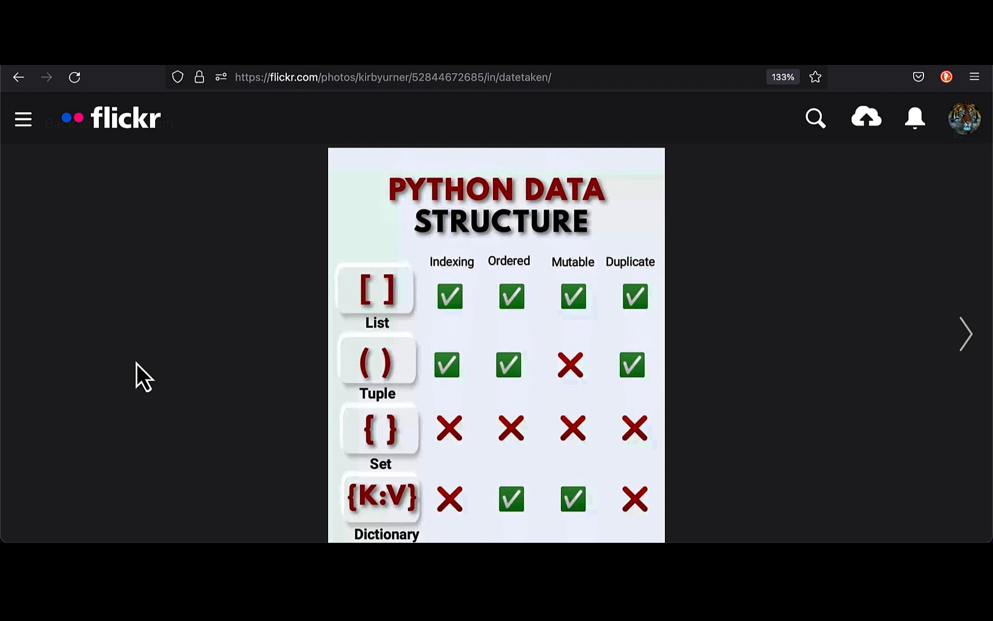
{"action": "mouse_move", "coordinate": [52, 157]}
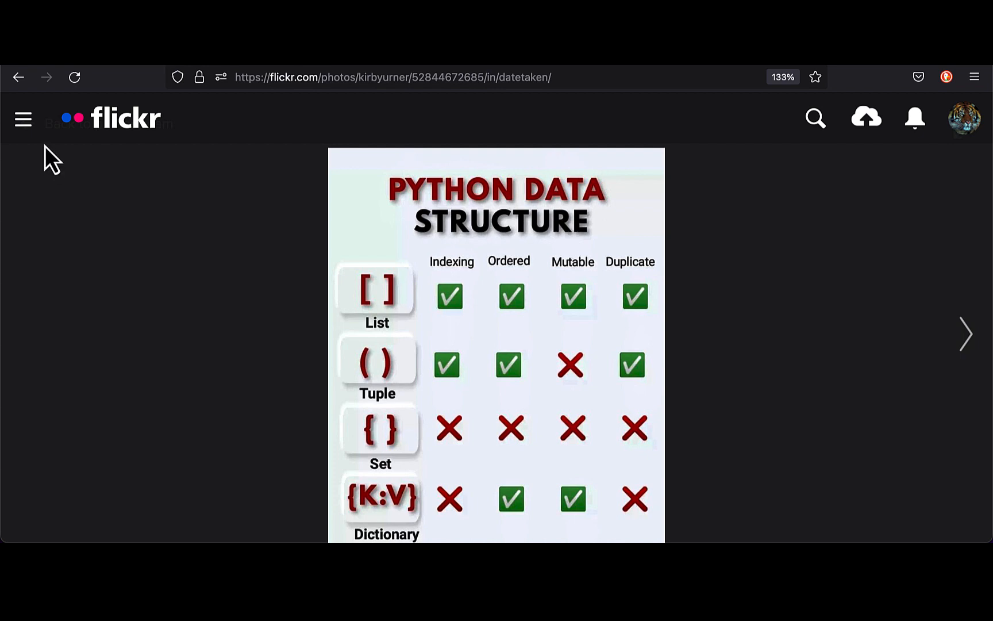
{"action": "mouse_move", "coordinate": [125, 150]}
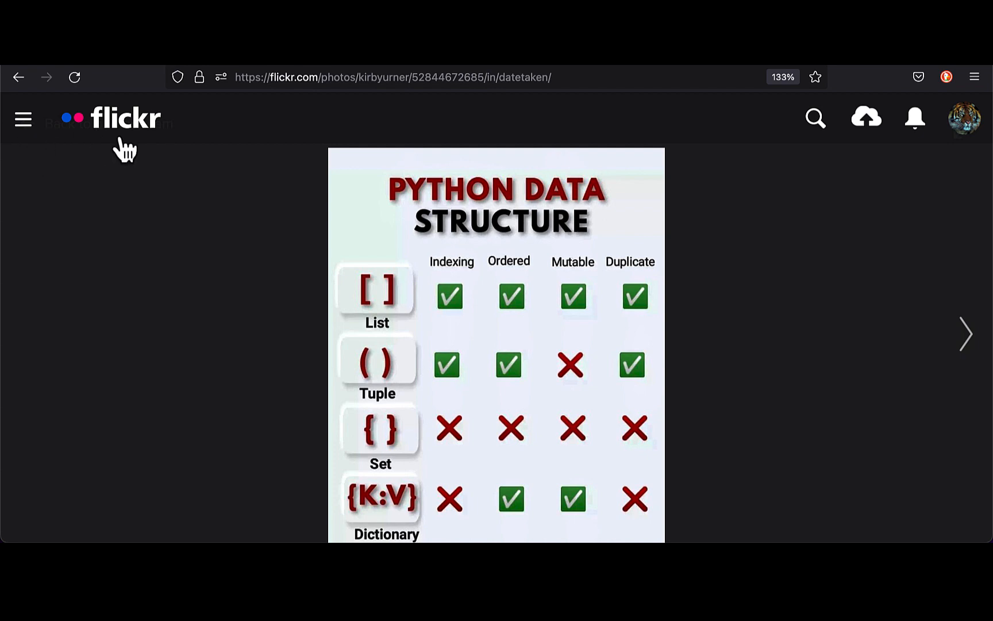
- Return to the Photostream through the navigation menu and scroll through it
{"action": "left_click", "coordinate": [23, 119]}
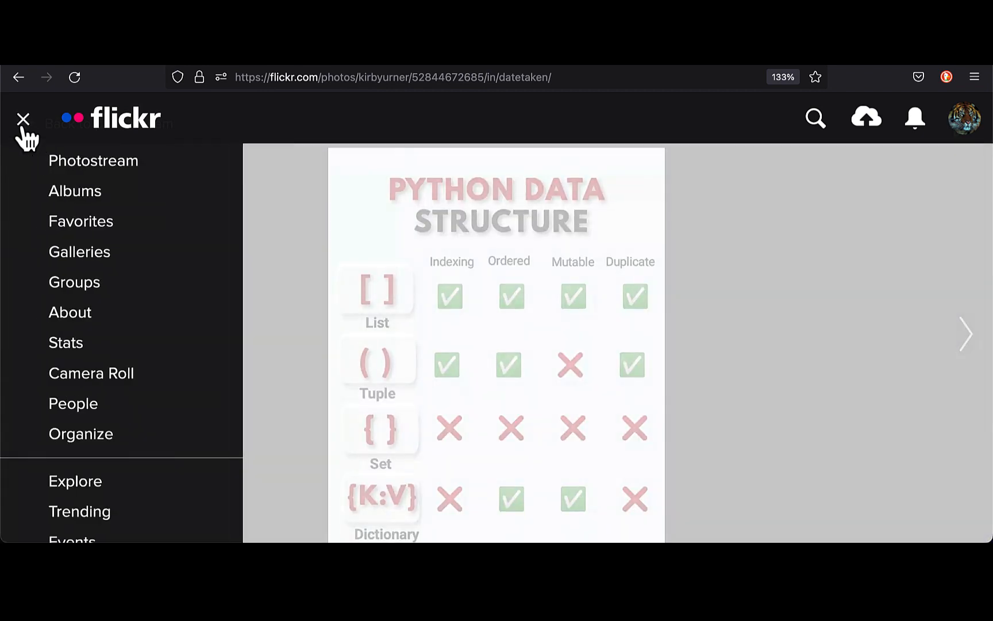
{"action": "left_click", "coordinate": [23, 119]}
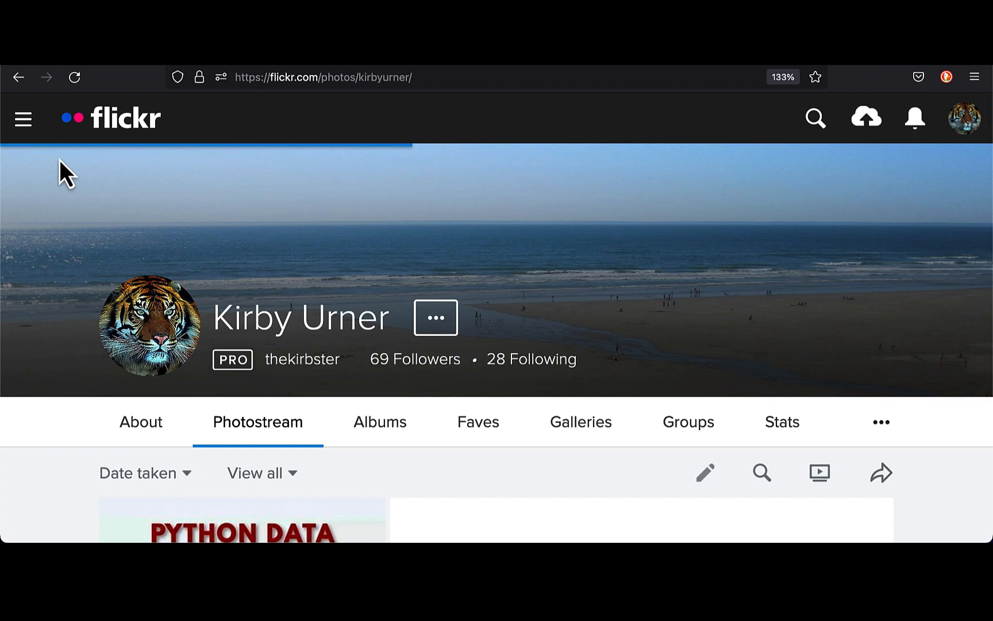
{"action": "scroll", "scroll_direction": "down", "scroll_amount": 3}
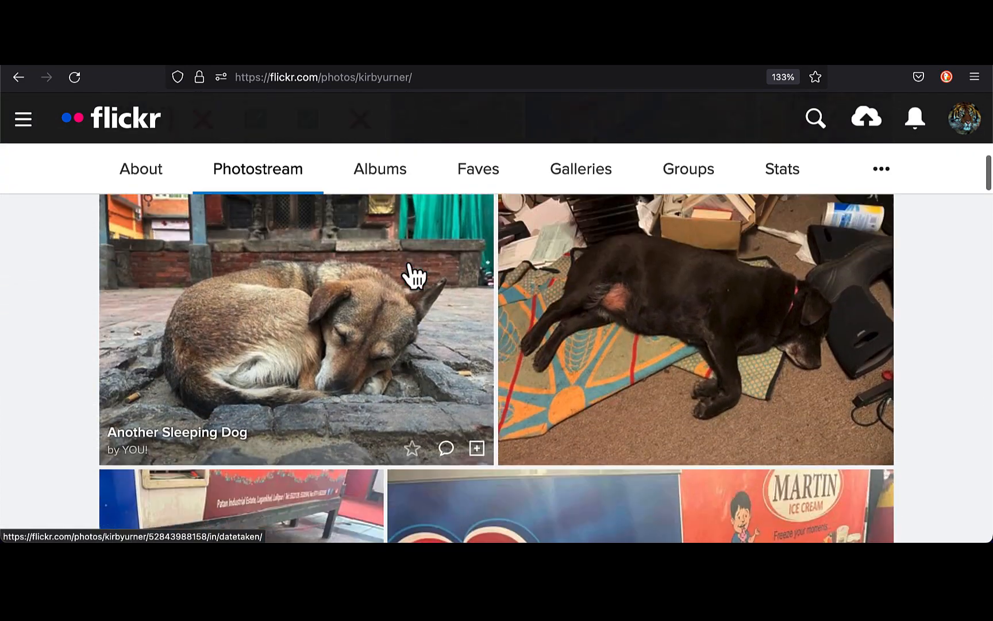
{"action": "scroll", "scroll_direction": "down", "scroll_amount": 3}
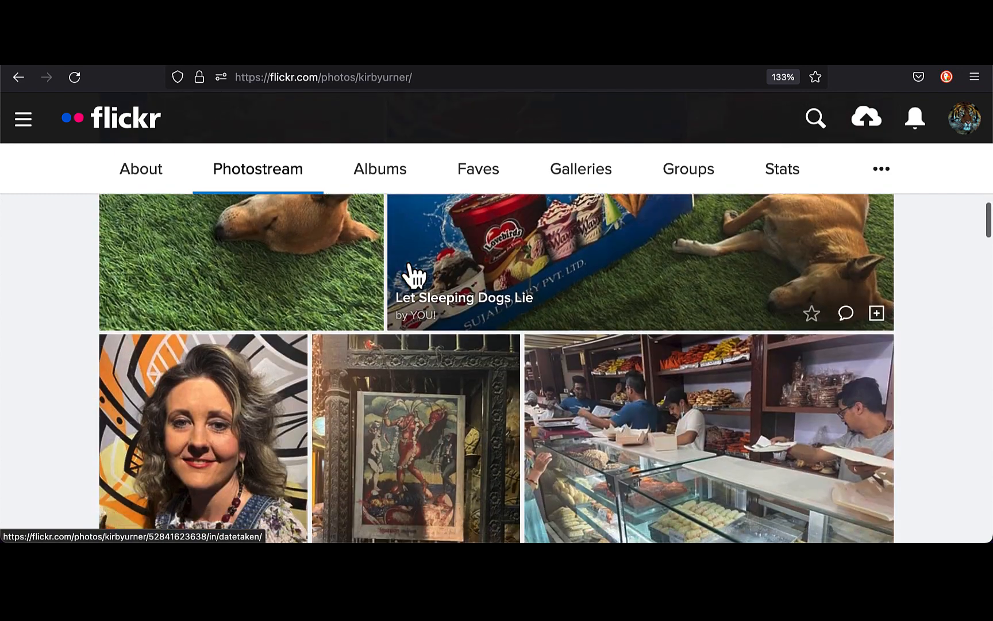
{"action": "scroll", "scroll_direction": "down", "scroll_amount": 3}
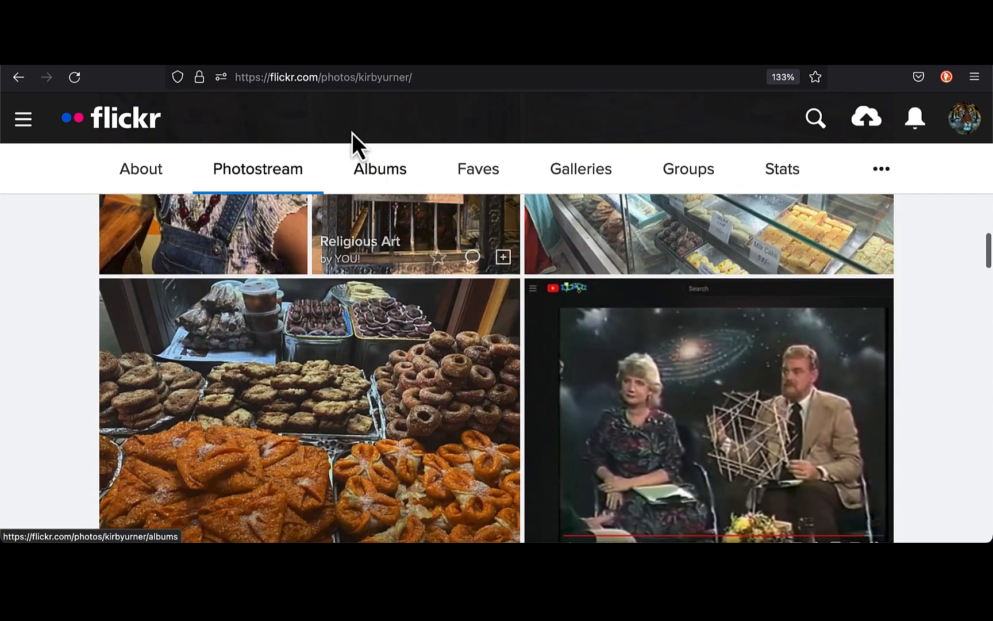
- Open the TrimTab Book Club album from the Albums list
{"action": "left_click", "coordinate": [379, 169]}
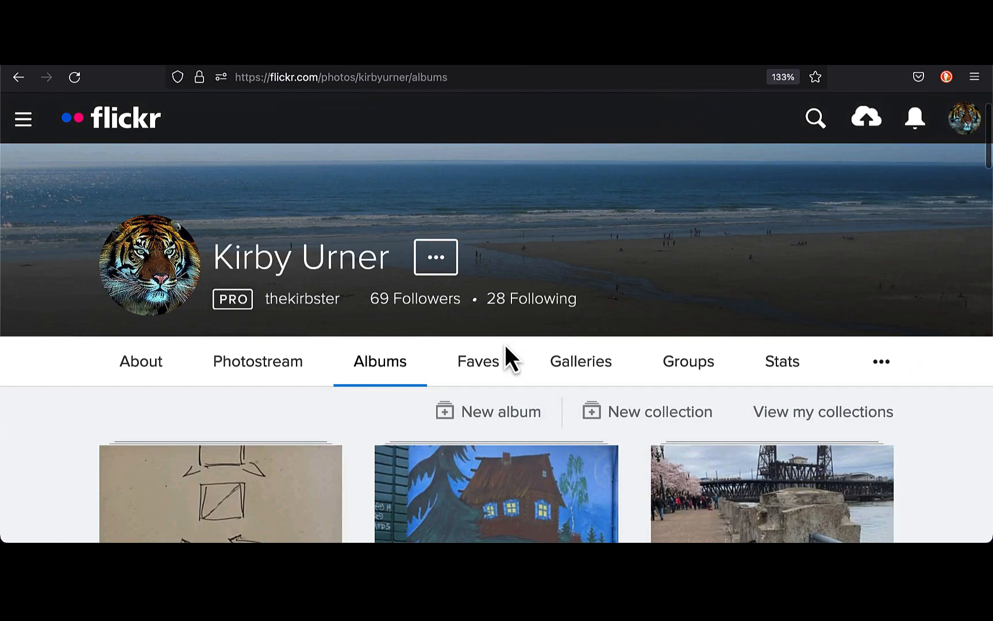
{"action": "scroll", "scroll_direction": "down", "scroll_amount": 3}
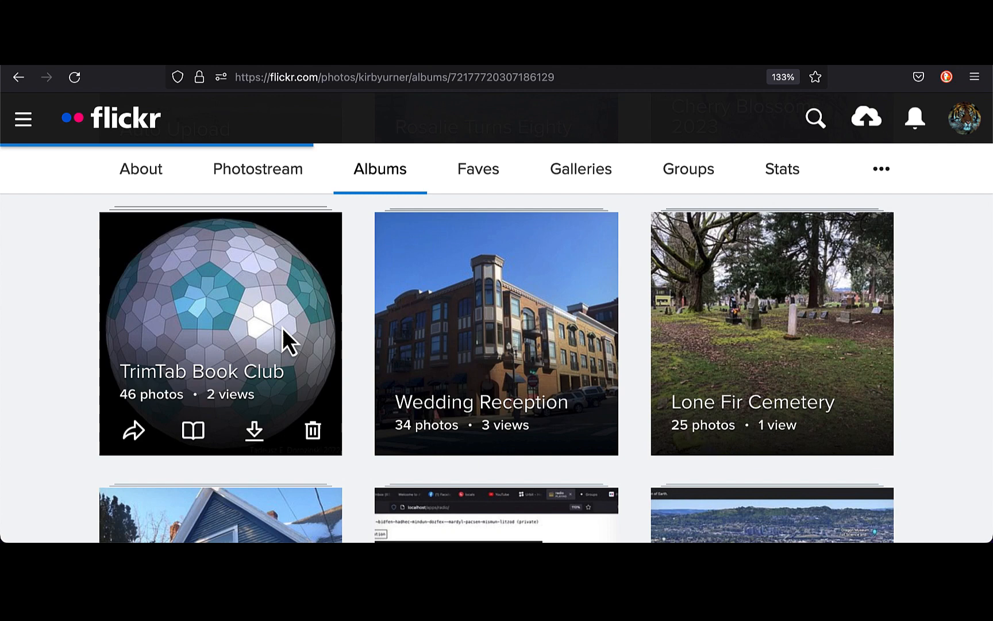
{"action": "left_click", "coordinate": [219, 334]}
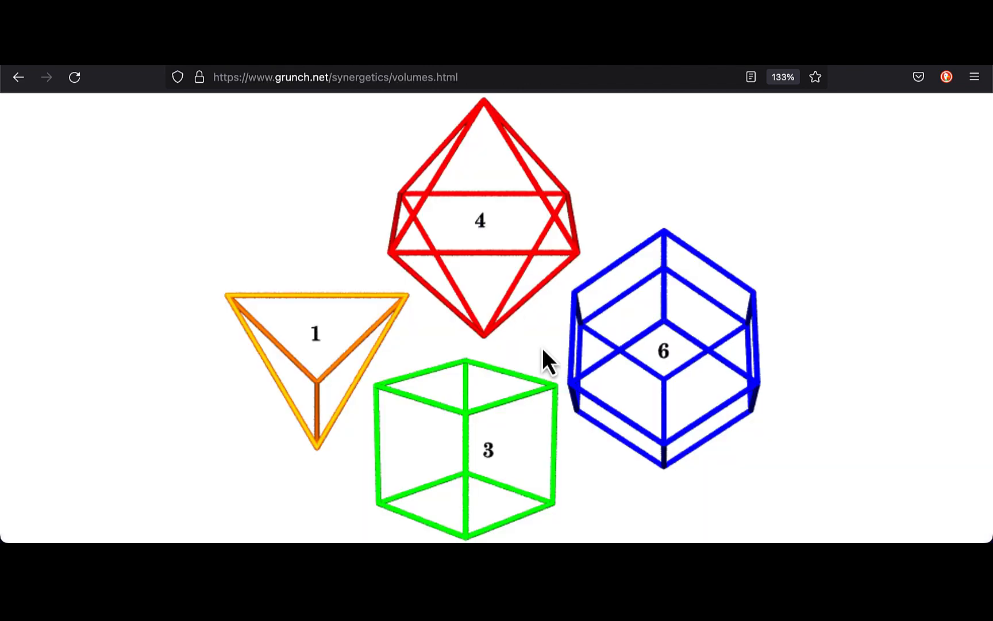
{"action": "scroll", "scroll_direction": "down", "scroll_amount": 3}
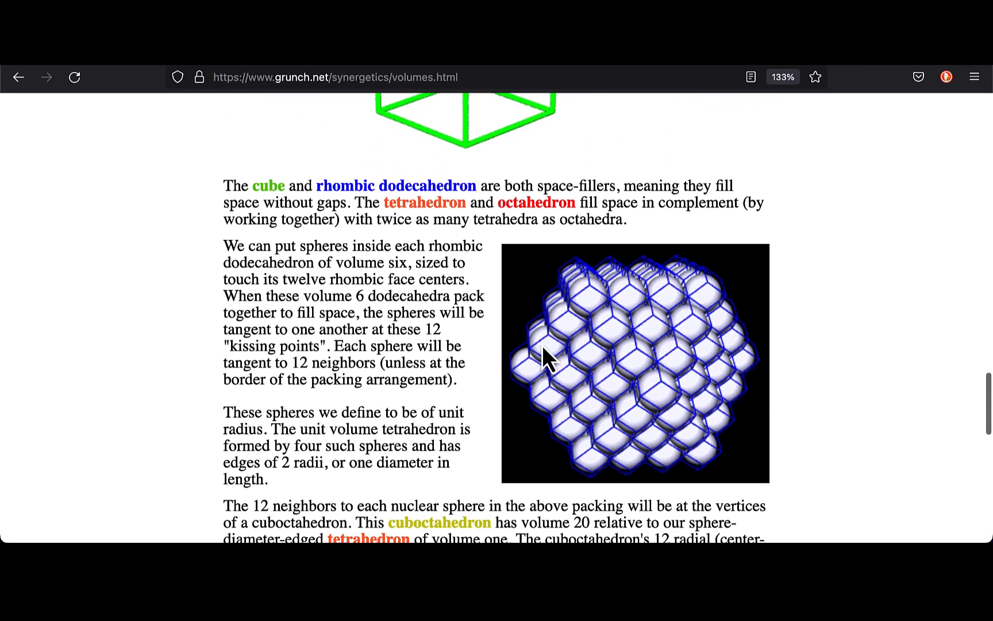
{"action": "scroll", "scroll_direction": "down", "scroll_amount": 3}
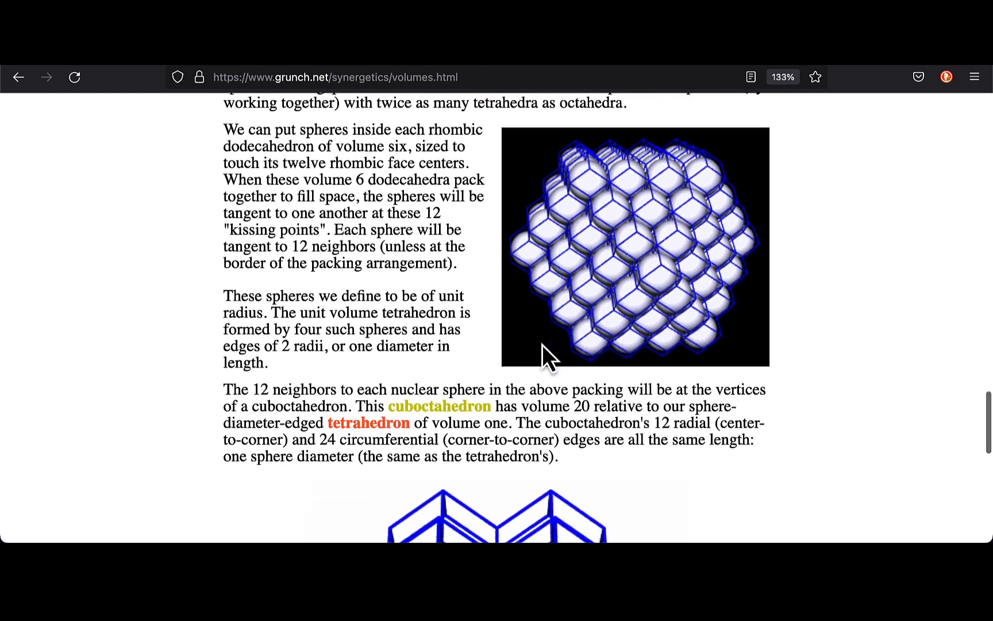
{"action": "scroll", "scroll_direction": "down", "scroll_amount": 3}
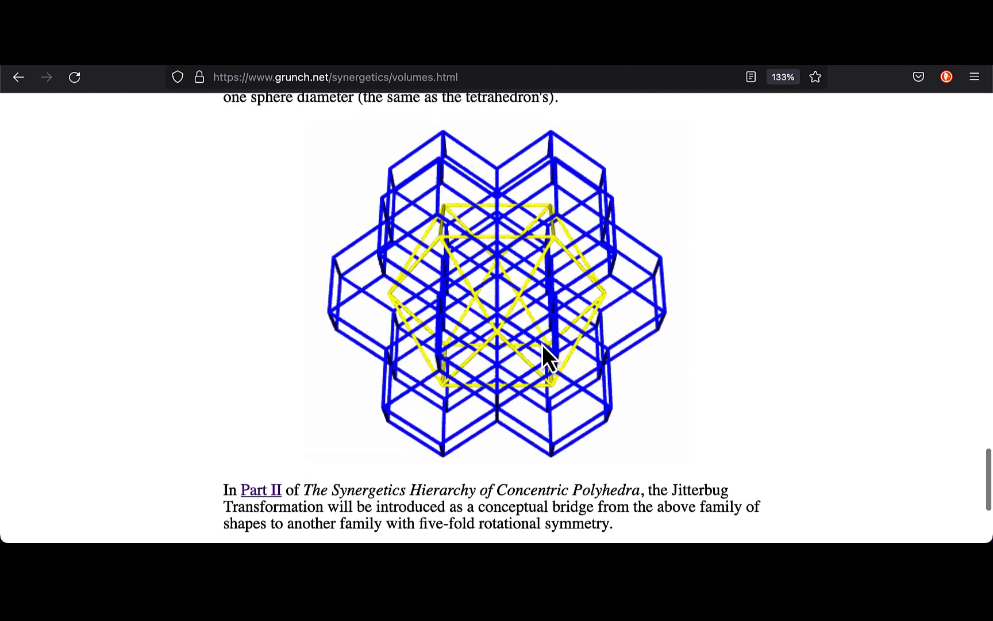
{"action": "scroll", "scroll_direction": "down", "scroll_amount": 3}
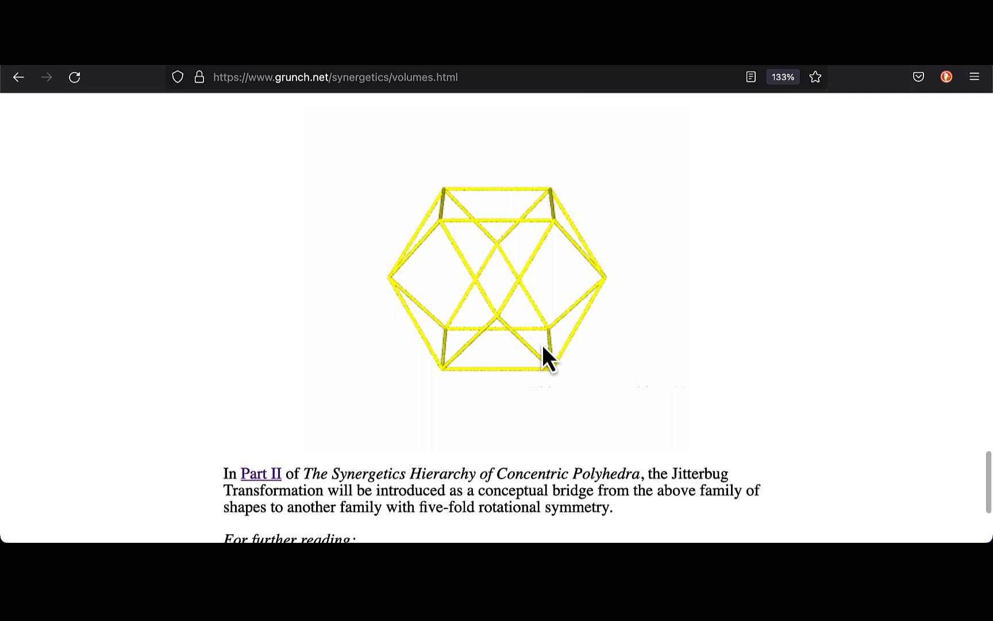
{"action": "scroll", "scroll_direction": "down", "scroll_amount": 3}
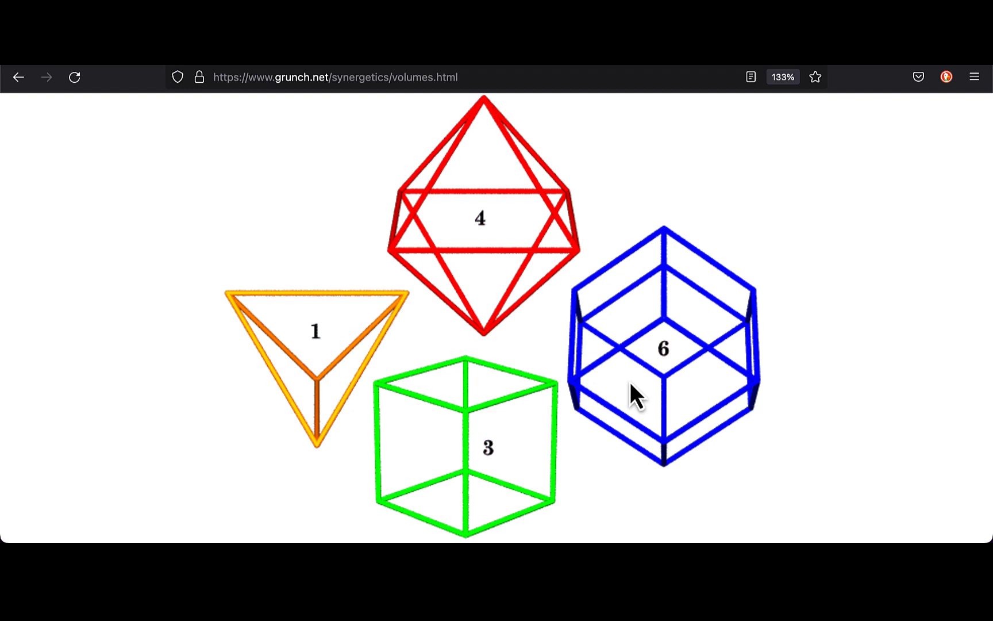
{"action": "scroll", "scroll_direction": "down", "scroll_amount": 3}
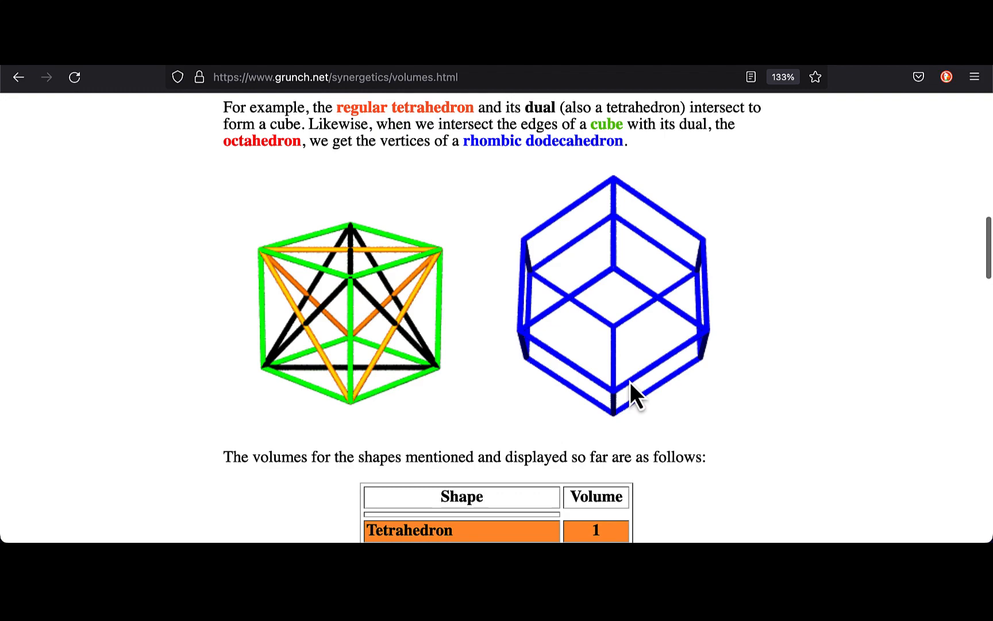
{"action": "scroll", "scroll_direction": "up", "scroll_amount": 3}
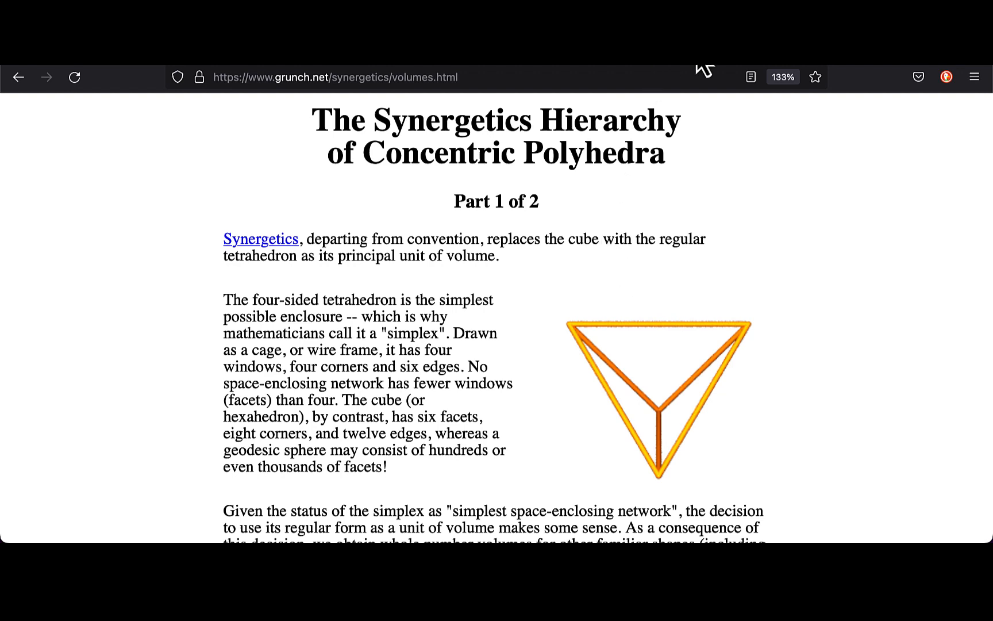
- Open gst2.html, read down to For Further Reading, then scroll back up to the diagram
{"action": "left_click", "coordinate": [18, 77]}
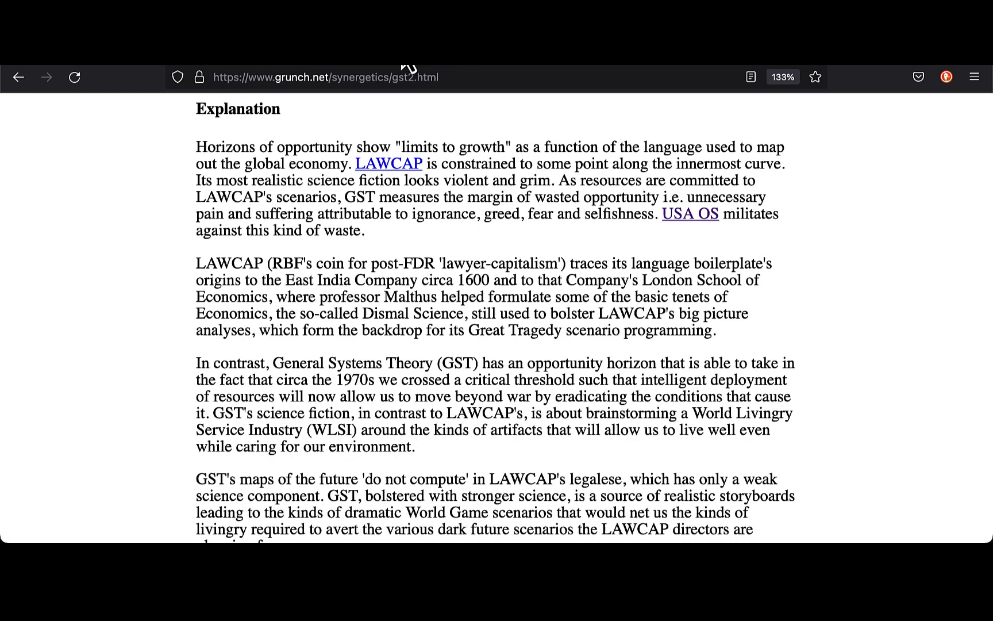
{"action": "mouse_move", "coordinate": [511, 242]}
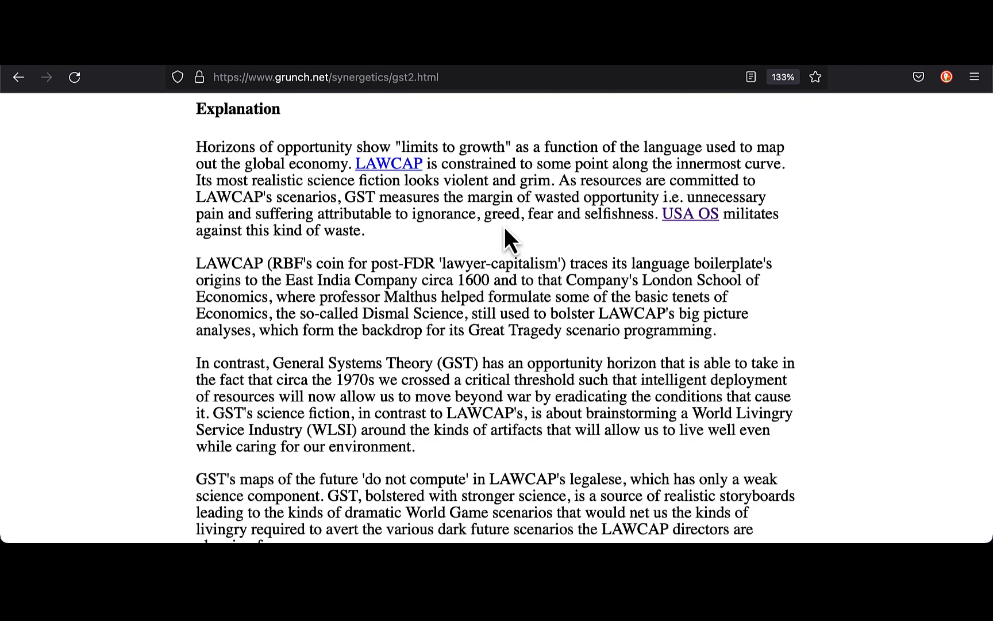
{"action": "scroll", "scroll_direction": "down", "scroll_amount": 3}
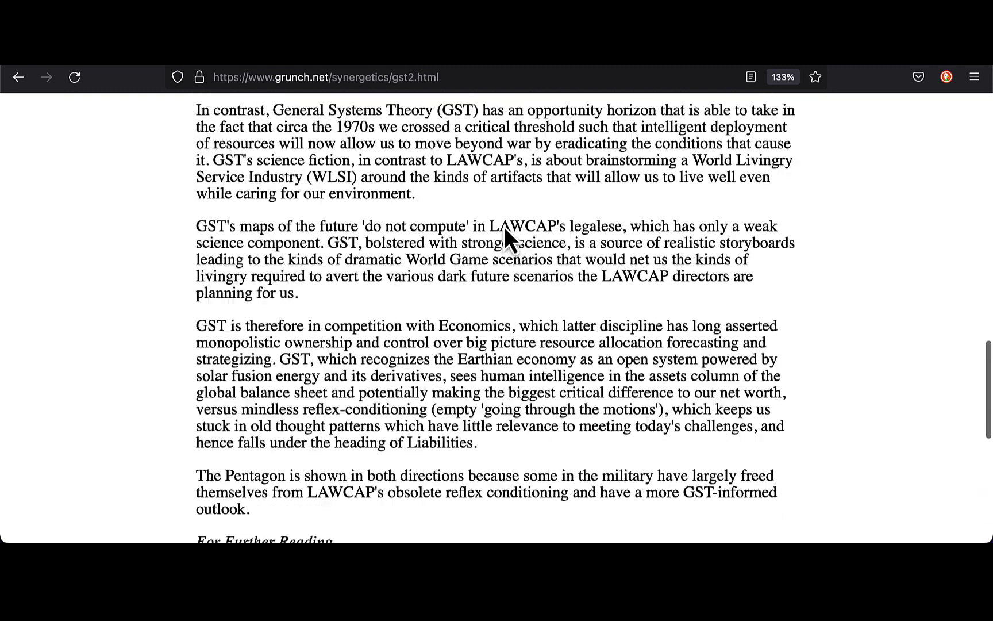
{"action": "scroll", "scroll_direction": "down", "scroll_amount": 3}
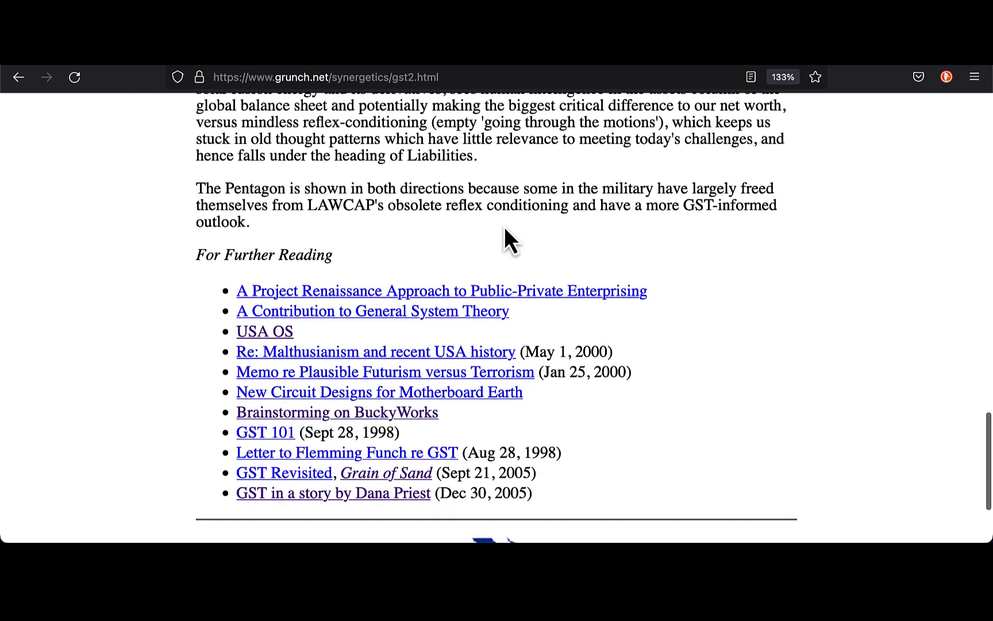
{"action": "scroll", "scroll_direction": "down", "scroll_amount": 3}
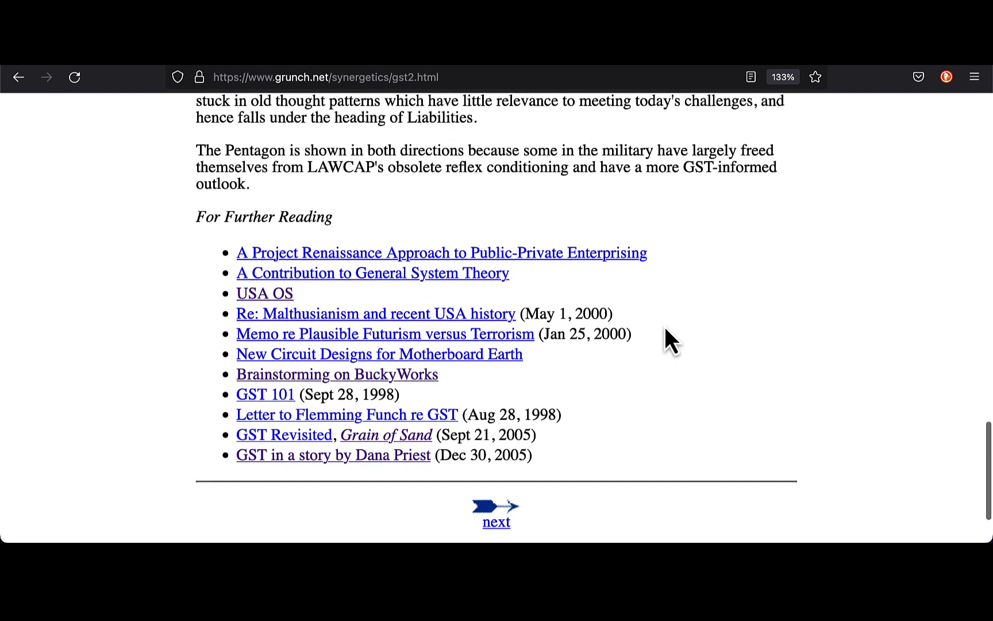
{"action": "scroll", "scroll_direction": "down", "scroll_amount": 3}
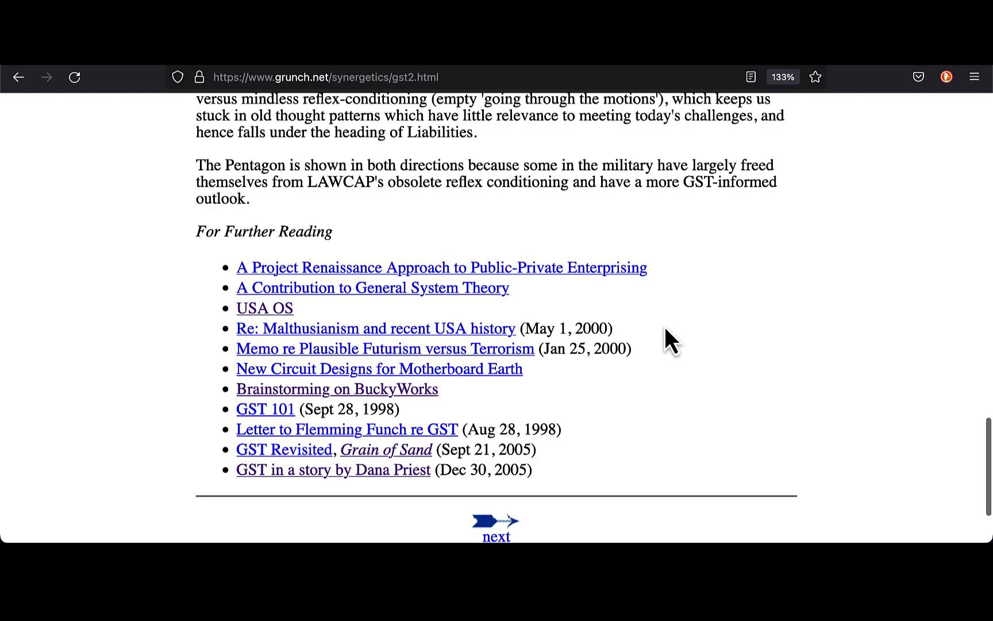
{"action": "scroll", "scroll_direction": "down", "scroll_amount": 3}
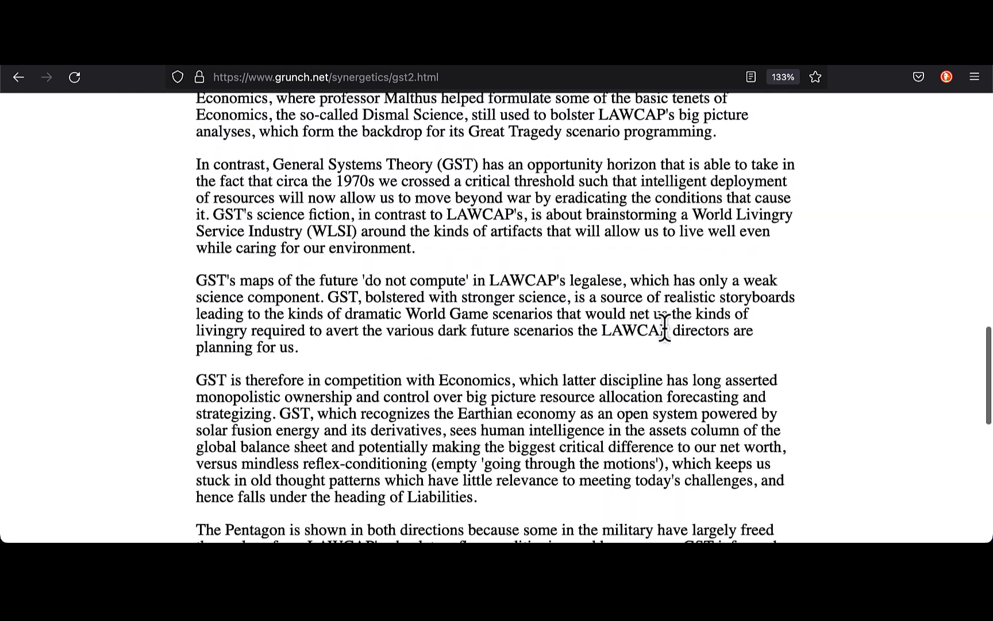
{"action": "scroll", "scroll_direction": "up", "scroll_amount": 3}
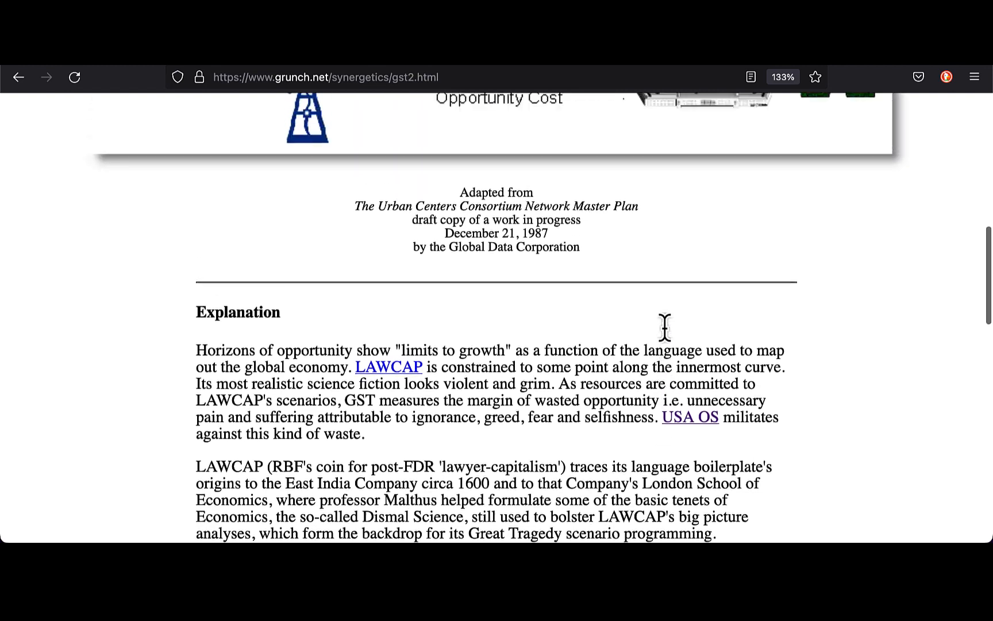
{"action": "scroll", "scroll_direction": "up", "scroll_amount": 3}
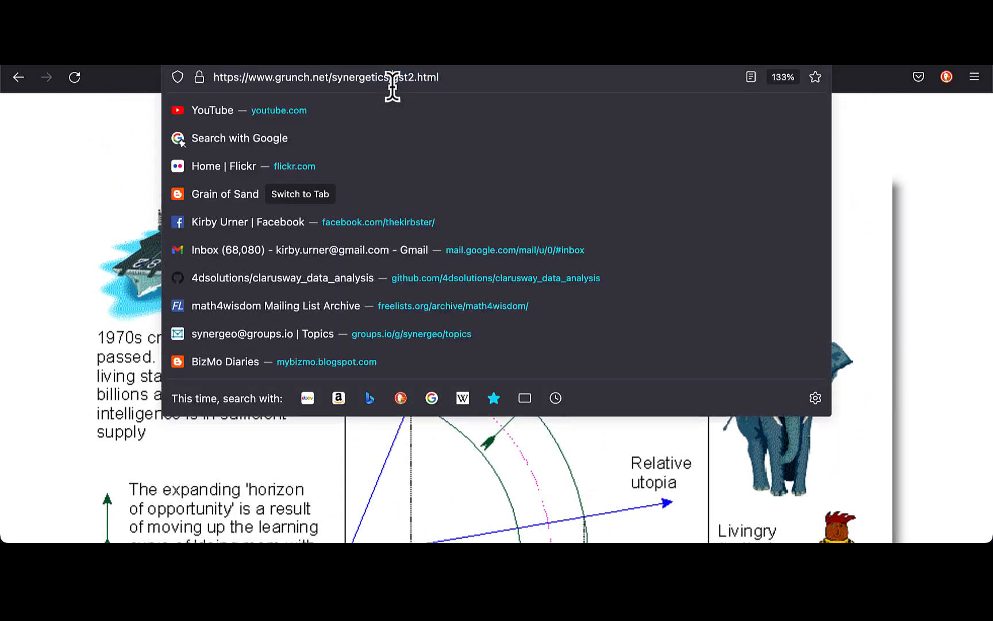
{"action": "type", "text": "https://www.grunch.net/synergetics/"}
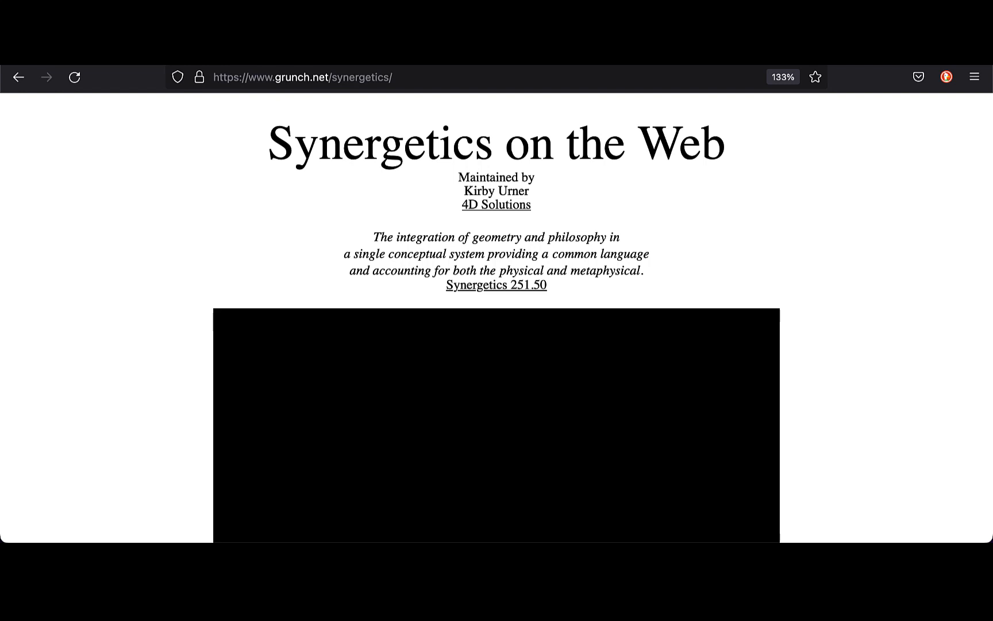
{"action": "scroll", "scroll_direction": "down", "scroll_amount": 3}
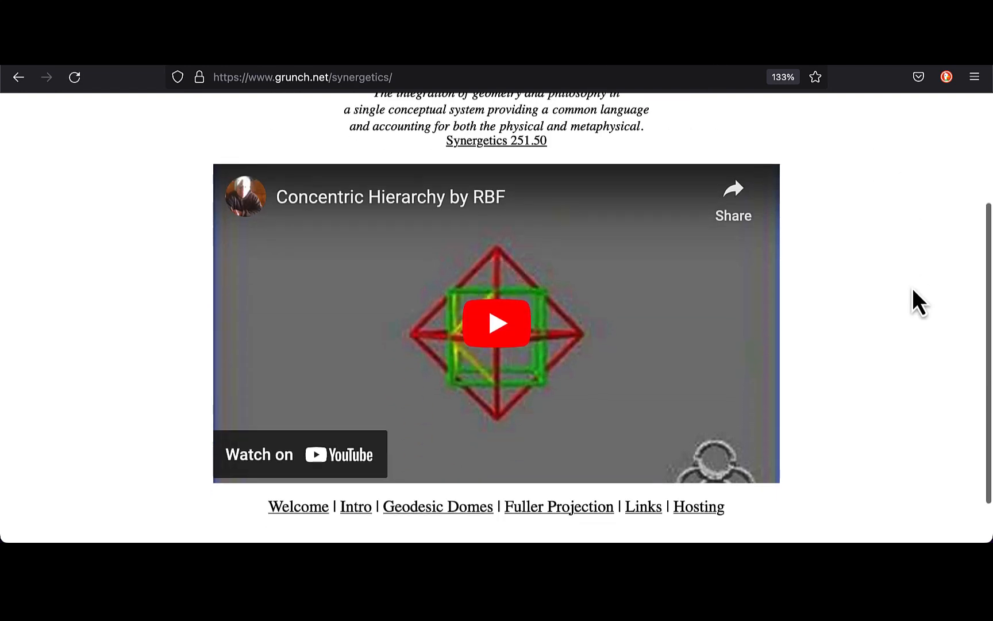
{"action": "scroll", "scroll_direction": "up", "scroll_amount": 3}
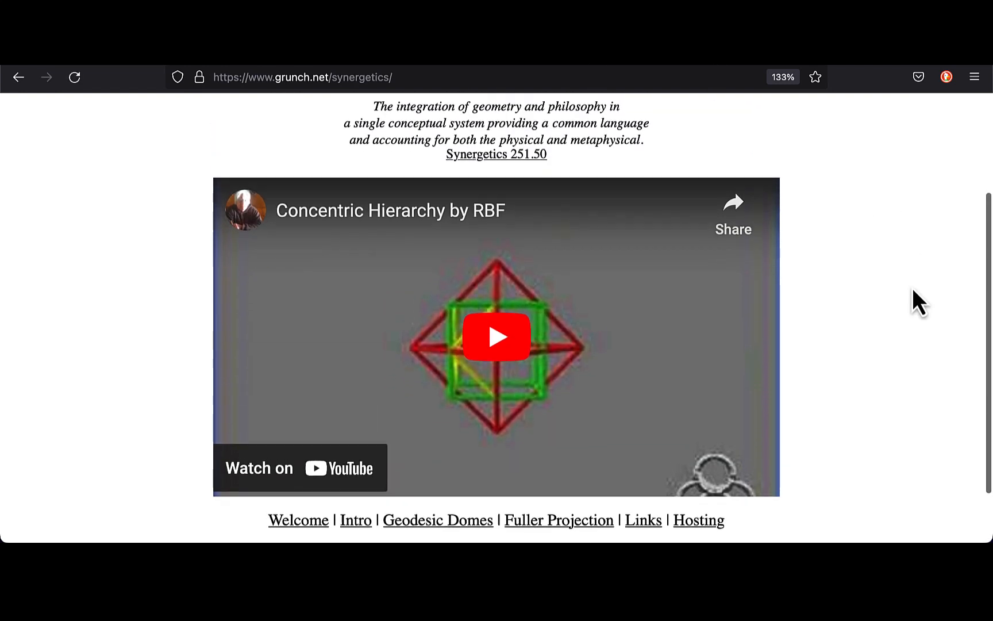
- Read volumes.html past the volume table to the numbered polyhedra illustration
{"action": "scroll", "scroll_direction": "down", "scroll_amount": 3}
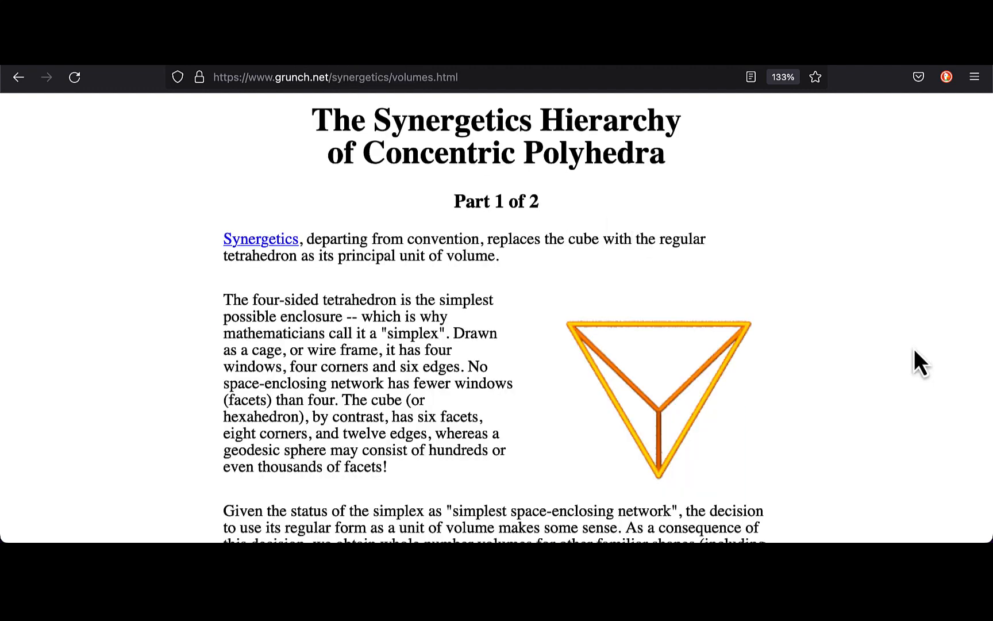
{"action": "scroll", "scroll_direction": "down", "scroll_amount": 3}
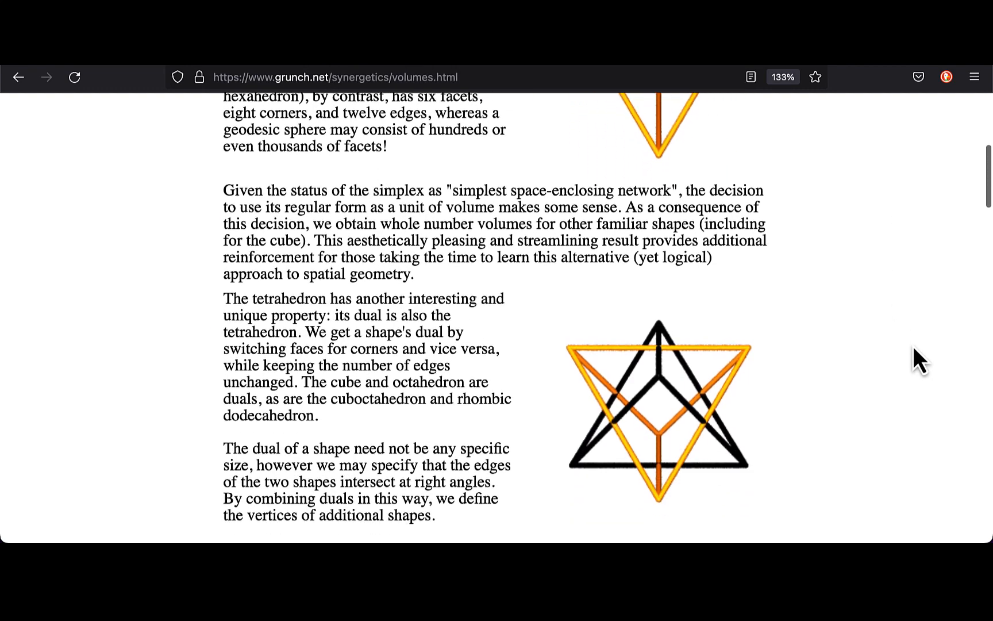
{"action": "scroll", "scroll_direction": "down", "scroll_amount": 3}
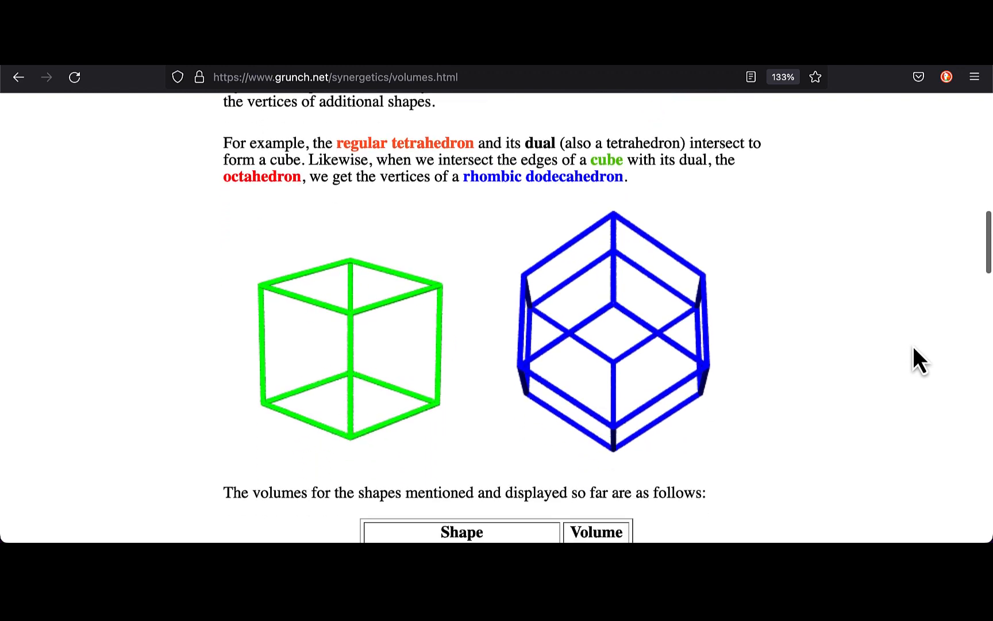
{"action": "scroll", "scroll_direction": "down", "scroll_amount": 3}
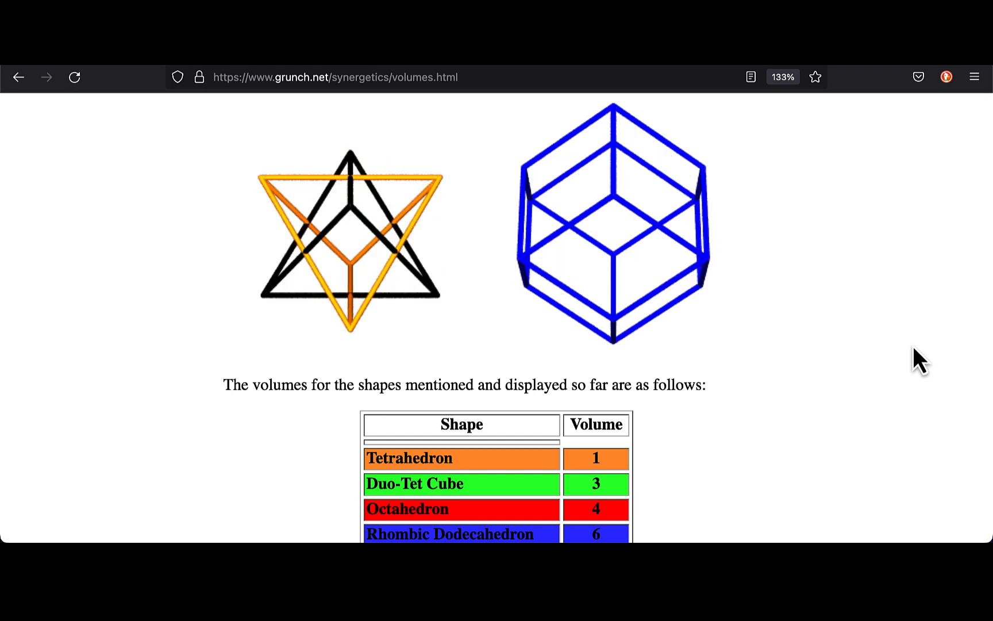
{"action": "scroll", "scroll_direction": "down", "scroll_amount": 3}
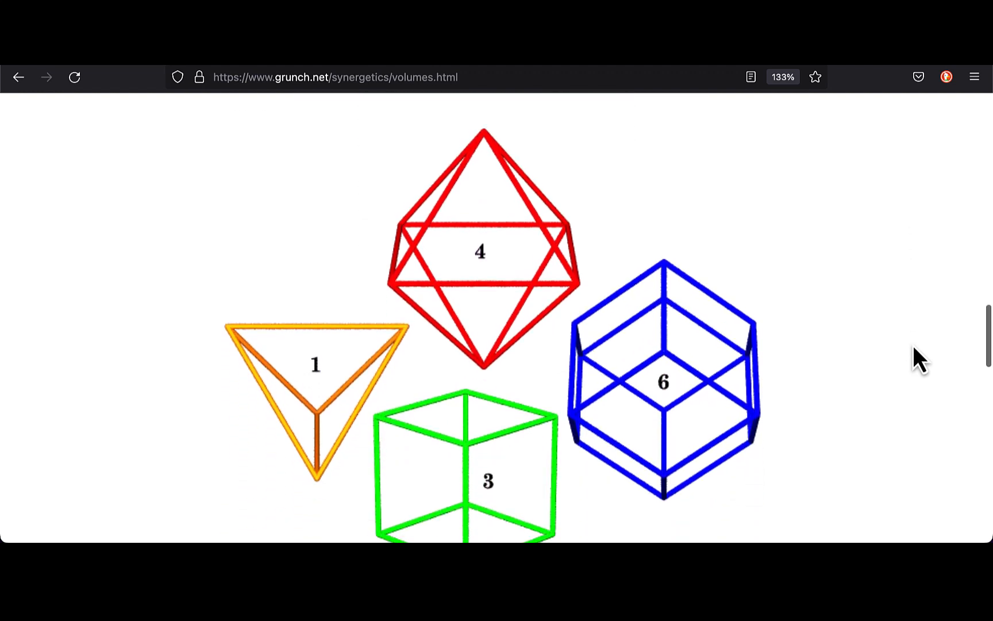
{"action": "scroll", "scroll_direction": "down", "scroll_amount": 3}
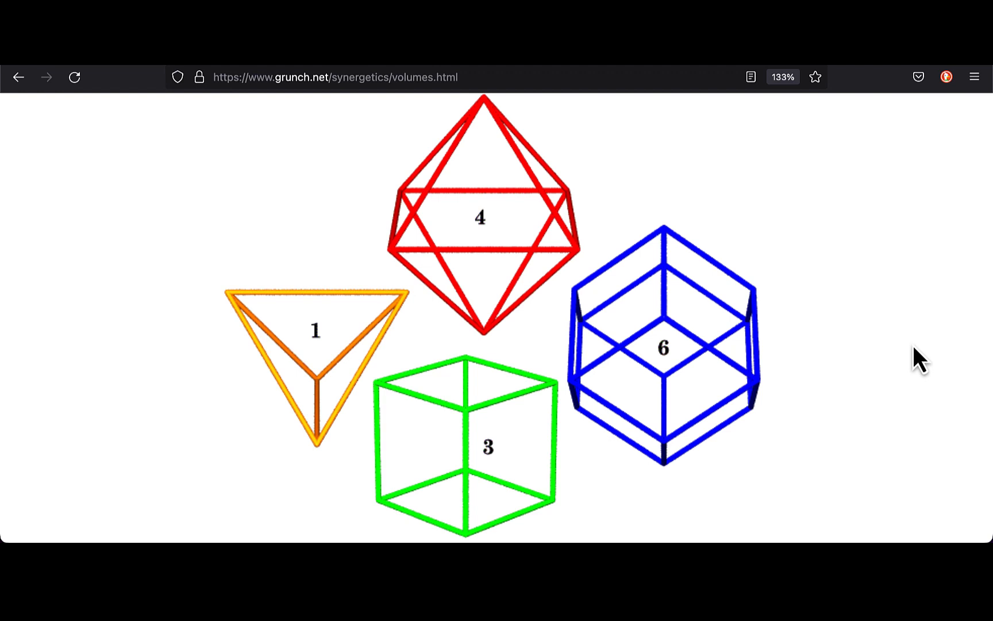
{"action": "mouse_move", "coordinate": [607, 71]}
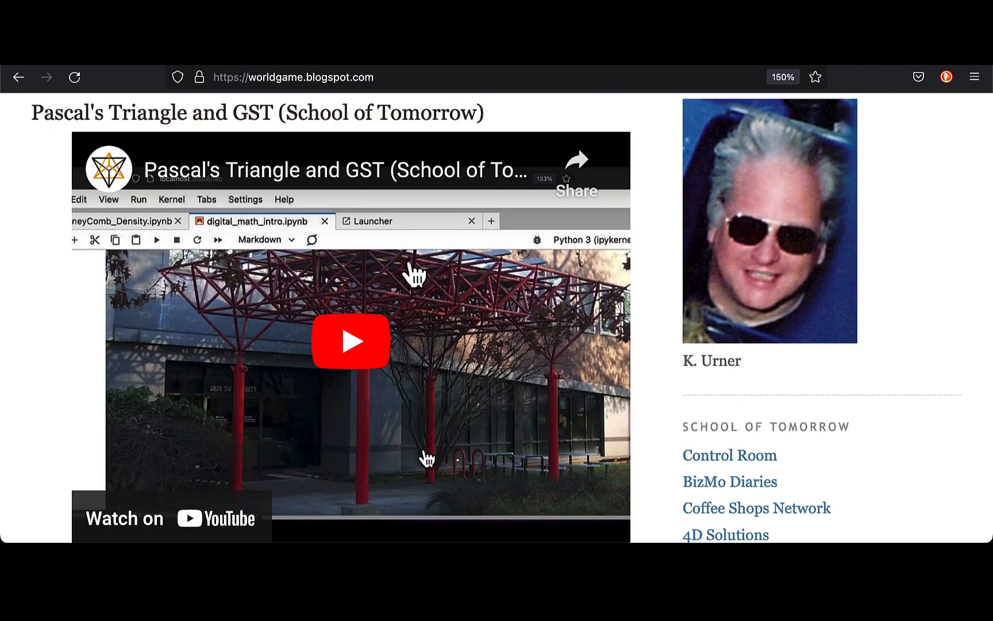
{"action": "scroll", "scroll_direction": "down", "scroll_amount": 3}
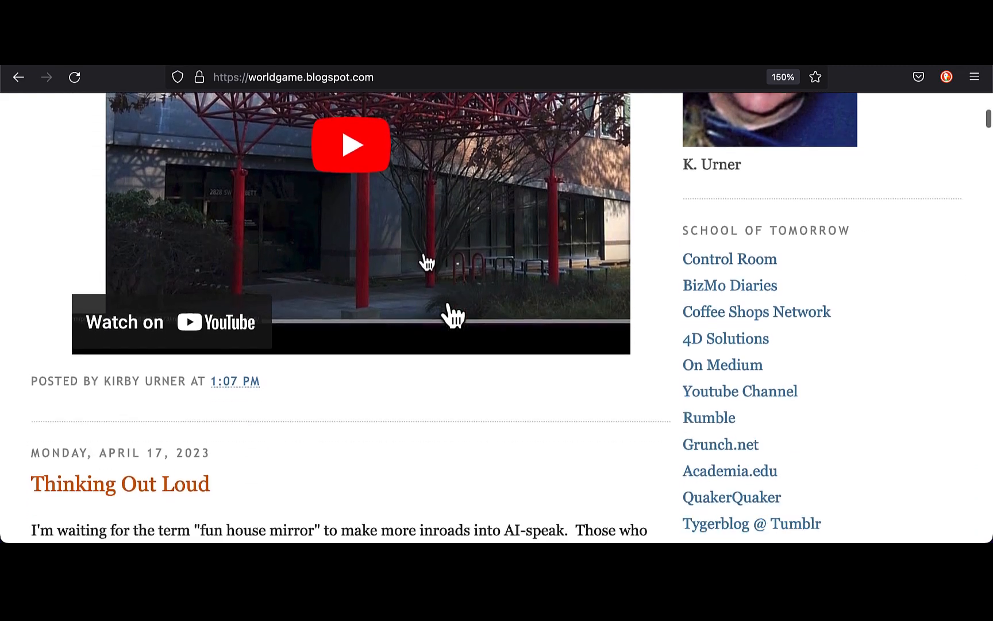
{"action": "scroll", "scroll_direction": "down", "scroll_amount": 3}
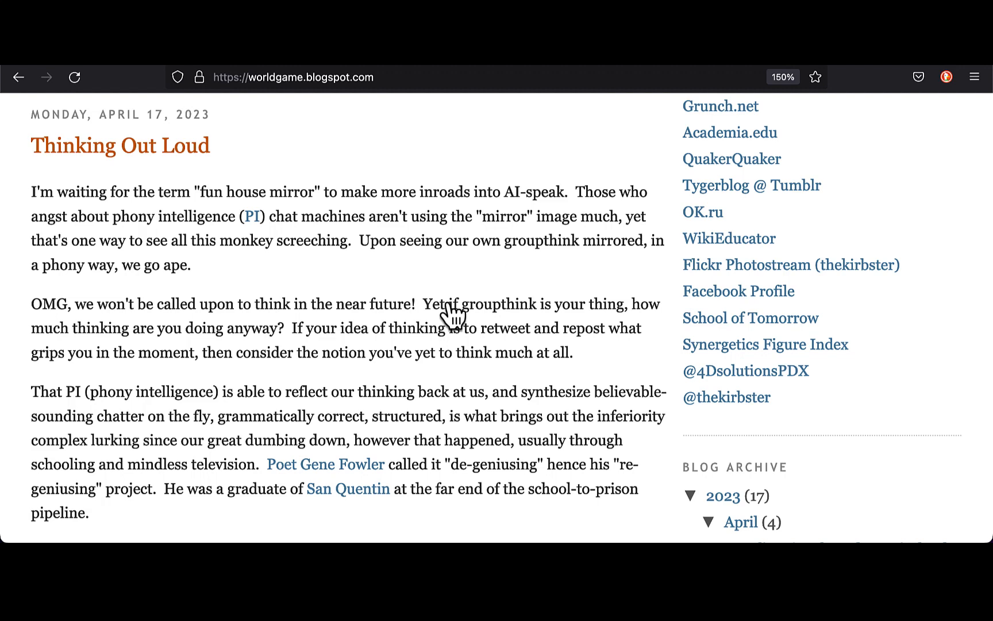
{"action": "scroll", "scroll_direction": "down", "scroll_amount": 3}
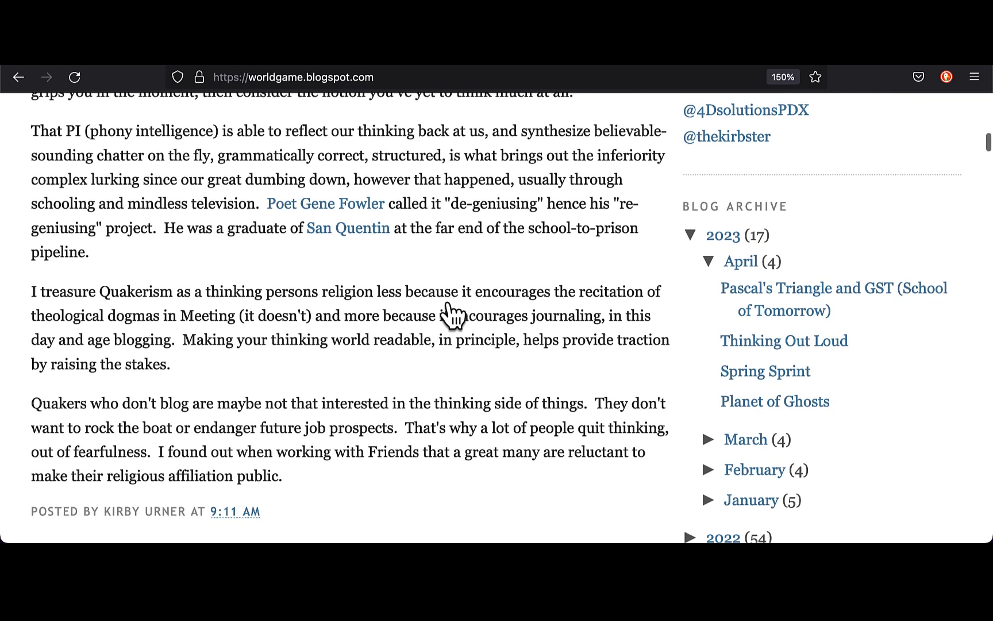
{"action": "scroll", "scroll_direction": "down", "scroll_amount": 3}
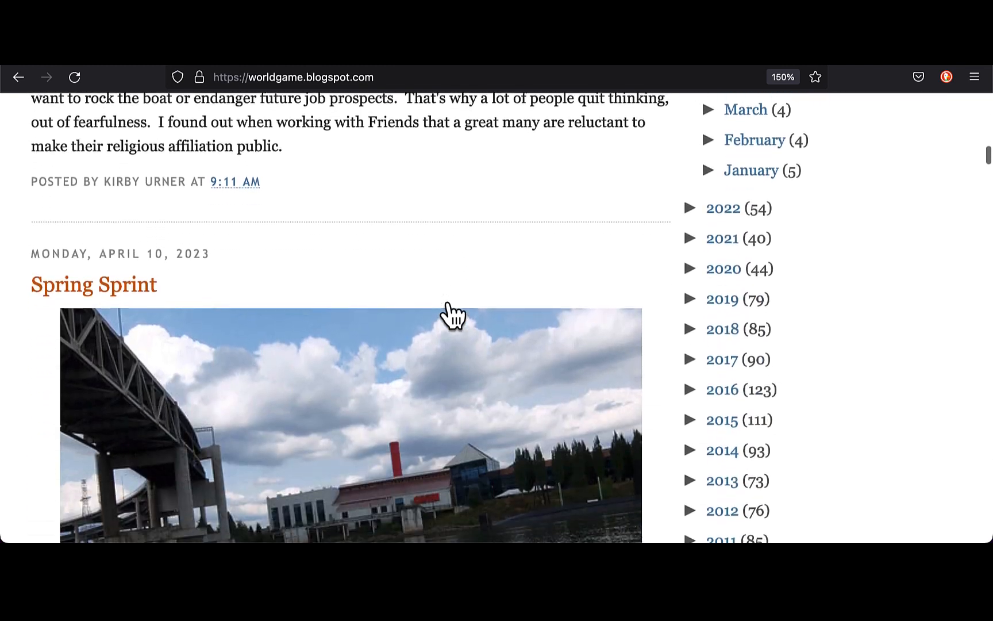
{"action": "scroll", "scroll_direction": "down", "scroll_amount": 3}
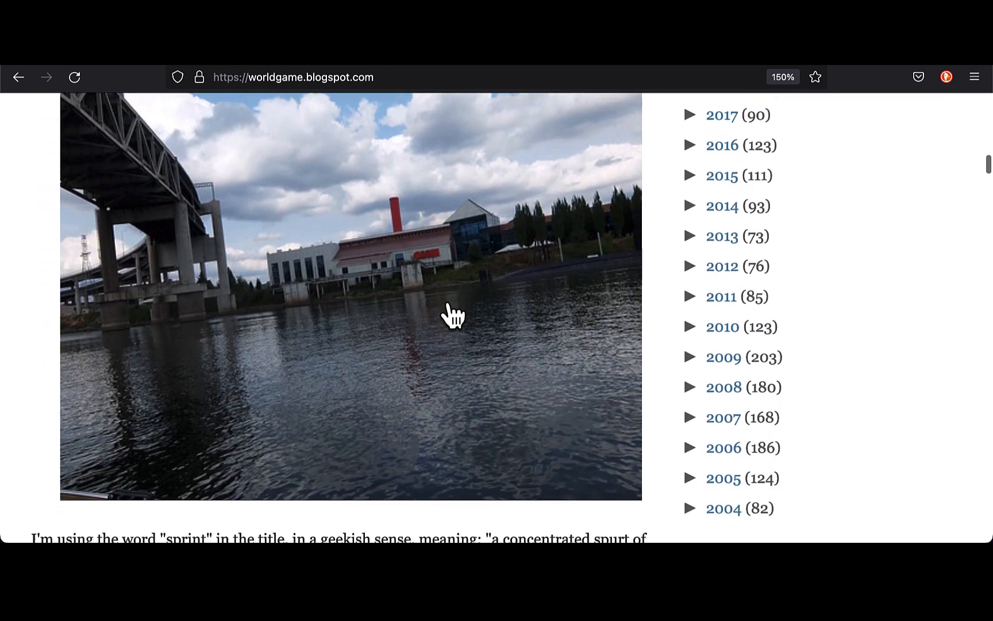
{"action": "scroll", "scroll_direction": "down", "scroll_amount": 3}
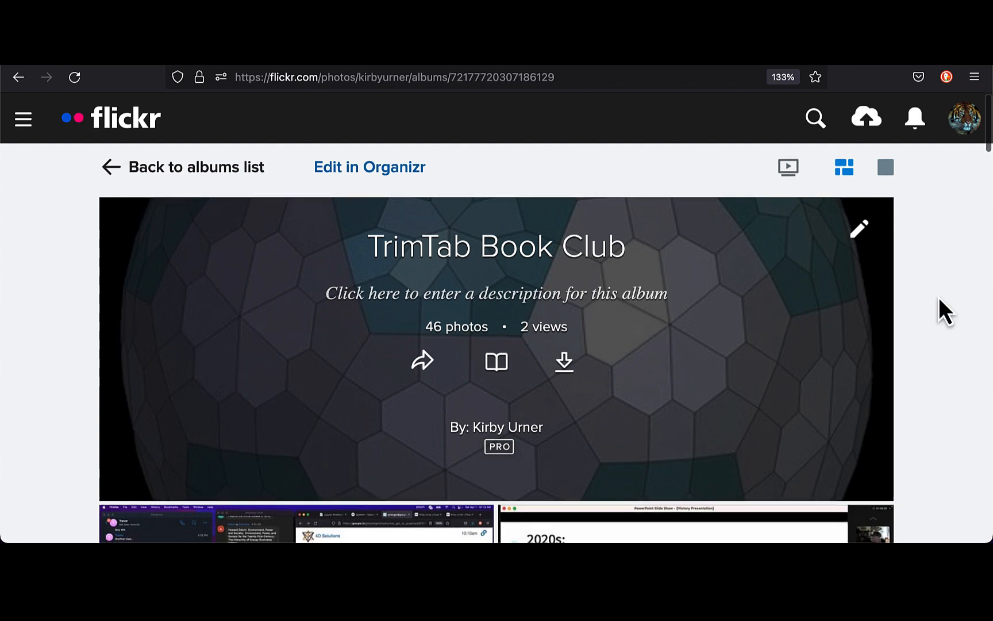
- Page through the TrimTab Book Club album to the 1969 World Game research chart slide
{"action": "scroll", "scroll_direction": "down", "scroll_amount": 3}
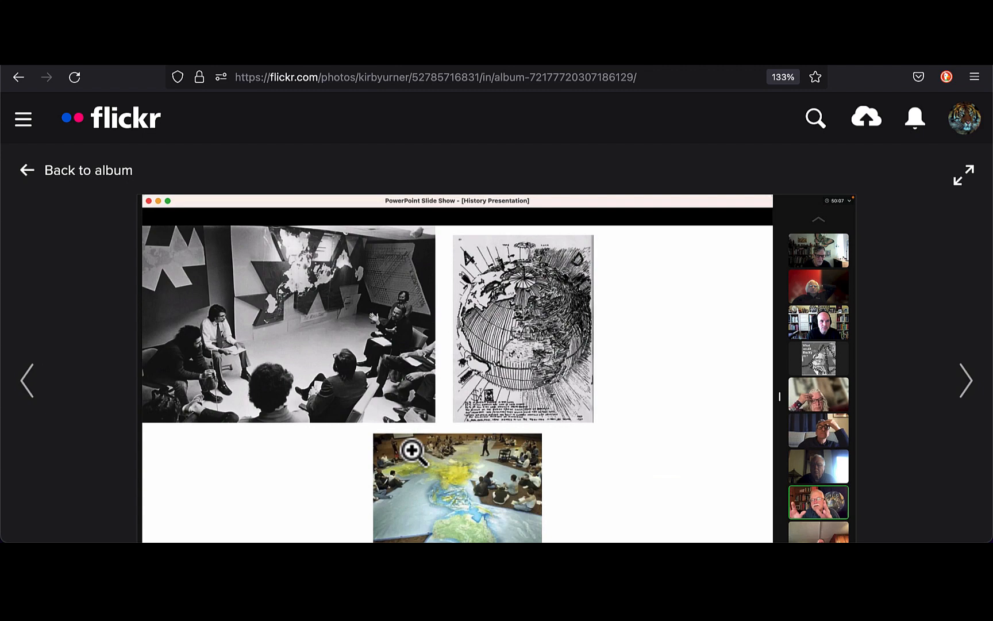
{"action": "mouse_move", "coordinate": [648, 533]}
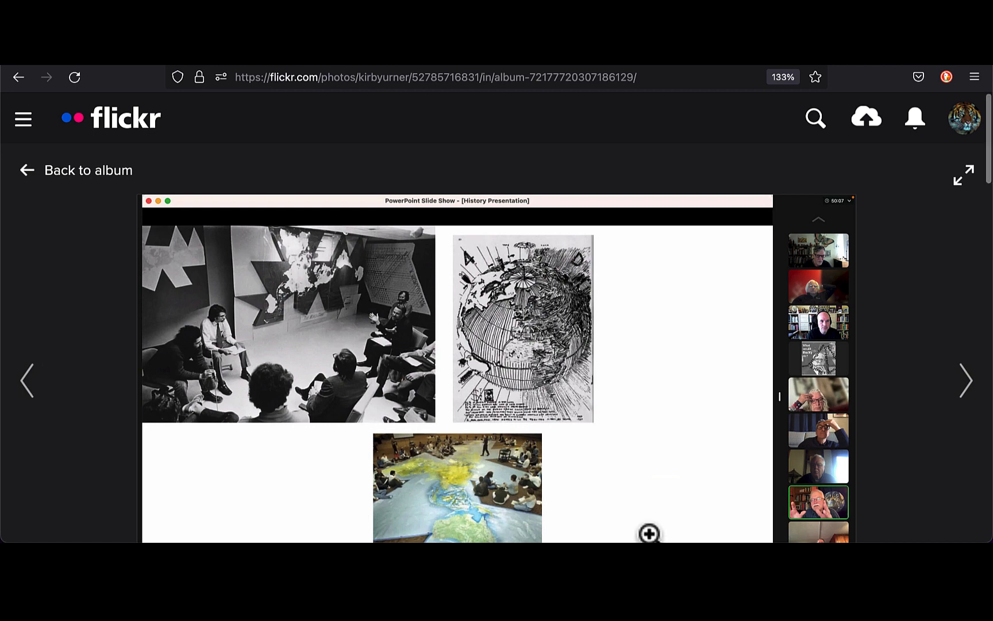
{"action": "scroll", "scroll_direction": "down", "scroll_amount": 3}
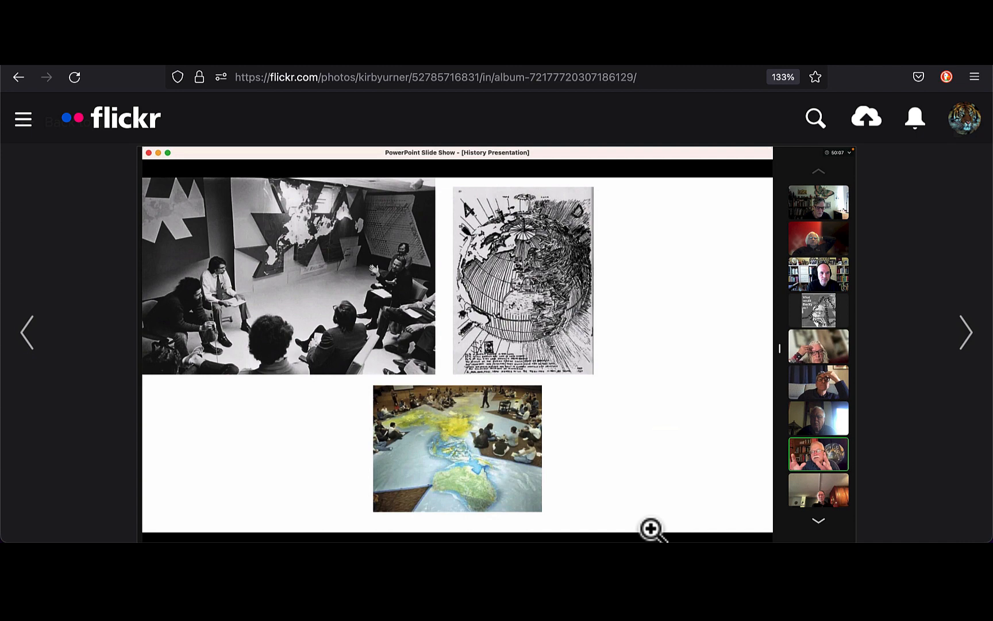
{"action": "mouse_move", "coordinate": [658, 526]}
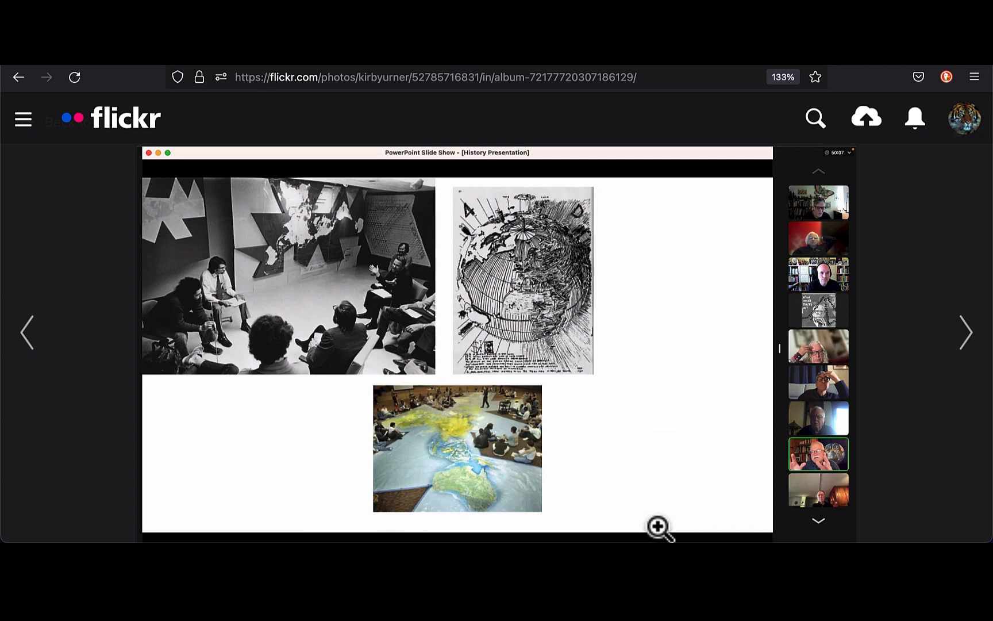
{"action": "left_click", "coordinate": [966, 333]}
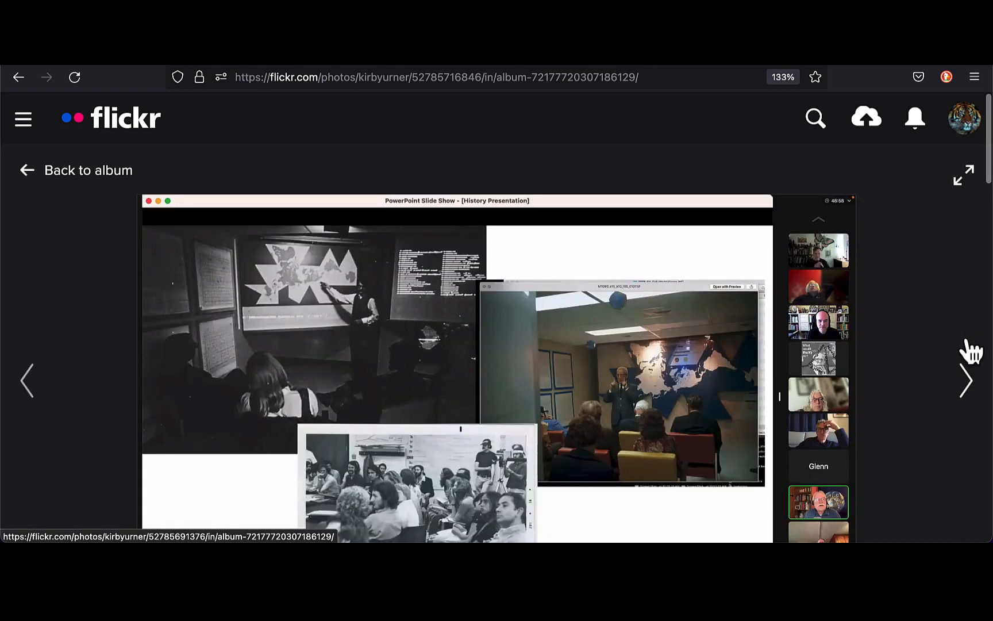
{"action": "scroll", "scroll_direction": "down", "scroll_amount": 3}
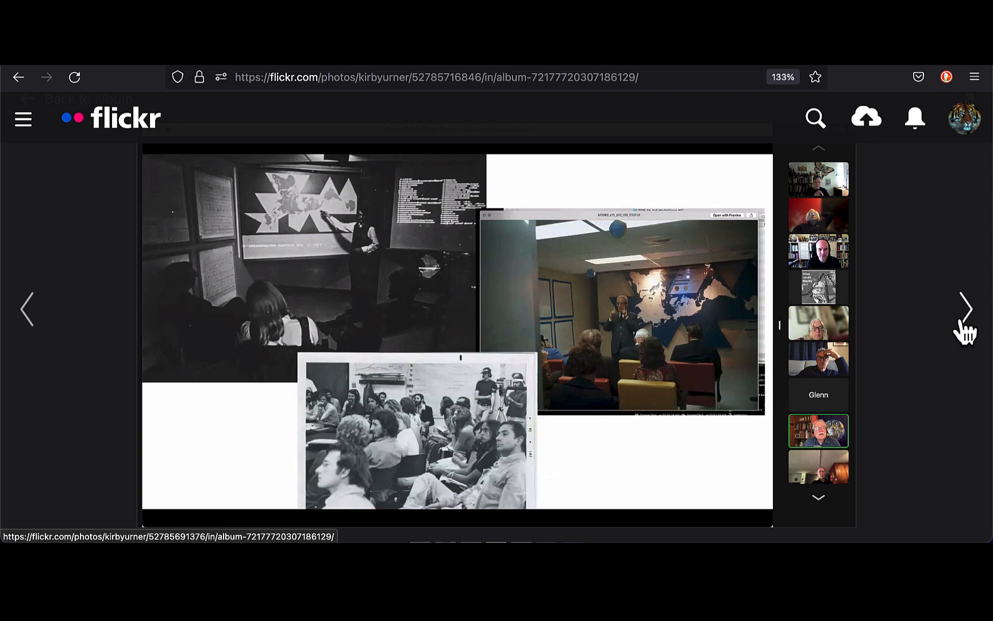
{"action": "left_click", "coordinate": [966, 309]}
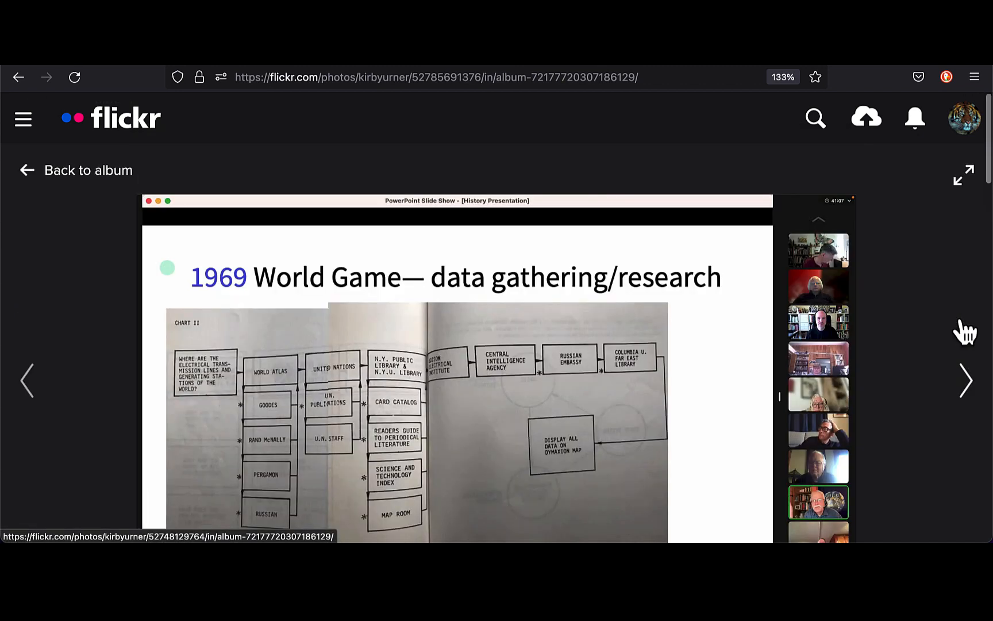
- Scroll to view the full 1969 World Game data-gathering chart slide
{"action": "scroll", "scroll_direction": "down", "scroll_amount": 3}
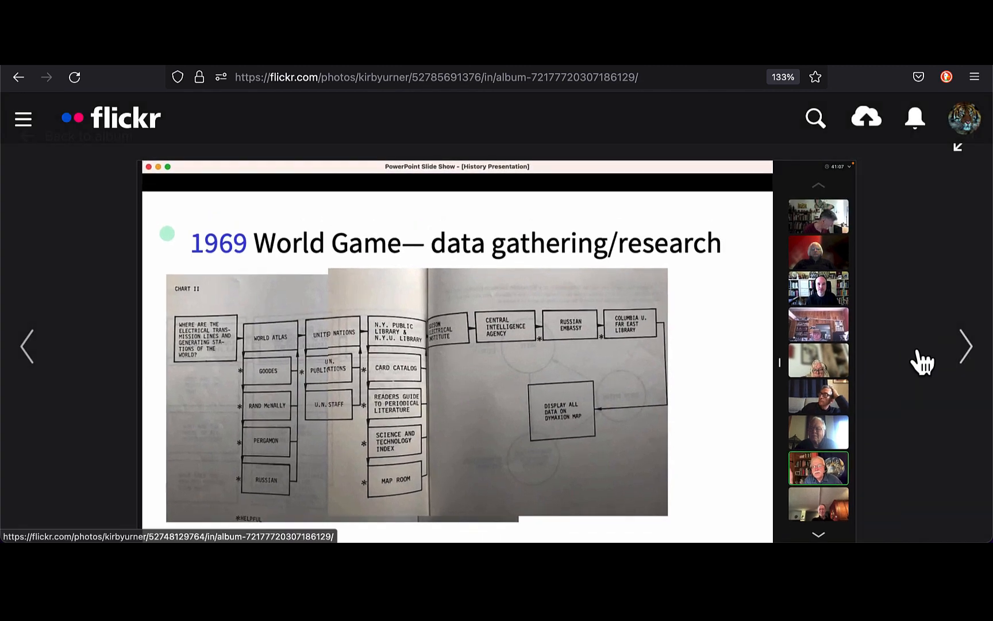
{"action": "mouse_move", "coordinate": [966, 346]}
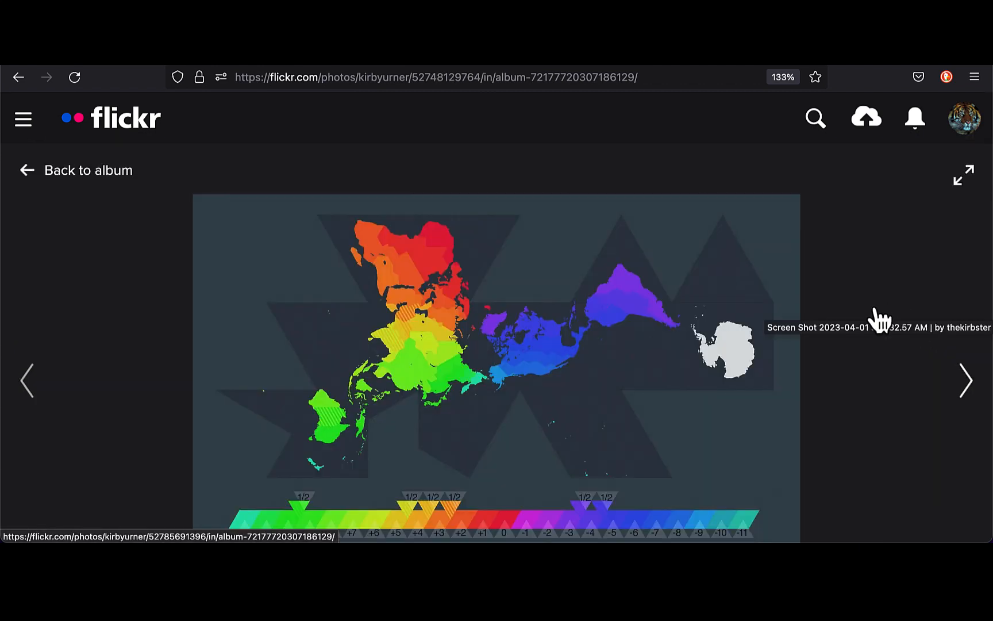
{"action": "mouse_move", "coordinate": [875, 440]}
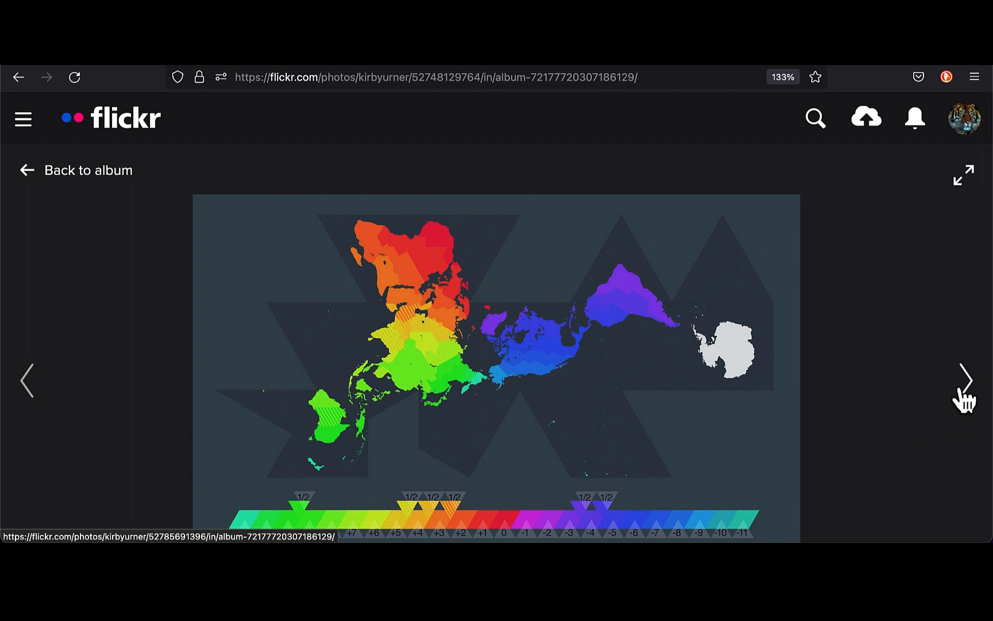
- Advance past the Dymaxion map and data visualization slide to the octants sketch
{"action": "left_click", "coordinate": [964, 378]}
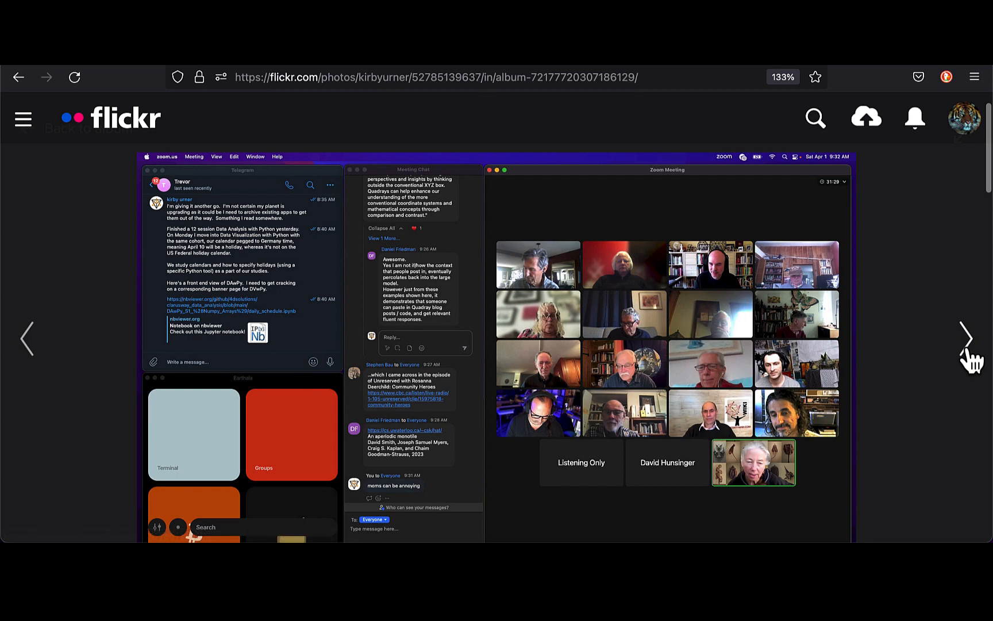
{"action": "left_click", "coordinate": [968, 337]}
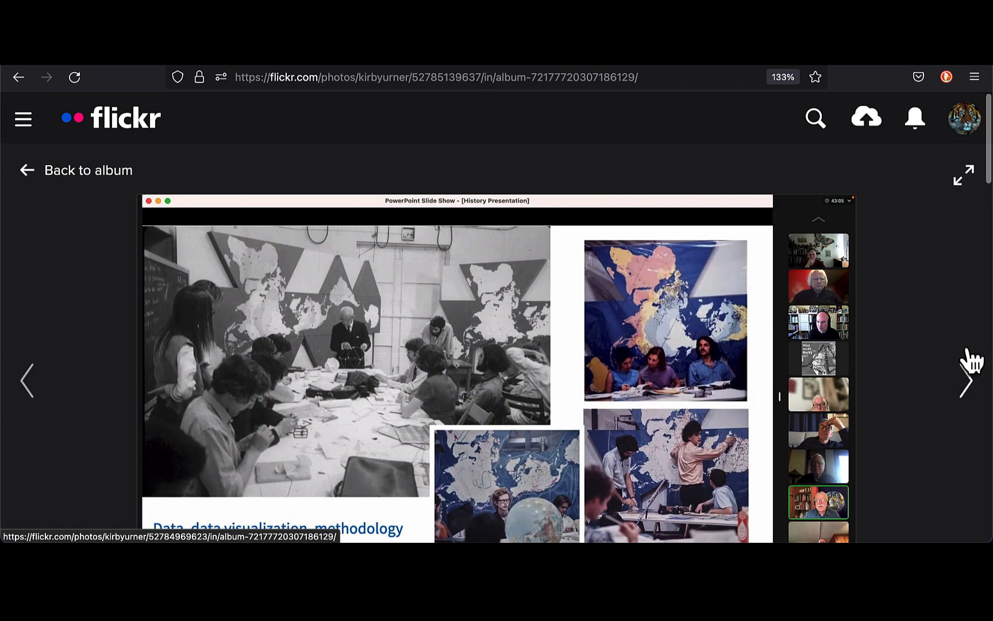
{"action": "scroll", "scroll_direction": "down", "scroll_amount": 3}
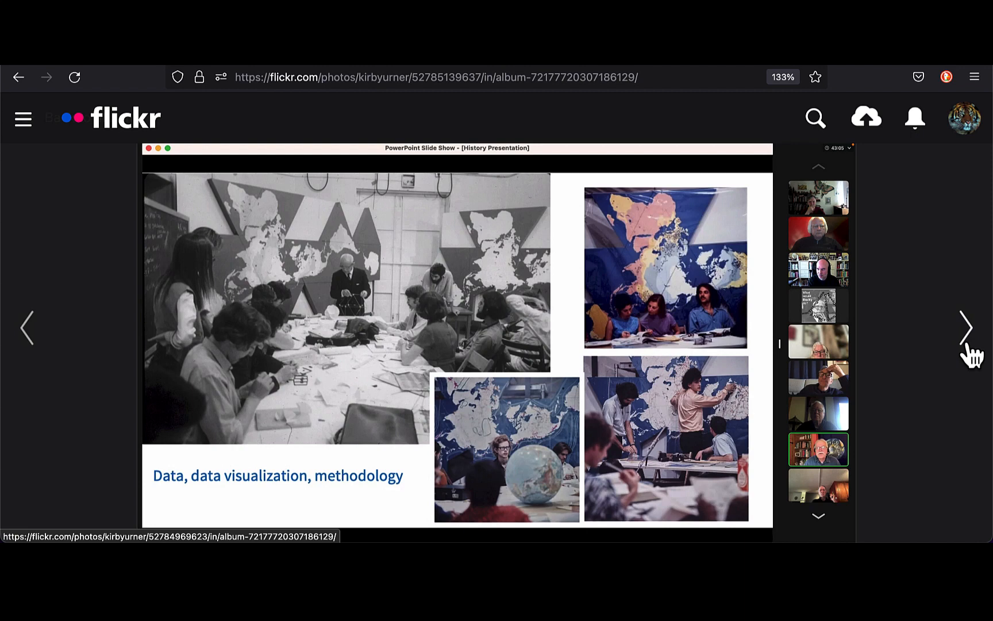
{"action": "mouse_move", "coordinate": [966, 327]}
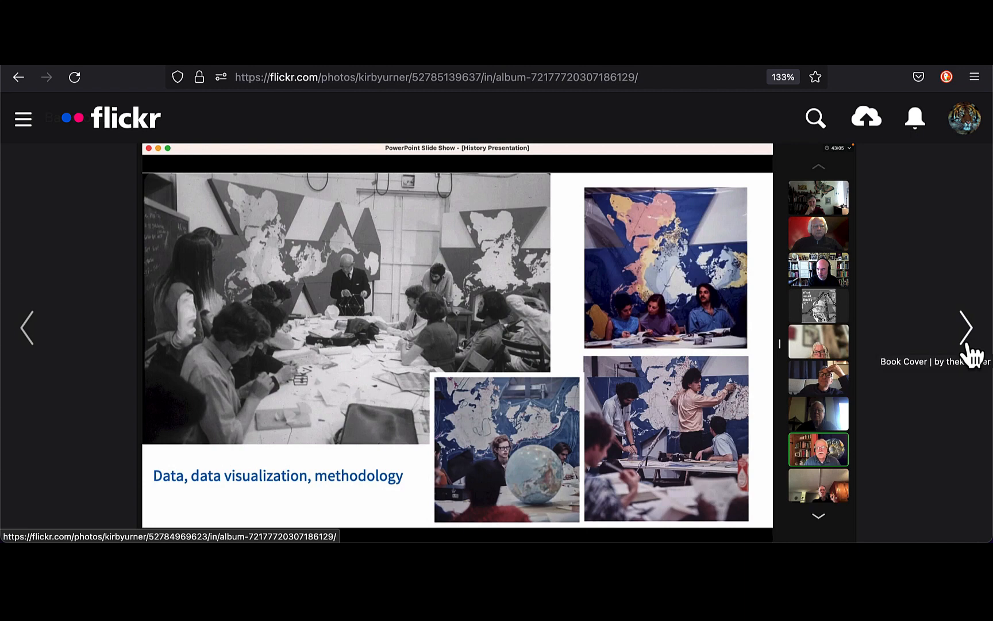
{"action": "left_click", "coordinate": [966, 327]}
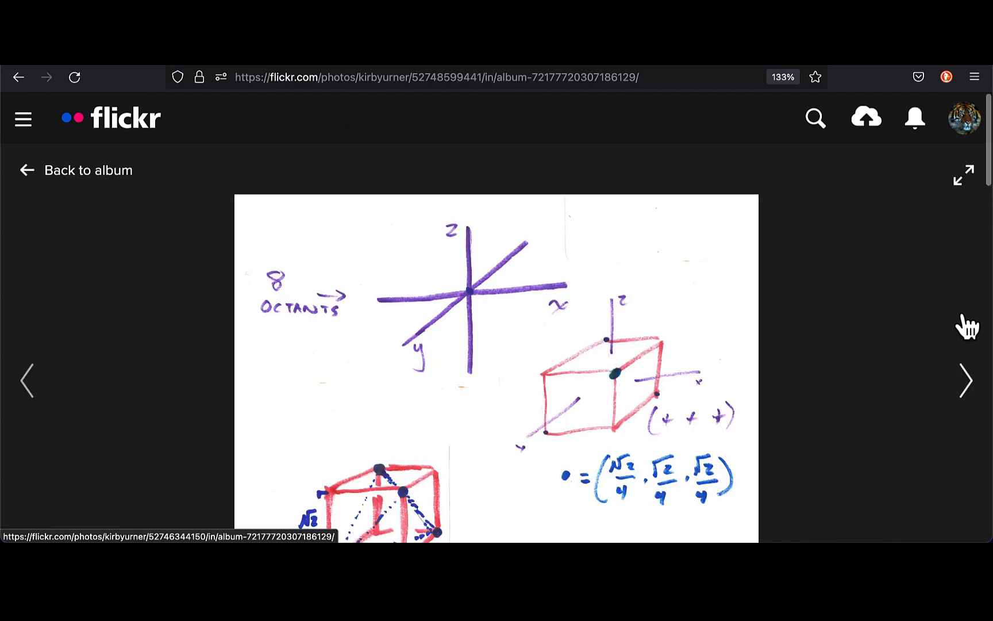
- Step past the meeting grid and geometric models photos to the Typhoon submarine article
{"action": "scroll", "scroll_direction": "down", "scroll_amount": 3}
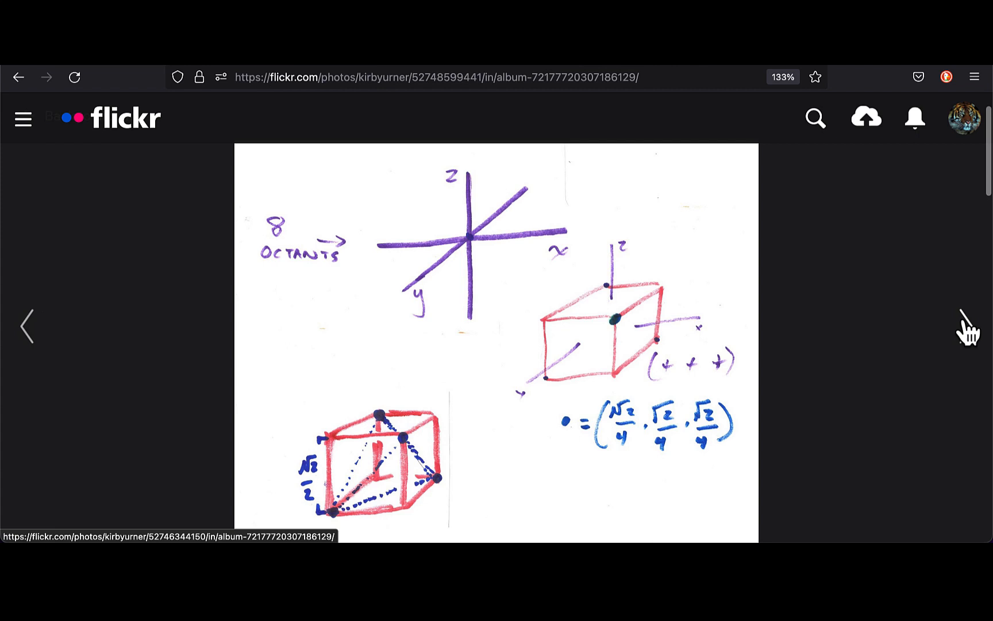
{"action": "mouse_move", "coordinate": [968, 326]}
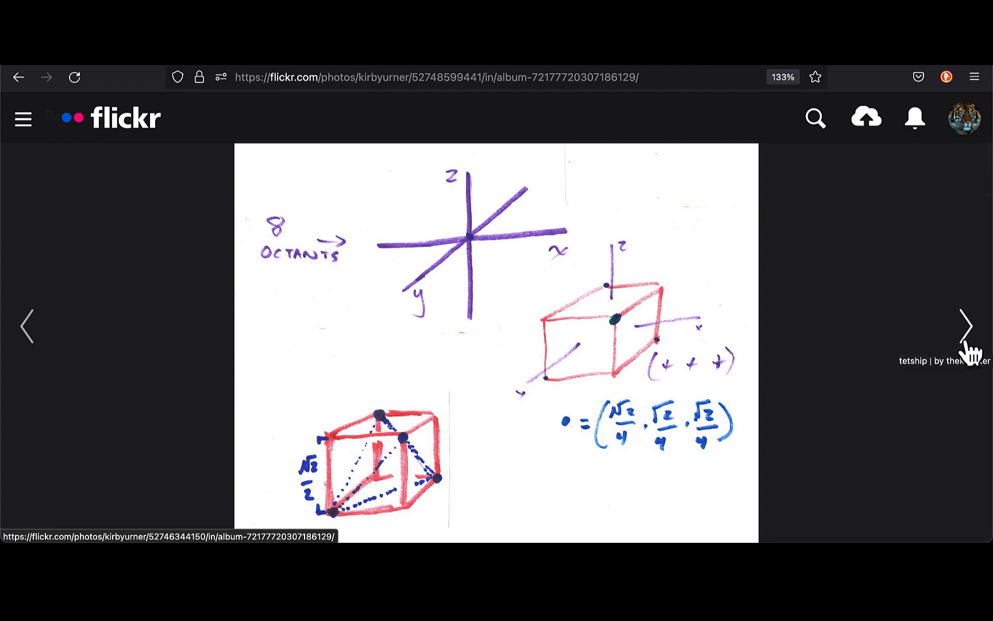
{"action": "left_click", "coordinate": [965, 326]}
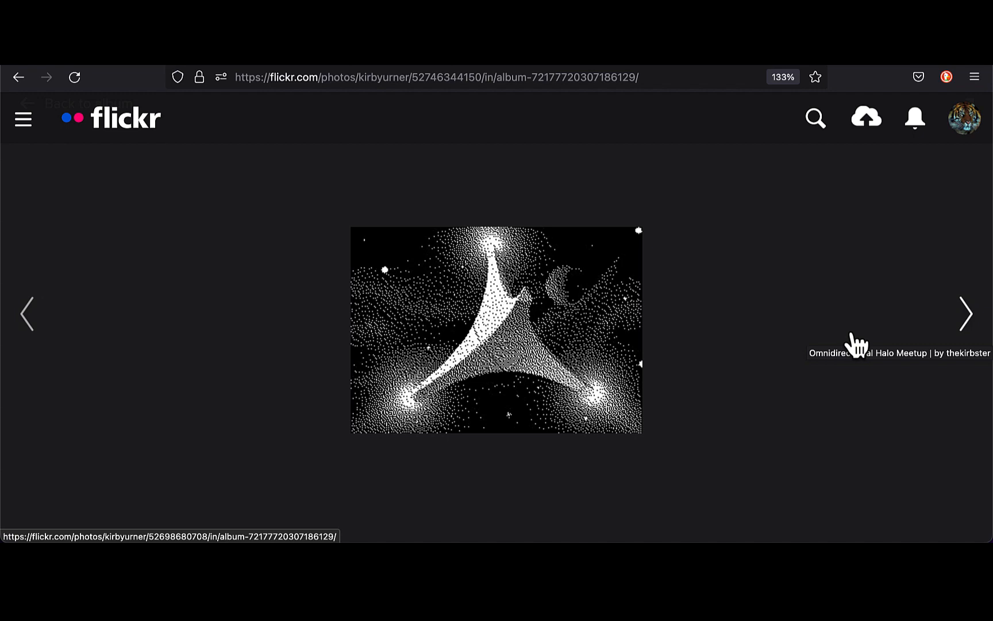
{"action": "mouse_move", "coordinate": [964, 327]}
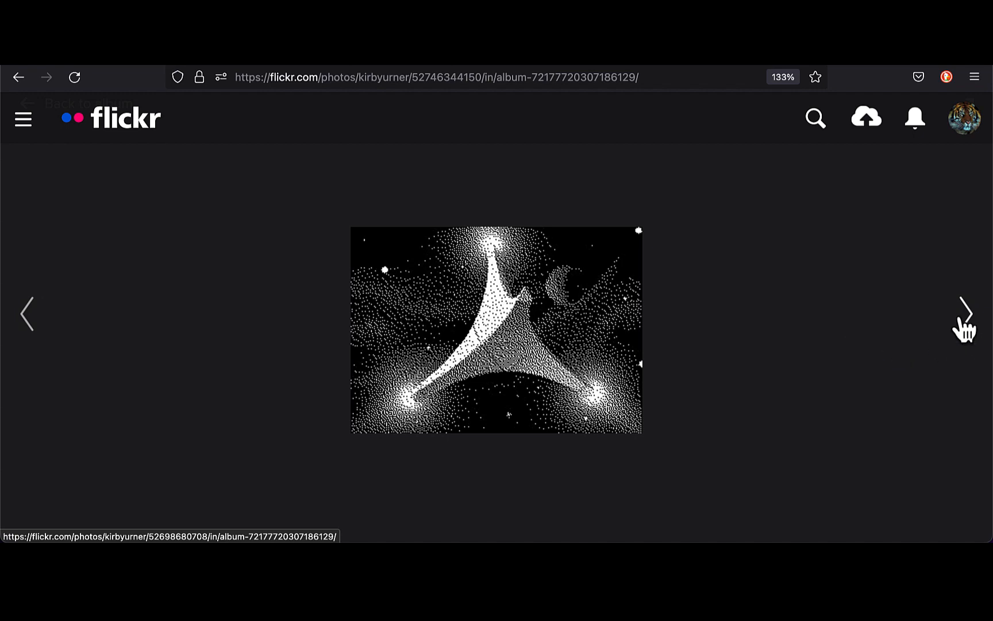
{"action": "left_click", "coordinate": [966, 314]}
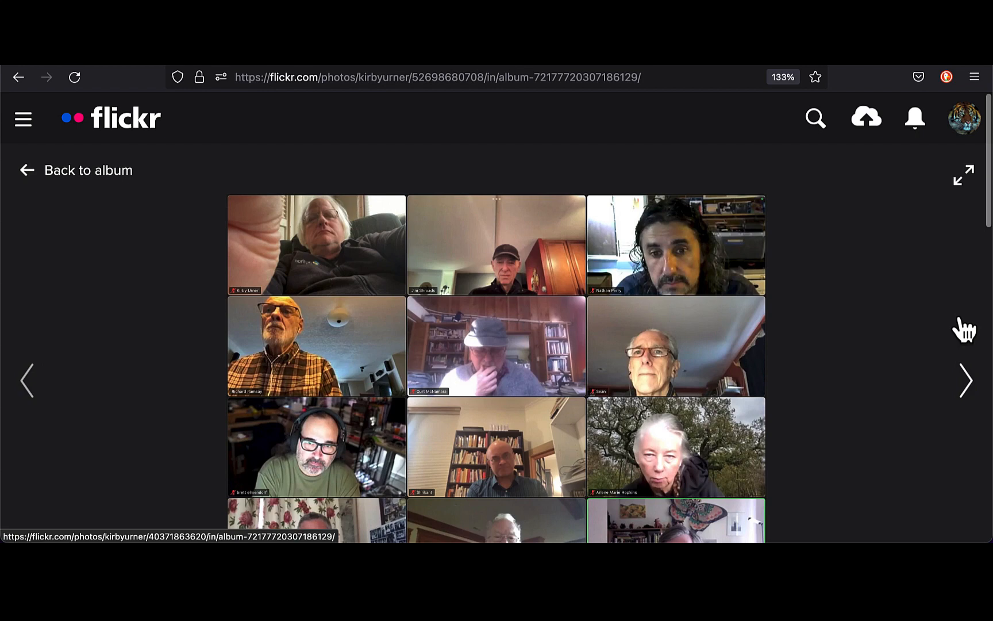
{"action": "left_click", "coordinate": [965, 380]}
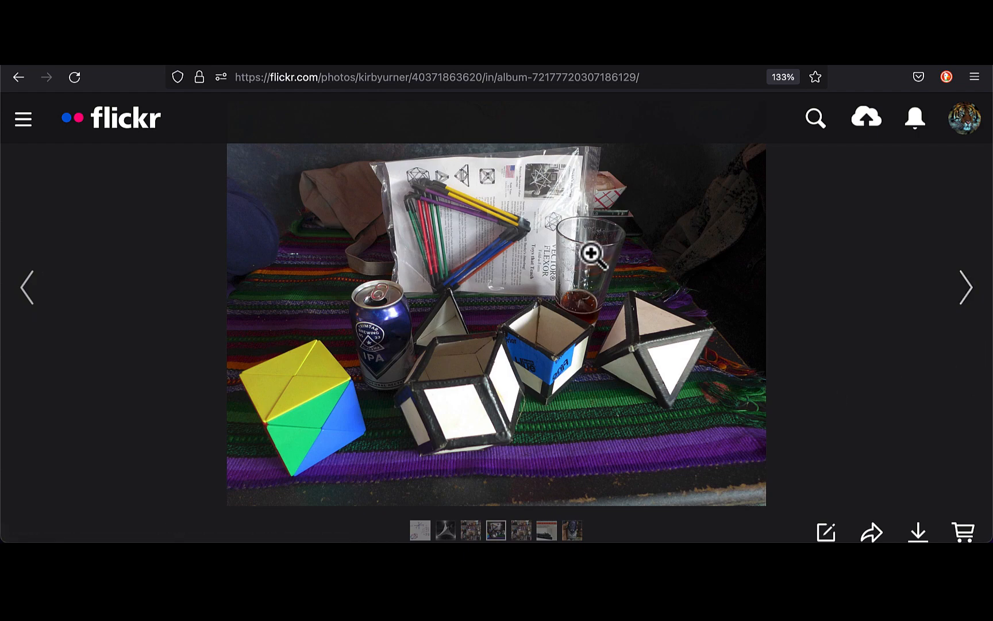
{"action": "mouse_move", "coordinate": [966, 286]}
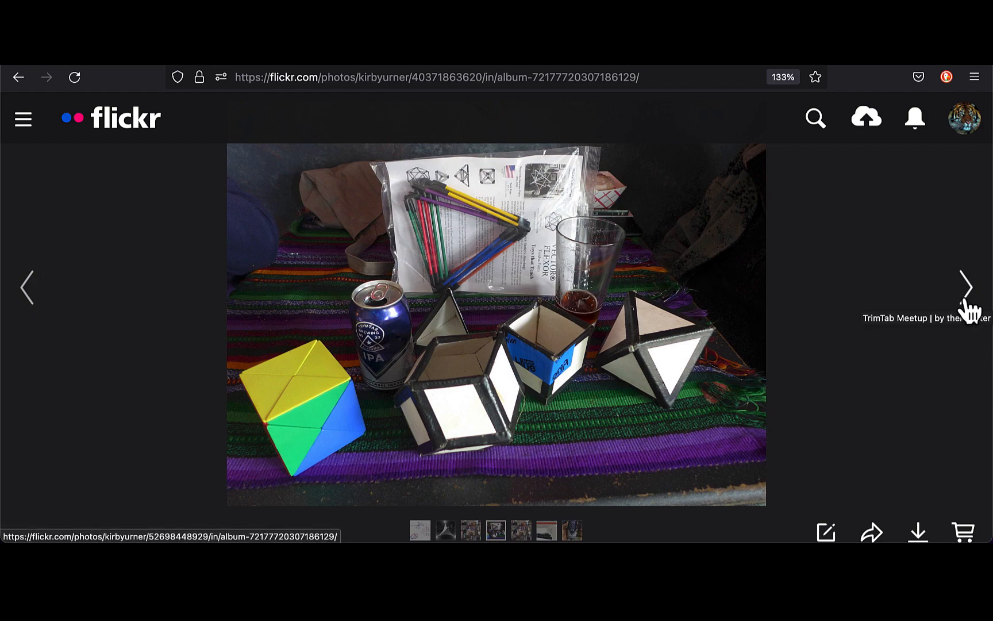
{"action": "left_click", "coordinate": [966, 287]}
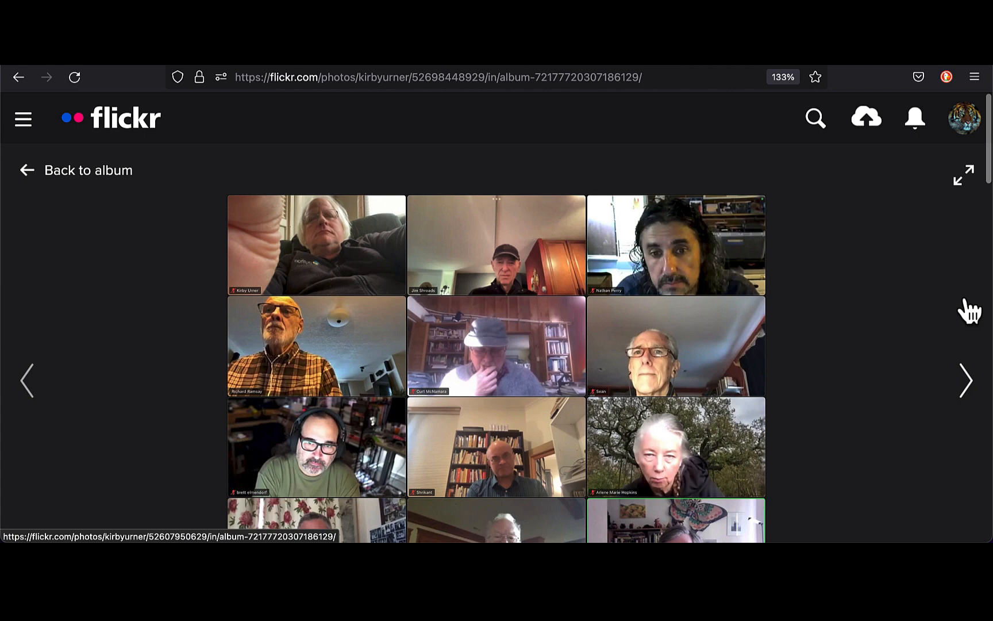
{"action": "left_click", "coordinate": [967, 380]}
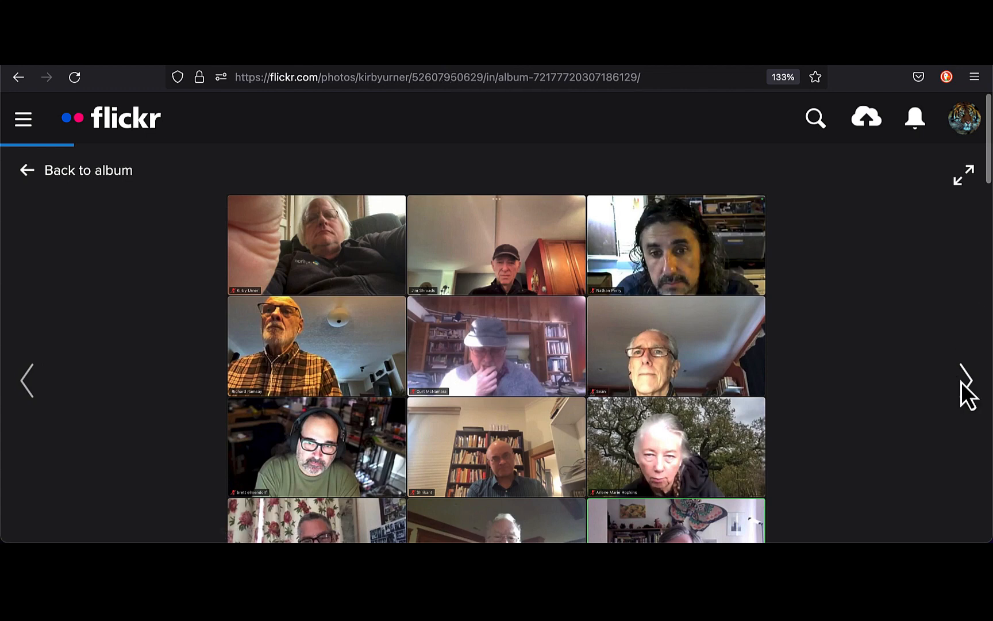
{"action": "left_click", "coordinate": [963, 364]}
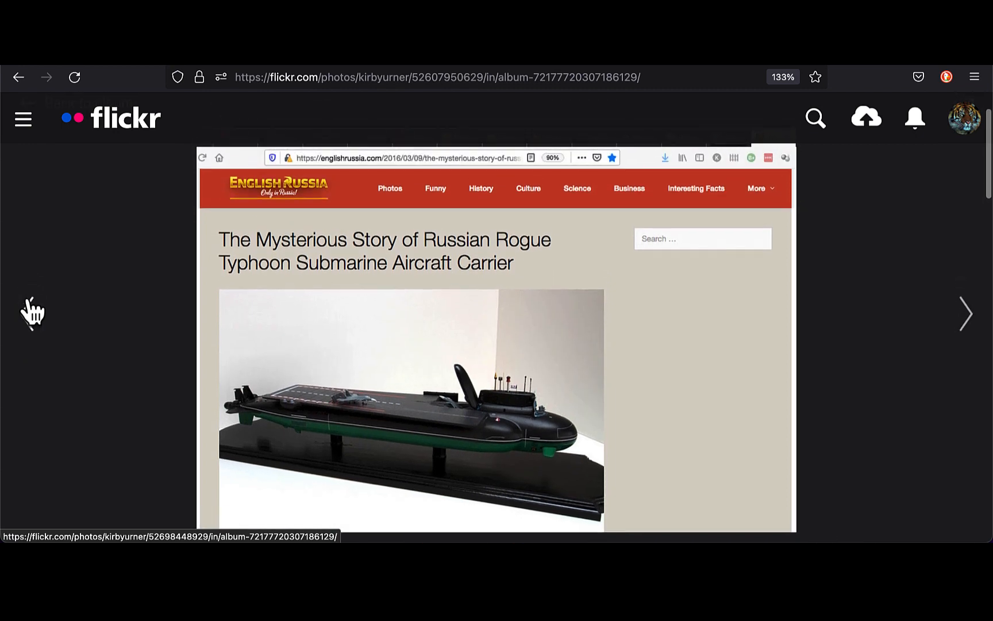
- Advance from the submarine article to the TrimTab Brewing IPA can photo
{"action": "scroll", "scroll_direction": "down", "scroll_amount": 3}
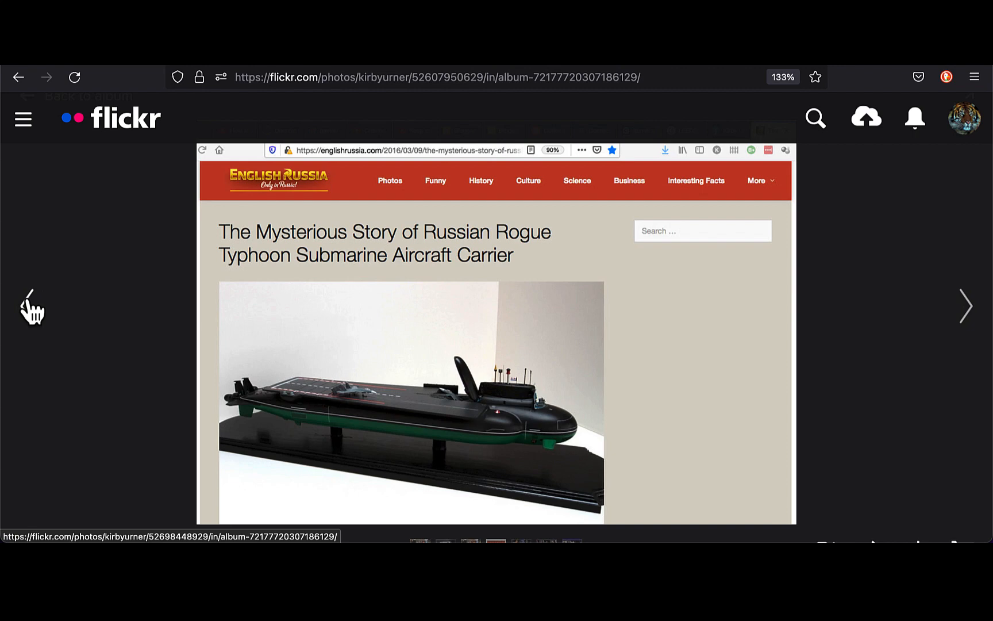
{"action": "mouse_move", "coordinate": [965, 323]}
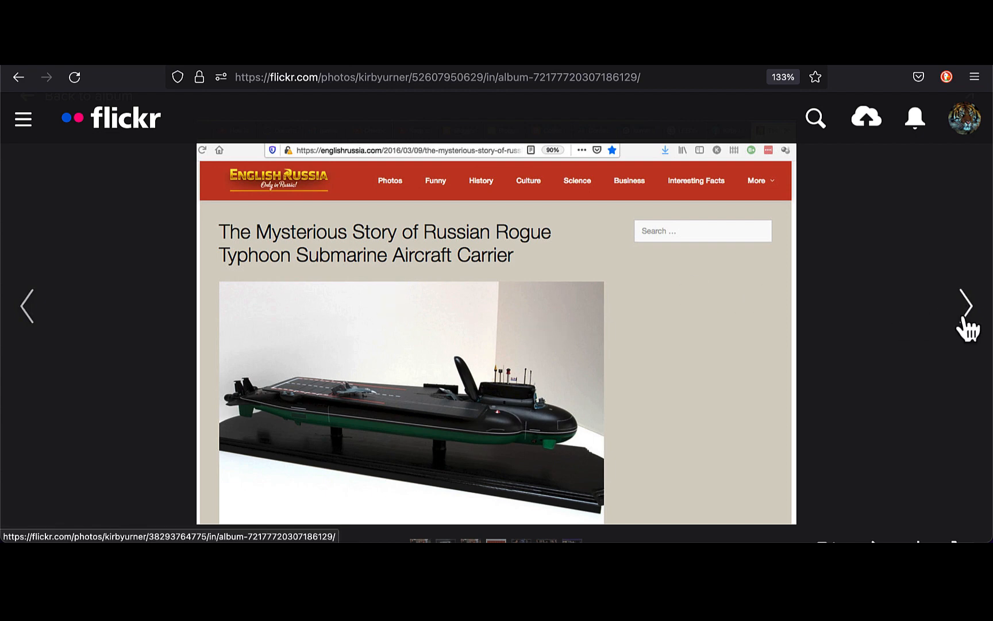
{"action": "left_click", "coordinate": [966, 380]}
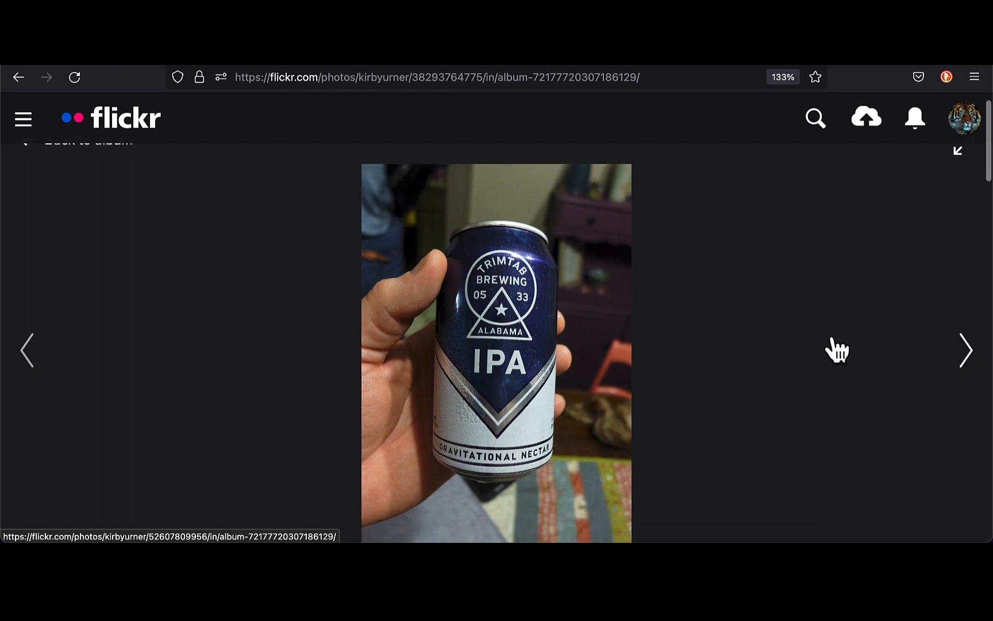
{"action": "scroll", "scroll_direction": "down", "scroll_amount": 3}
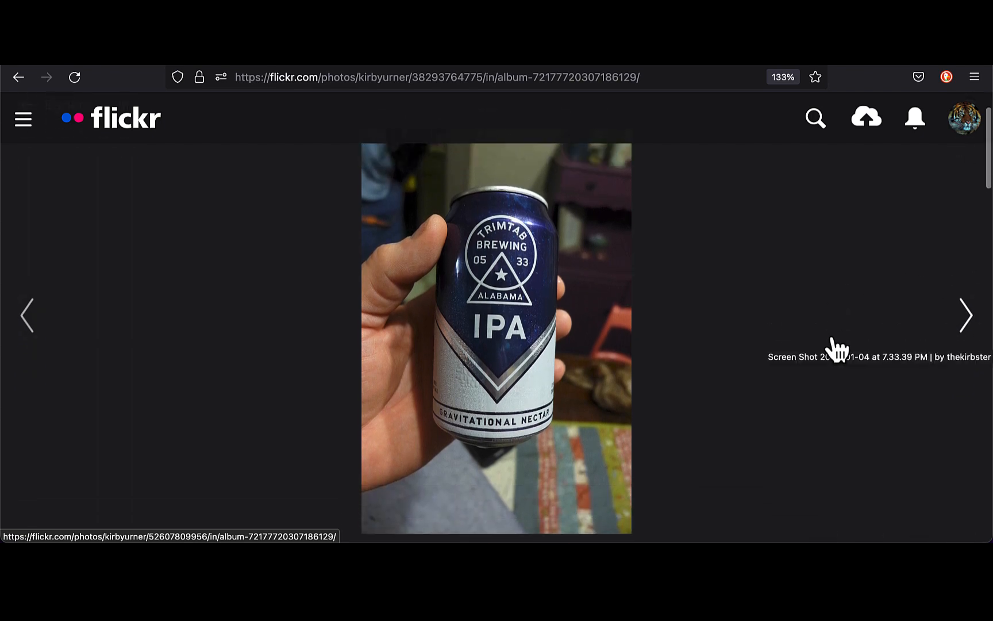